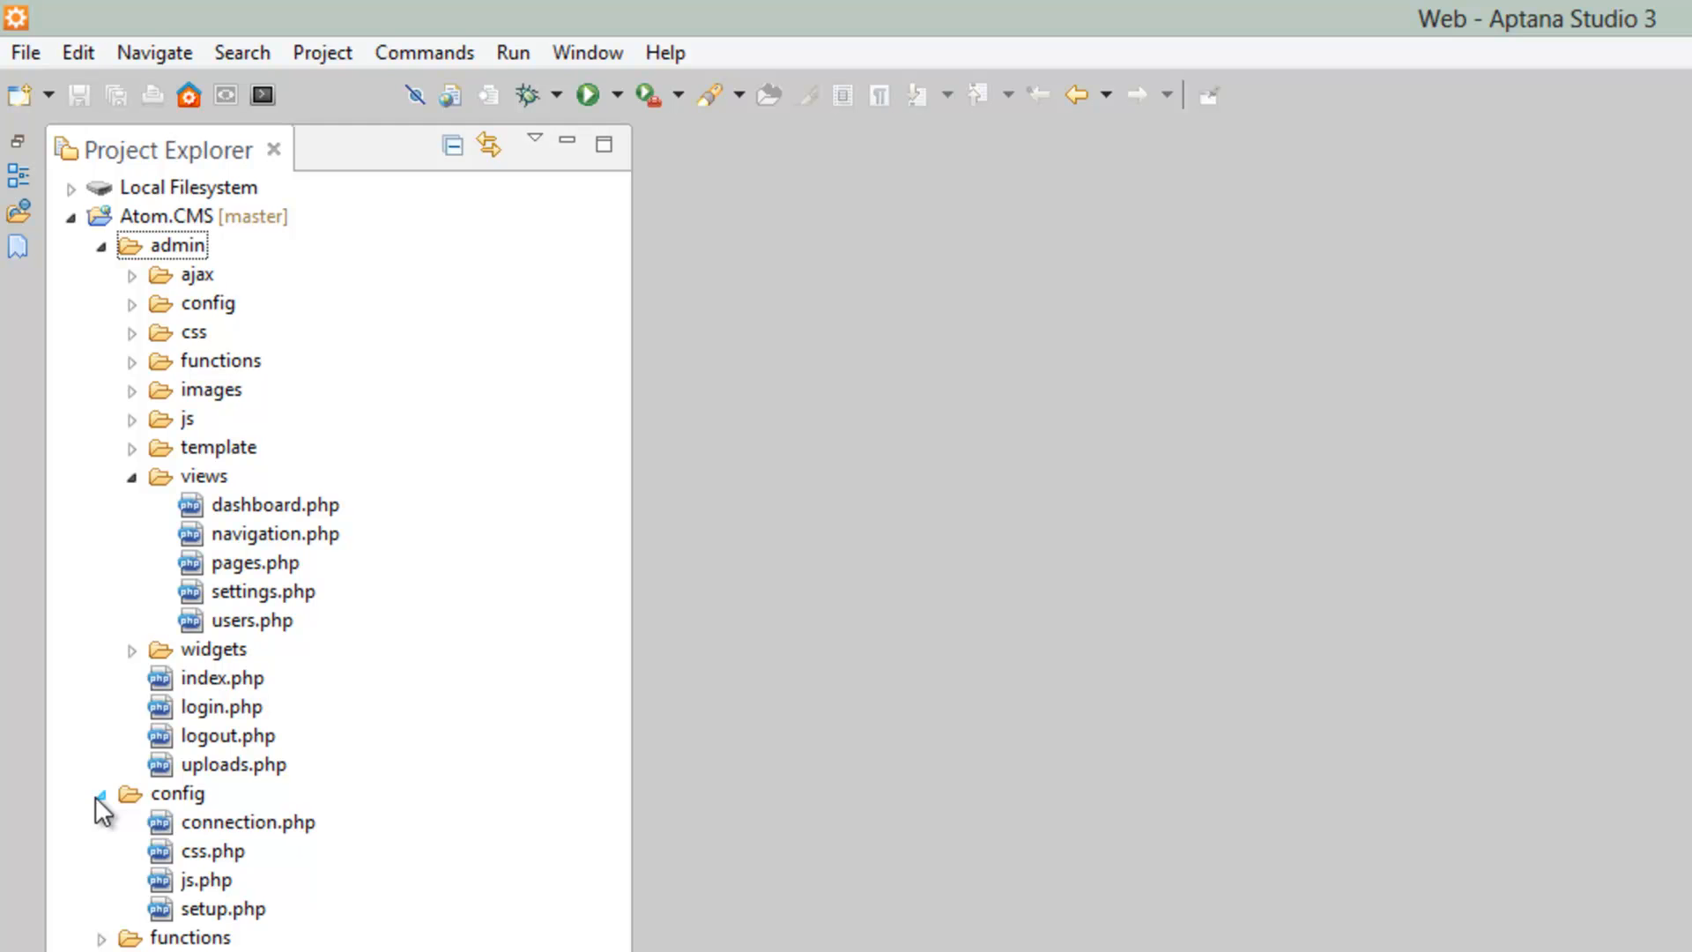
Replace the table name 'pages' with 'posts' in the pages.php SELECT query
left_click(273, 592)
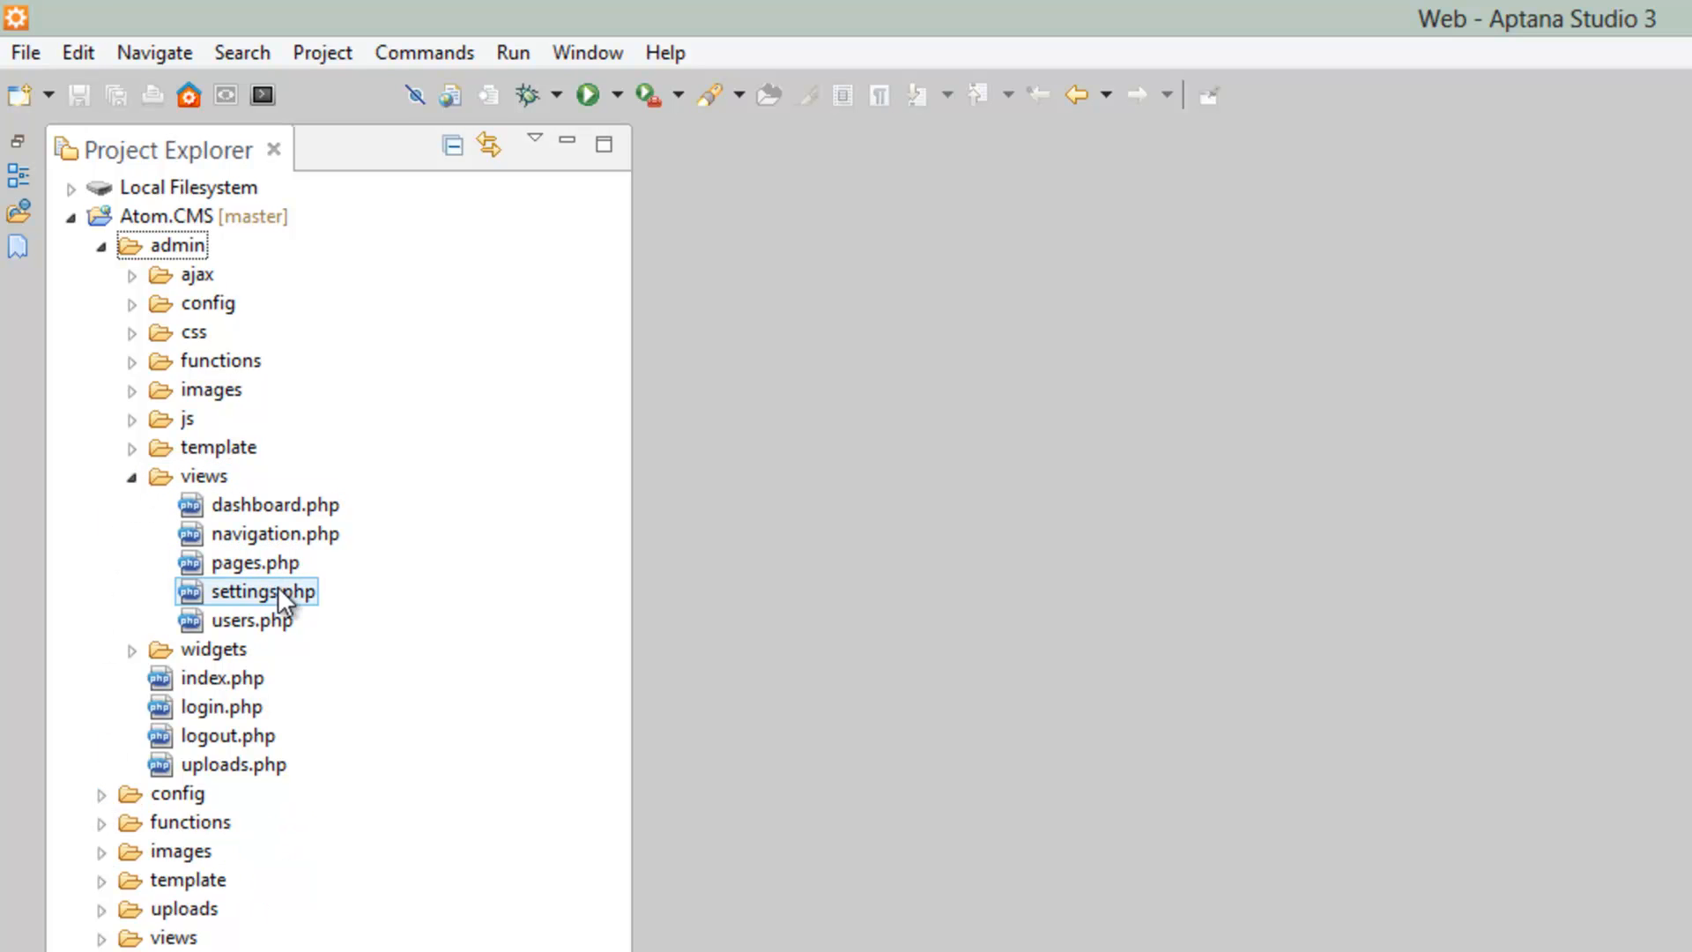
double_click(258, 562)
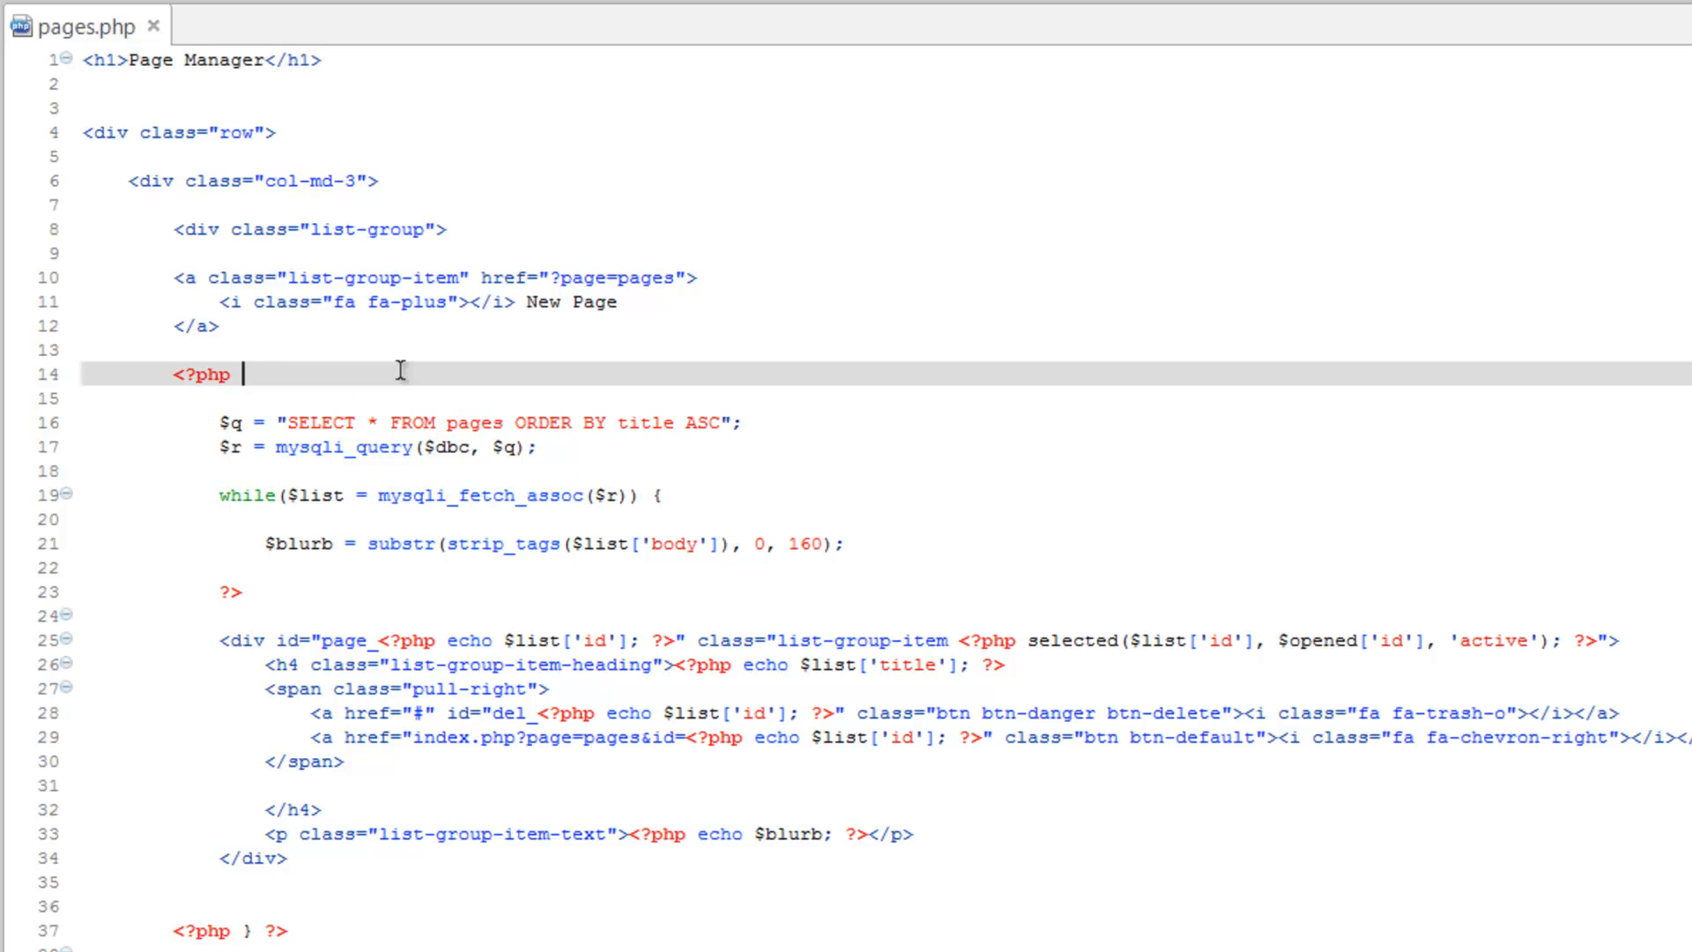
mouse_move(446, 418)
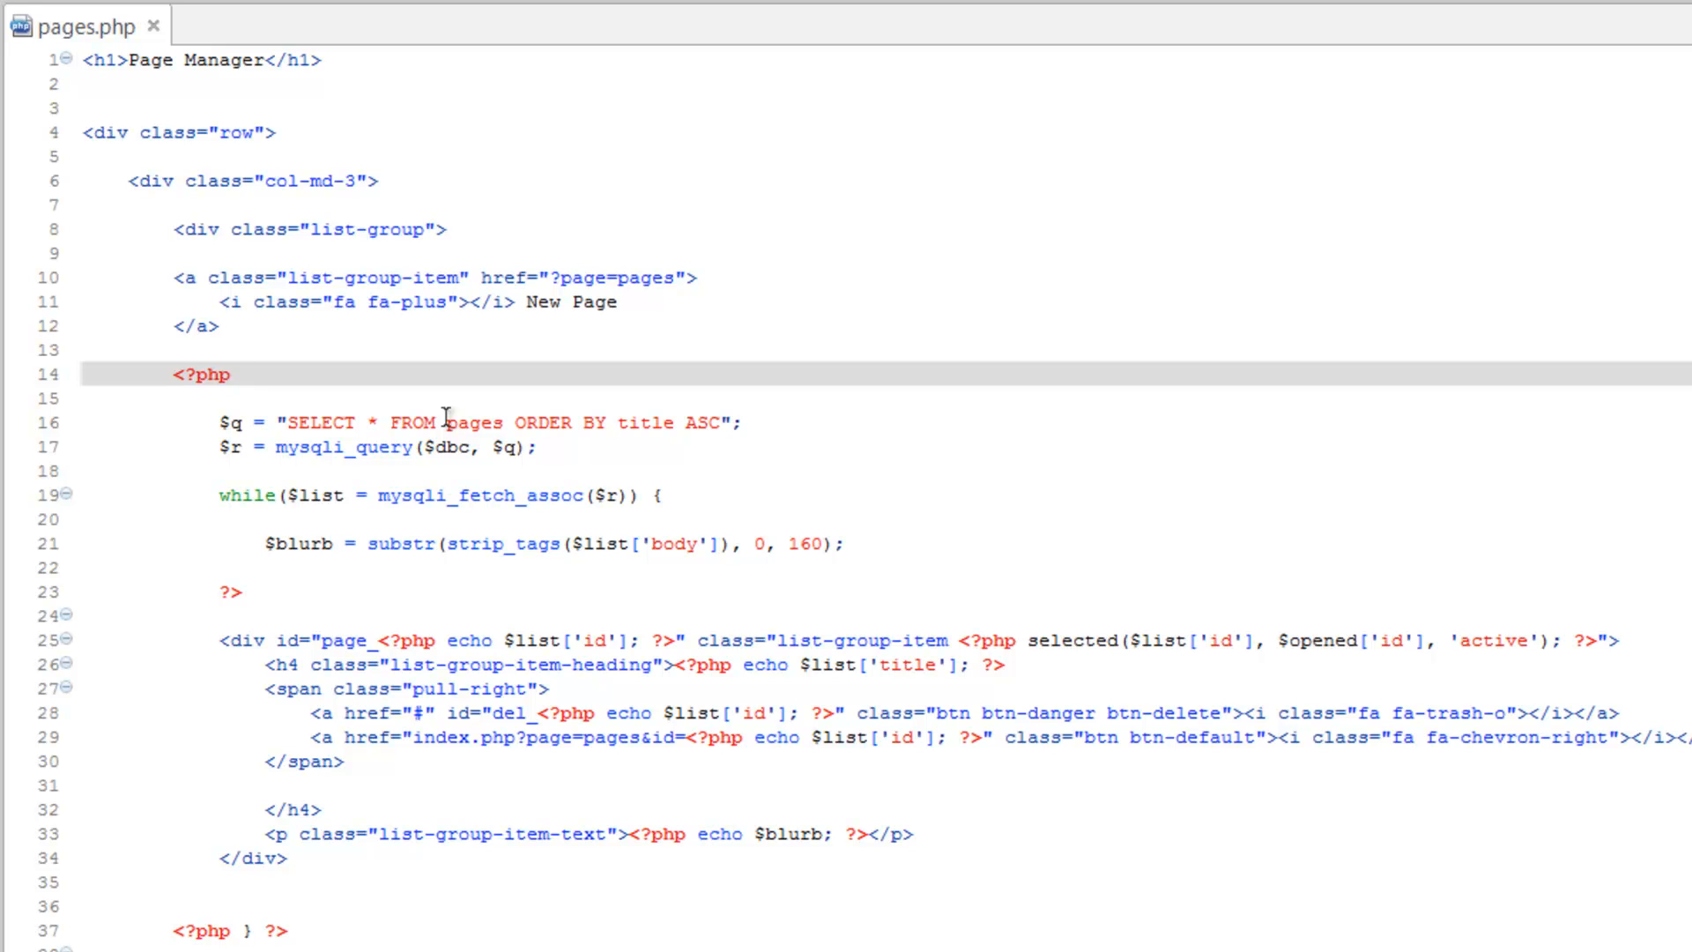
double_click(472, 421)
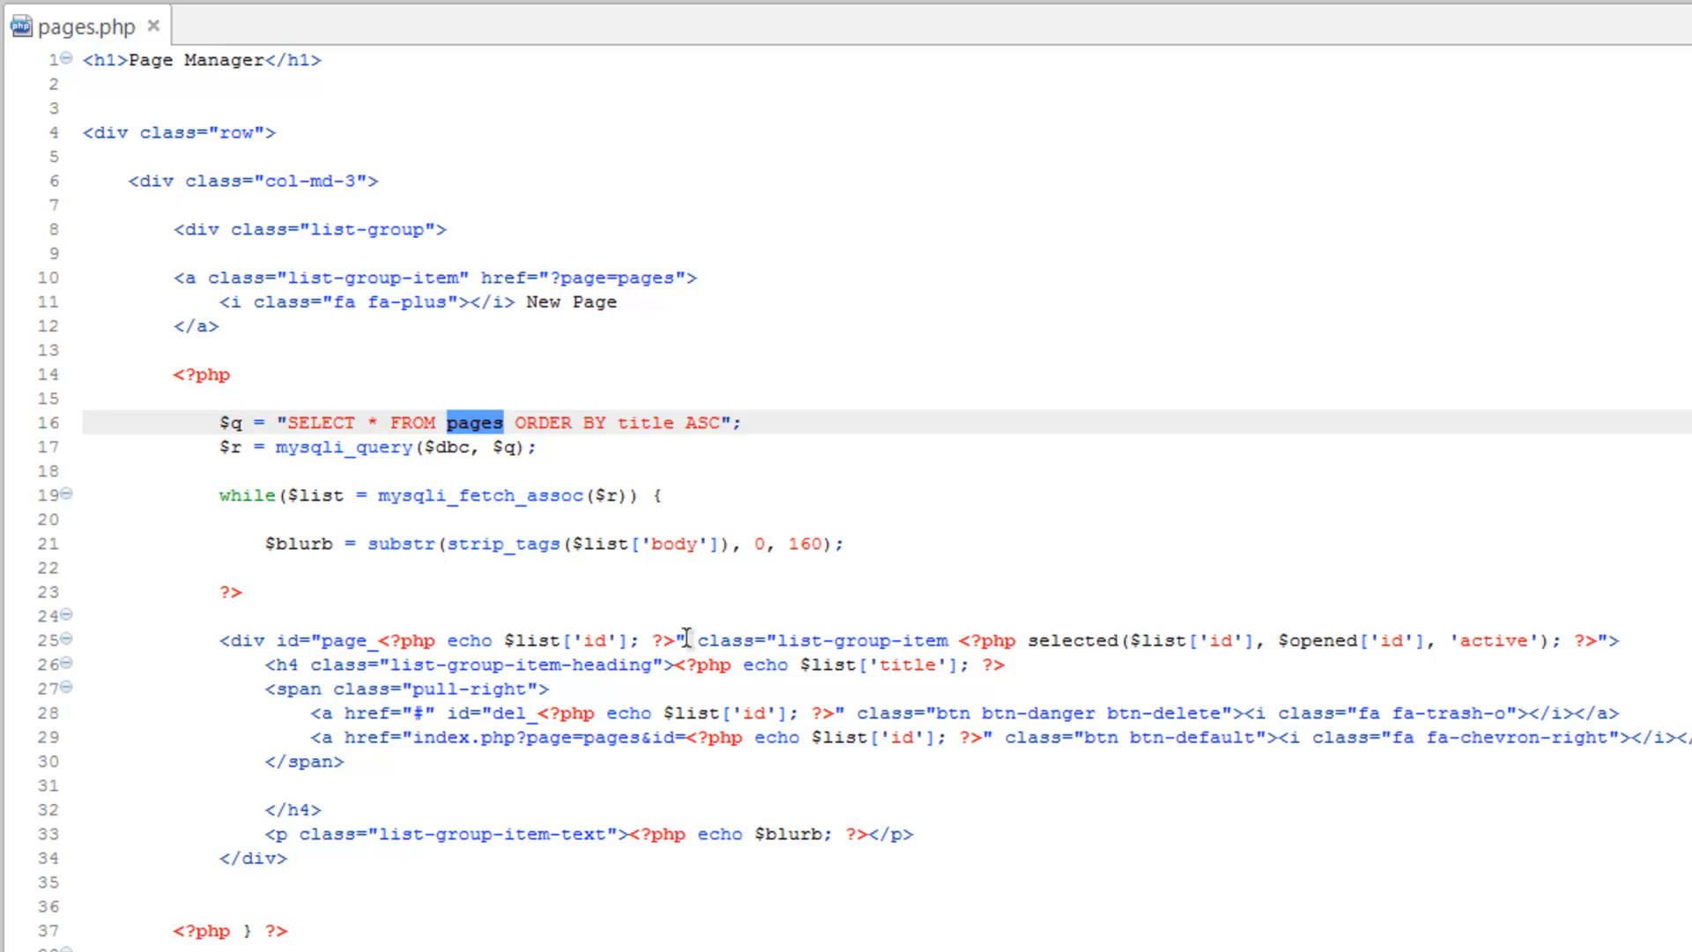
type("posts")
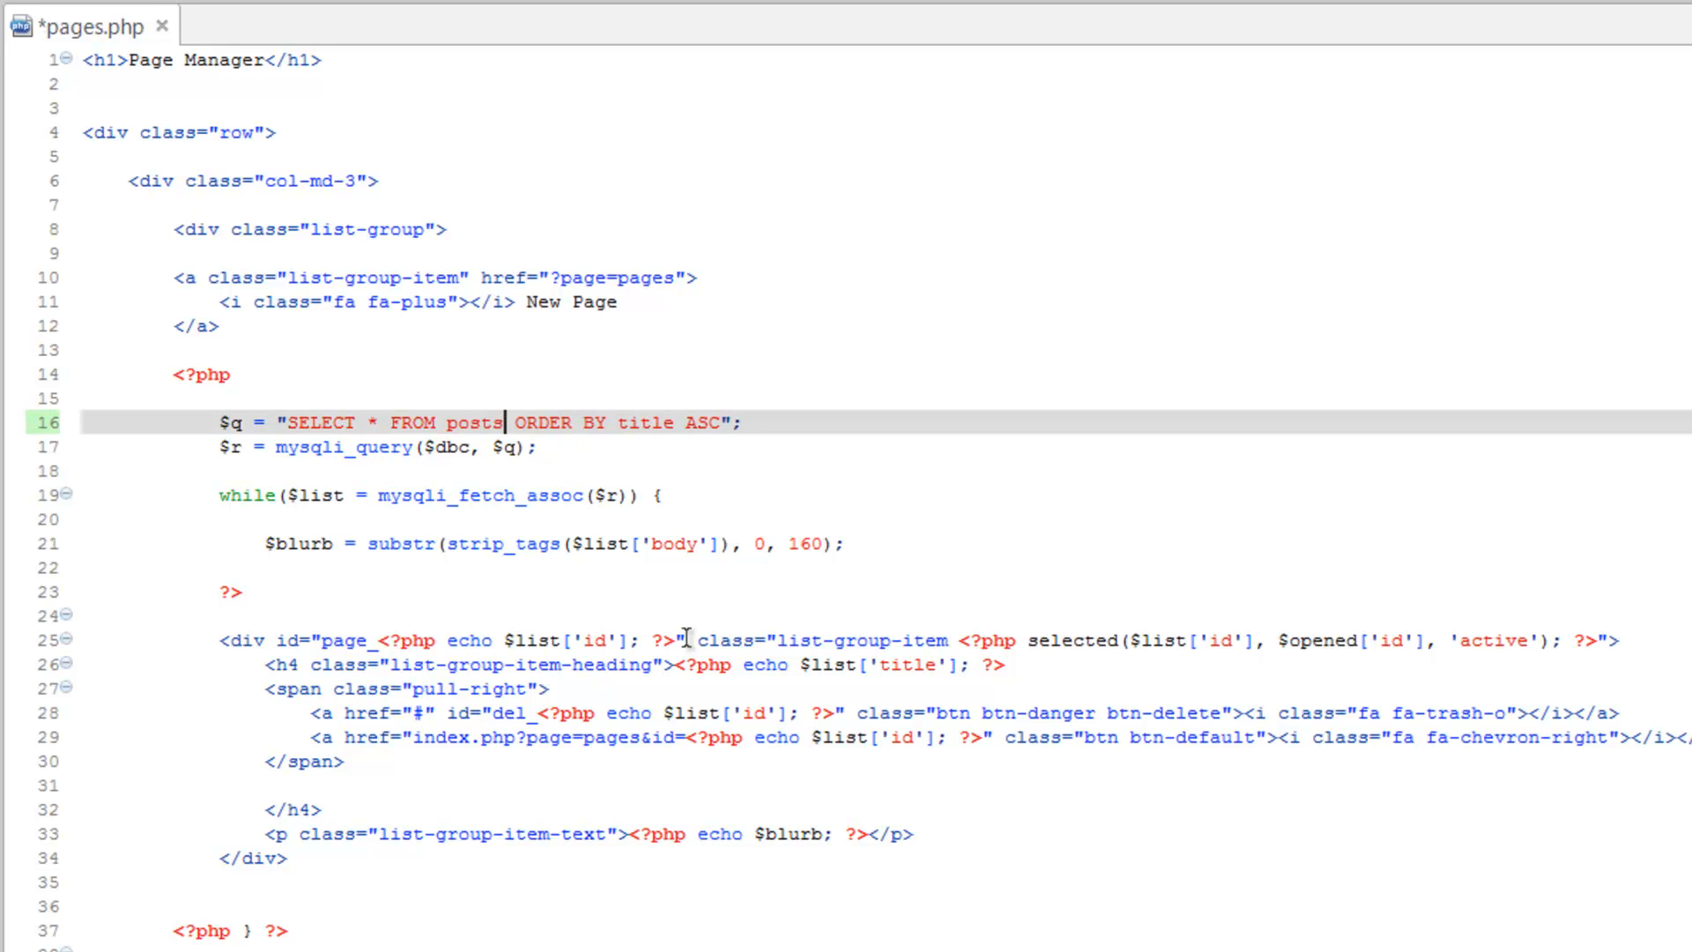
mouse_move(880, 599)
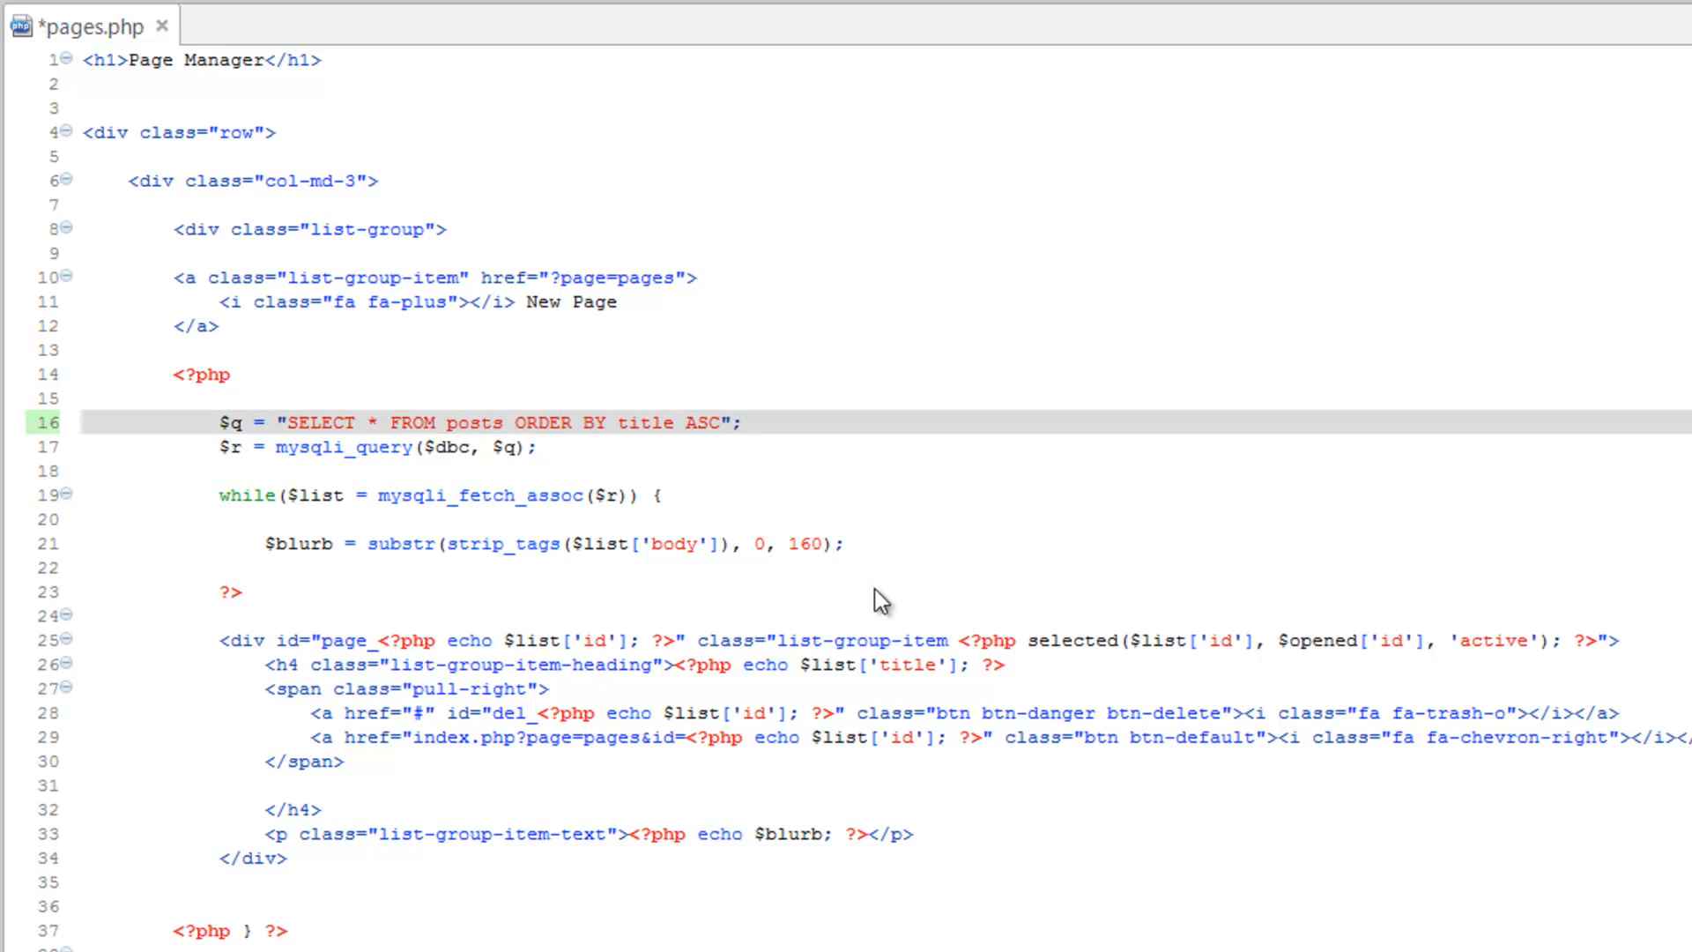
key("alt+tab")
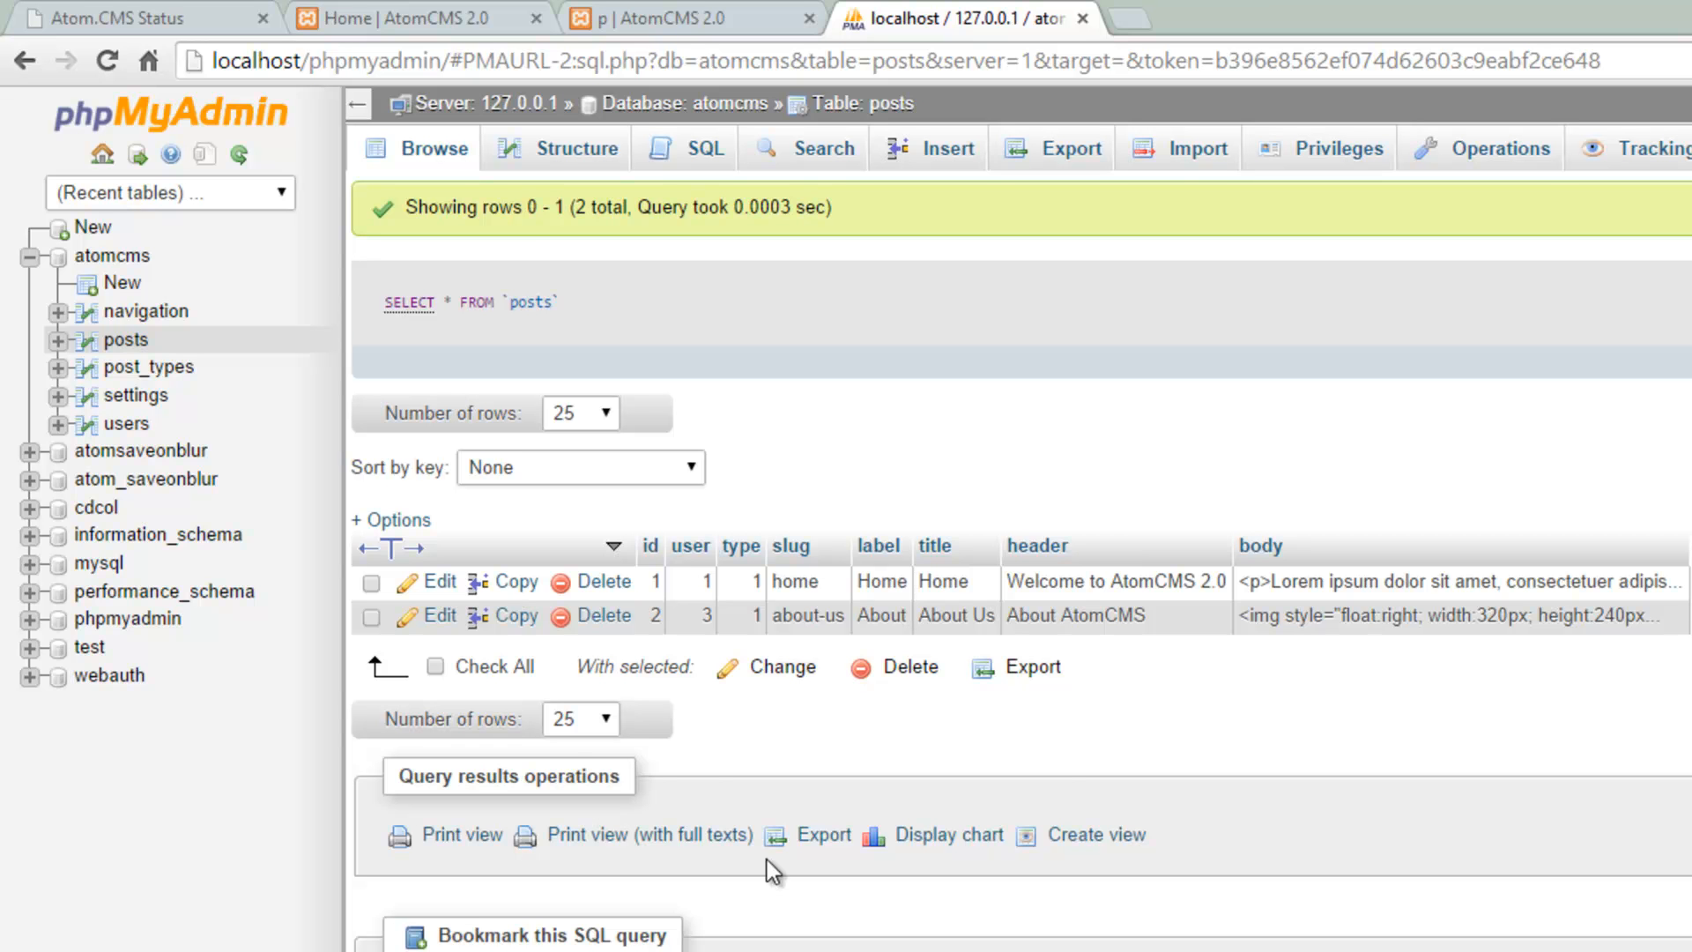
key("alt+tab")
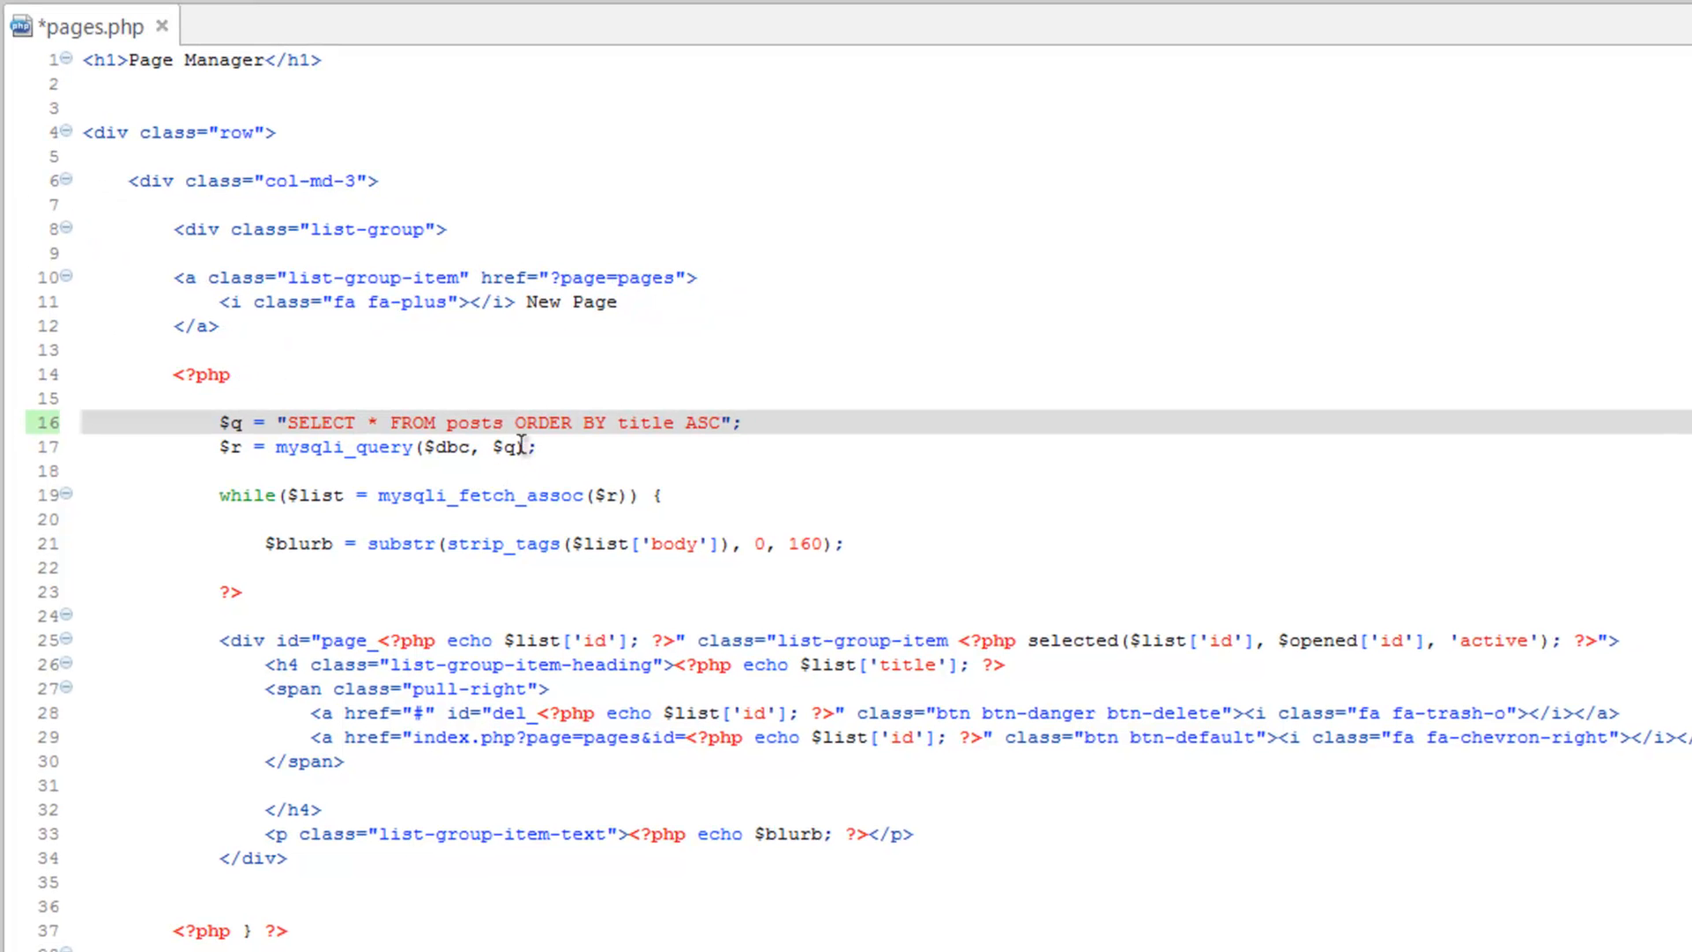
mouse_move(767, 178)
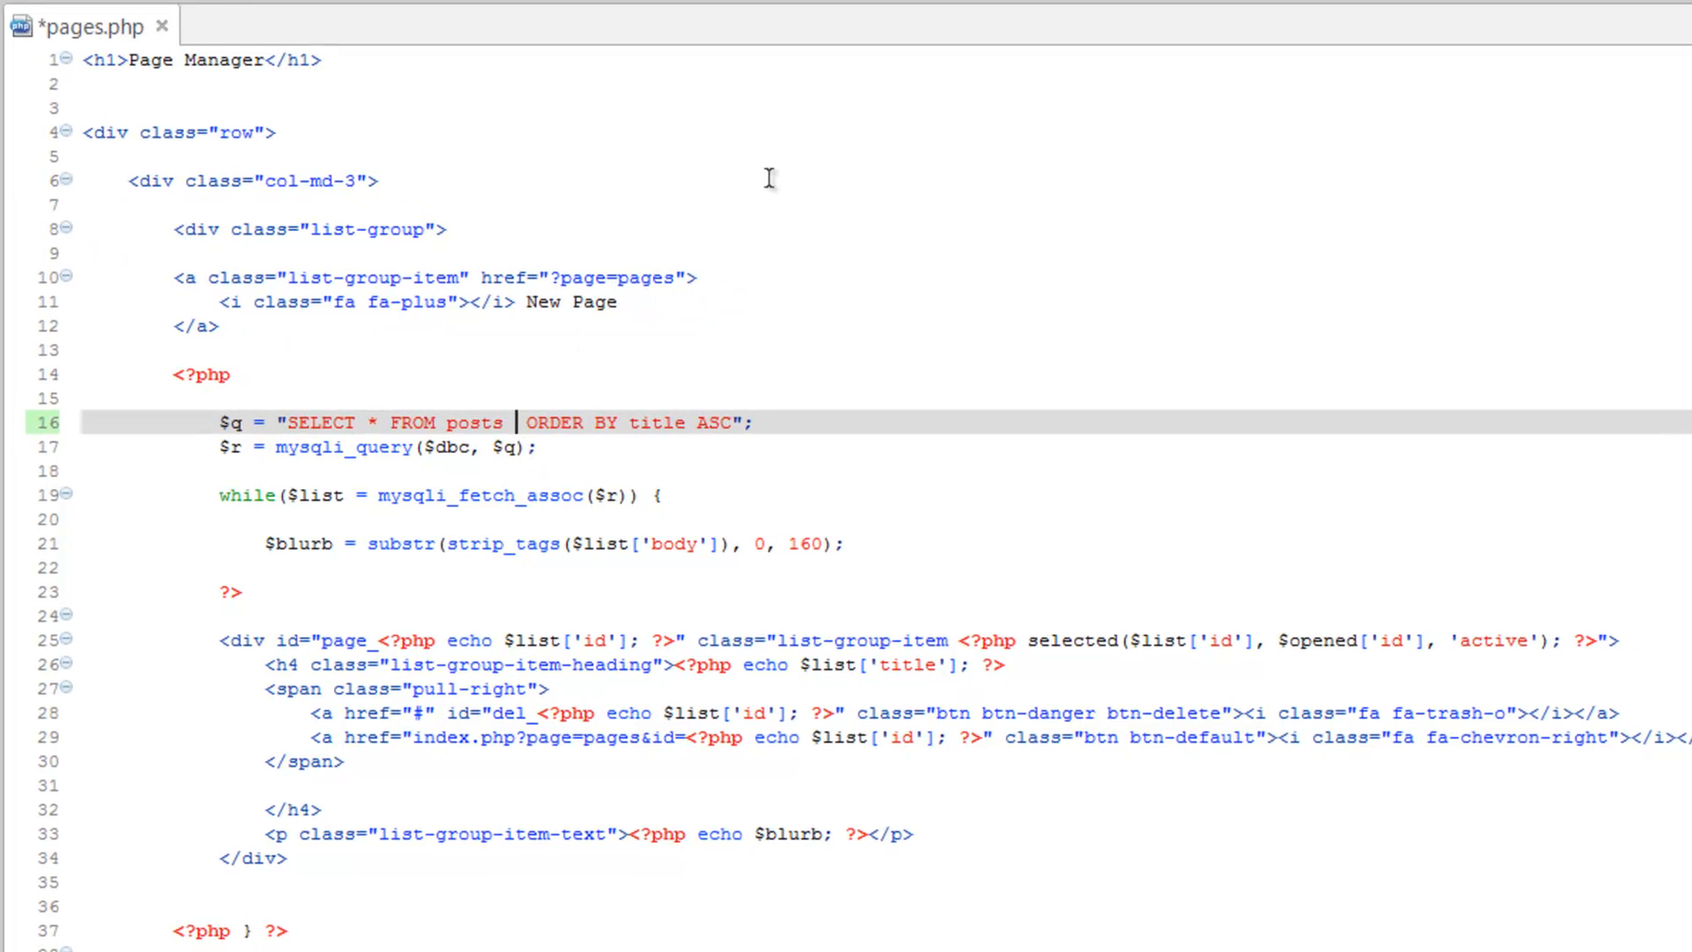
Add 'WHERE type = 1' after FROM posts and save pages.php
type("WHERE")
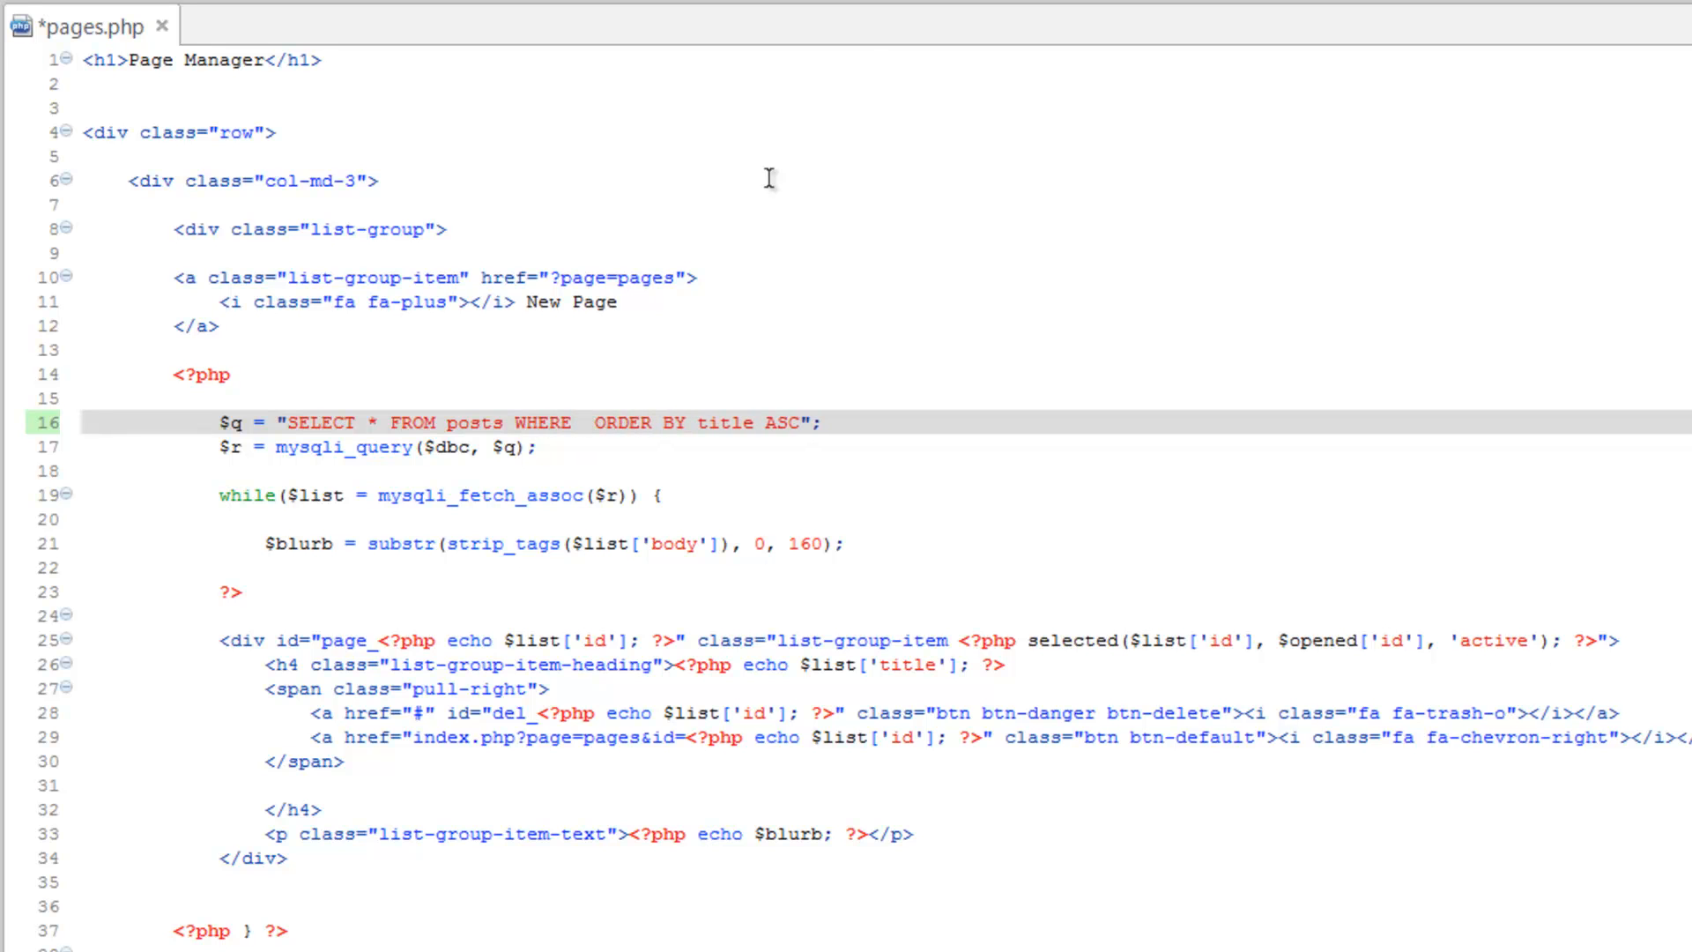
type("type")
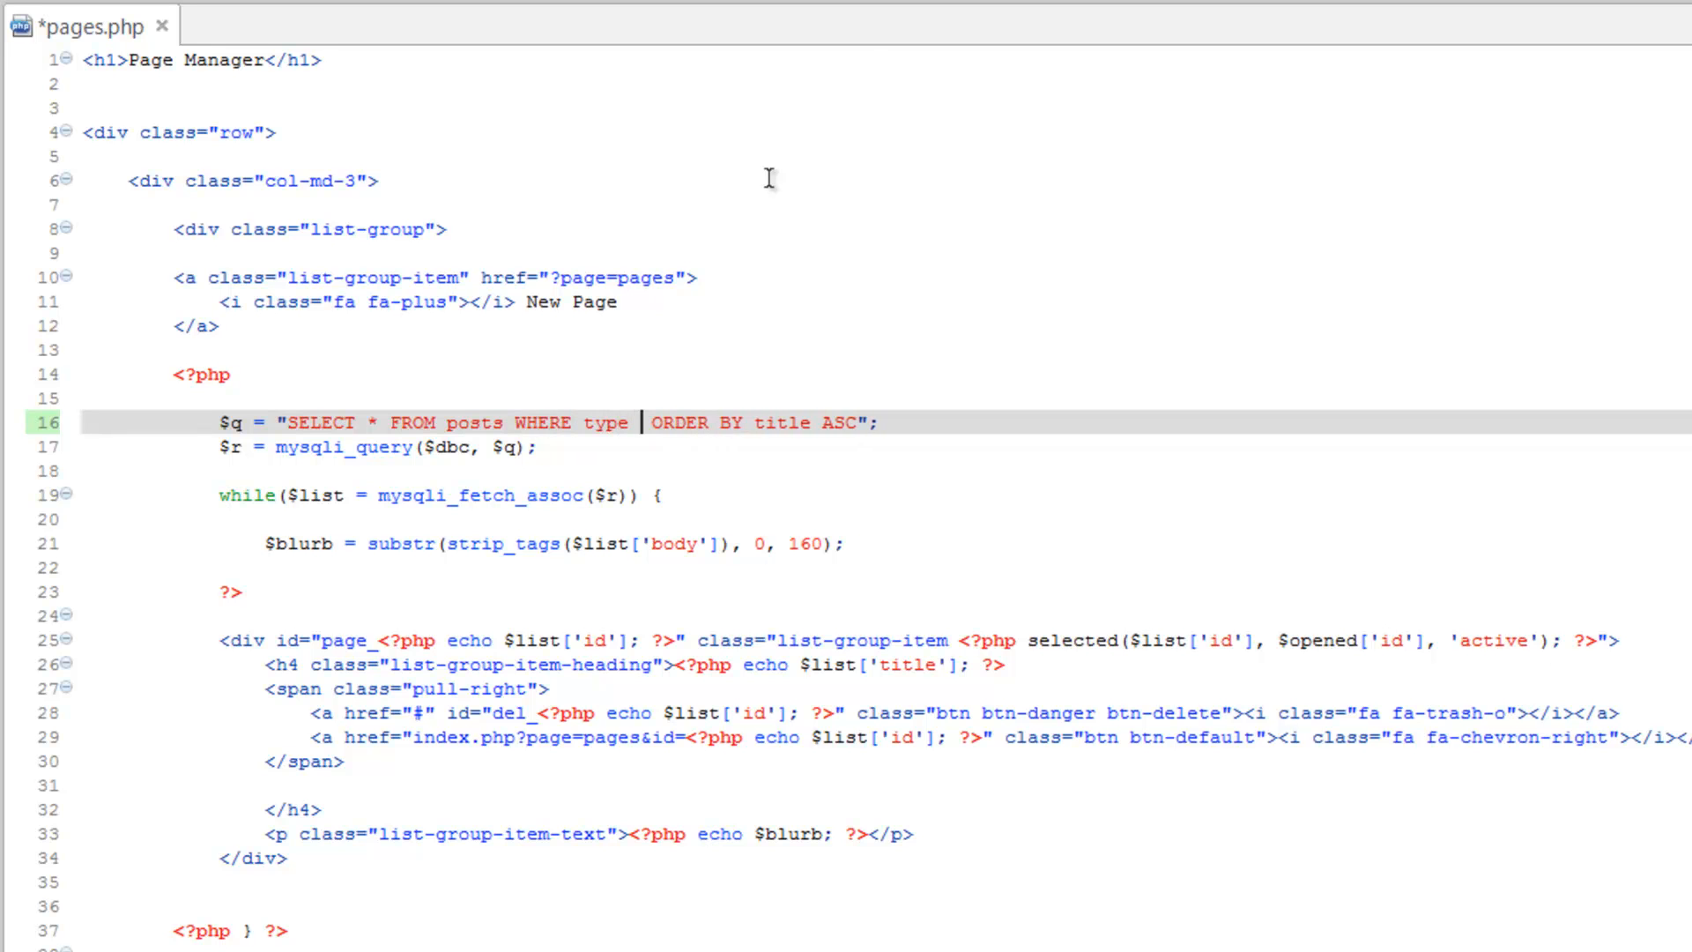
type("= 1")
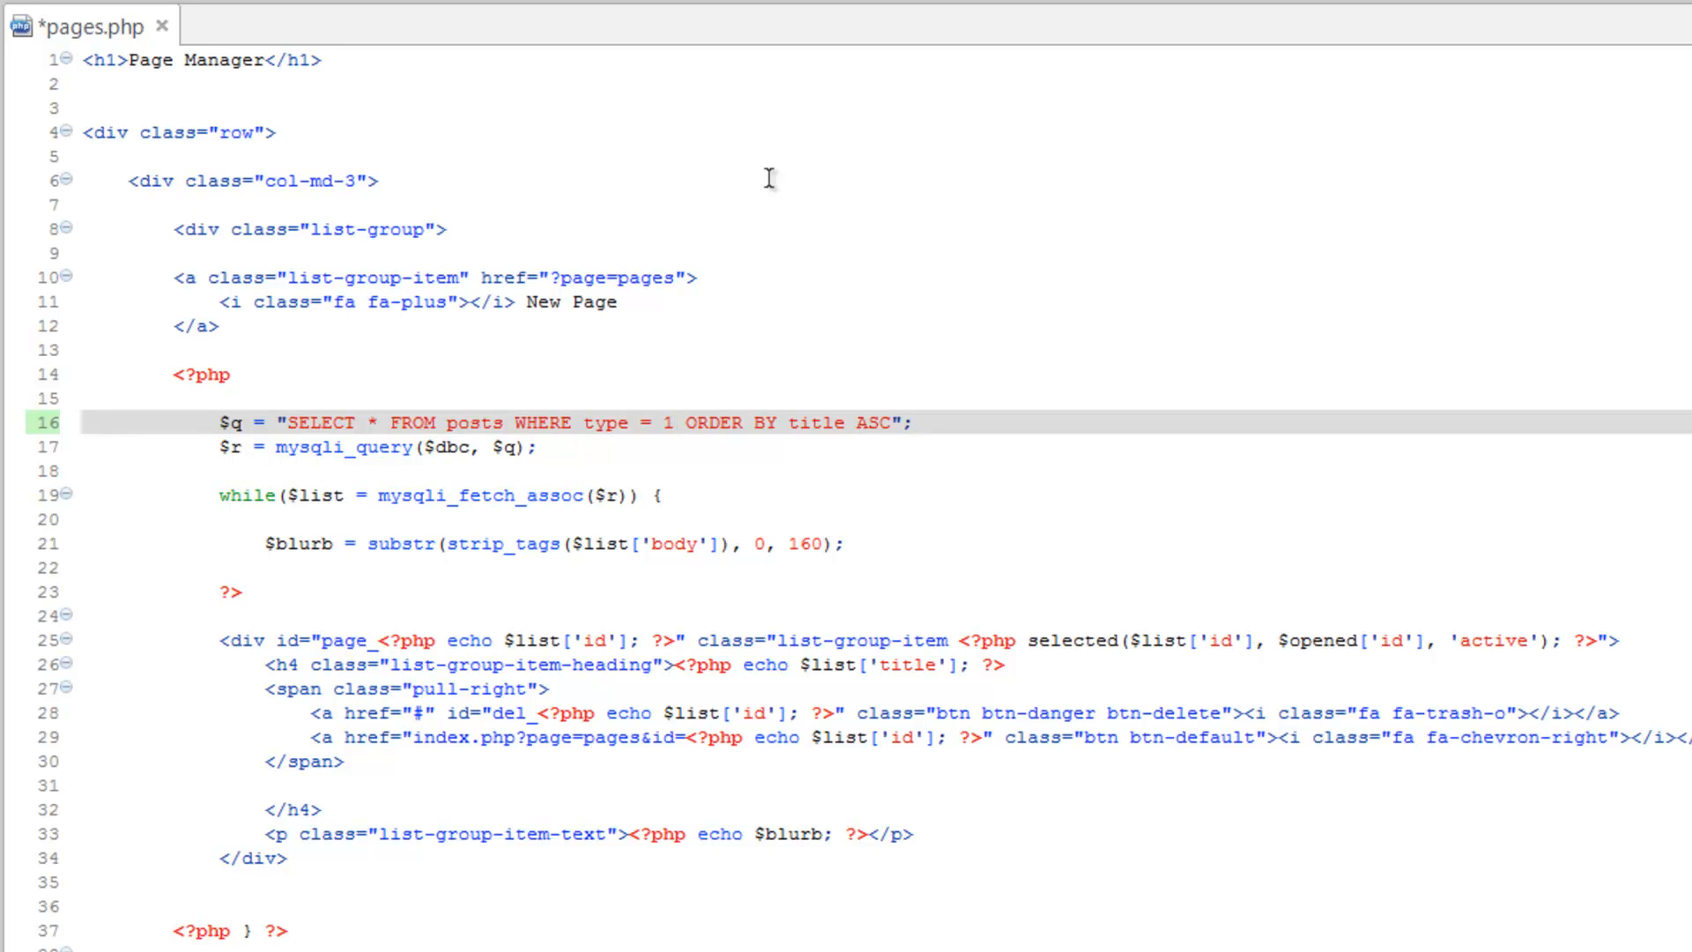
key("ctrl+s")
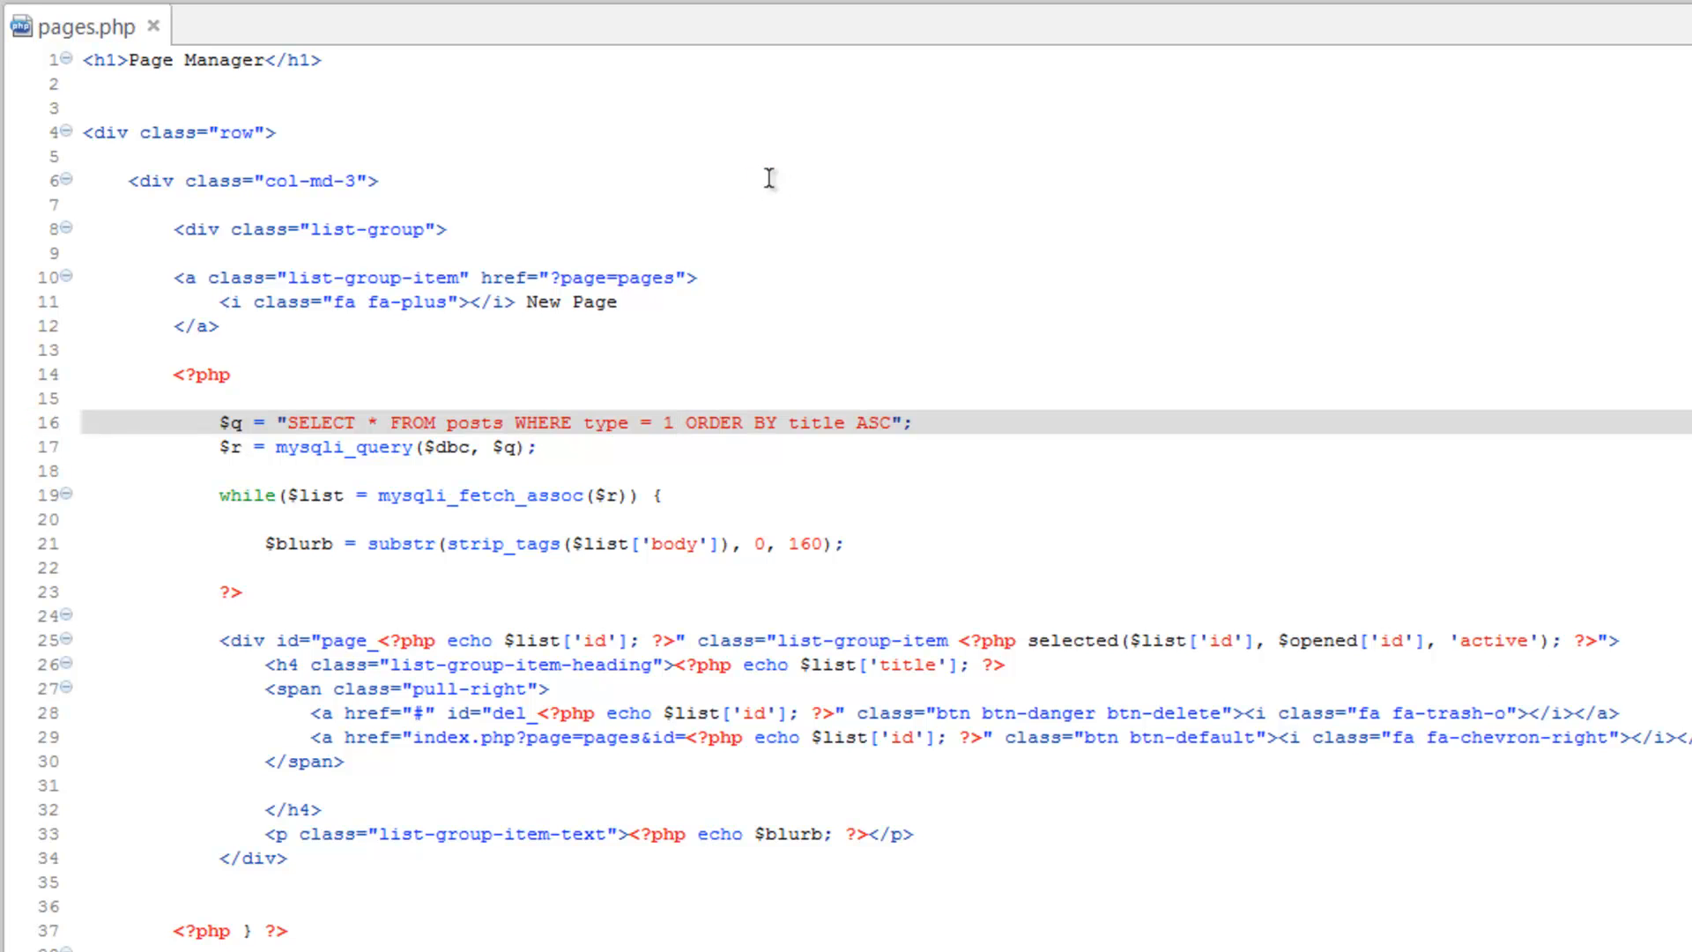
mouse_move(929, 401)
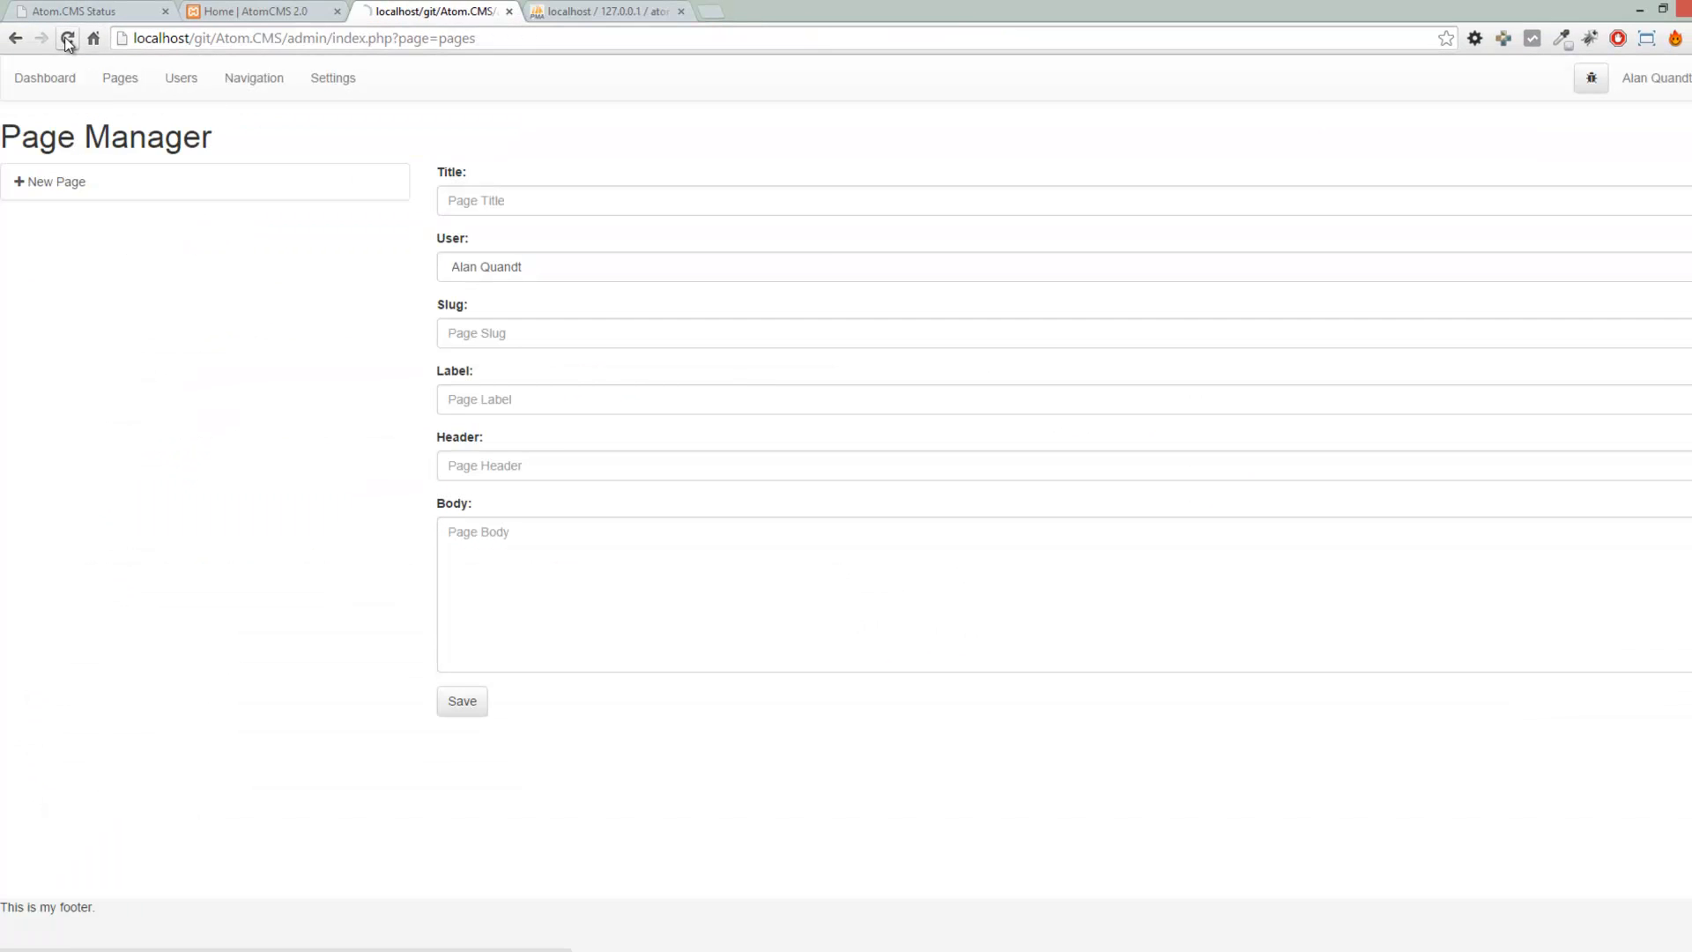
Reload Page Manager so it lists the About Us and Home pages
left_click(67, 37)
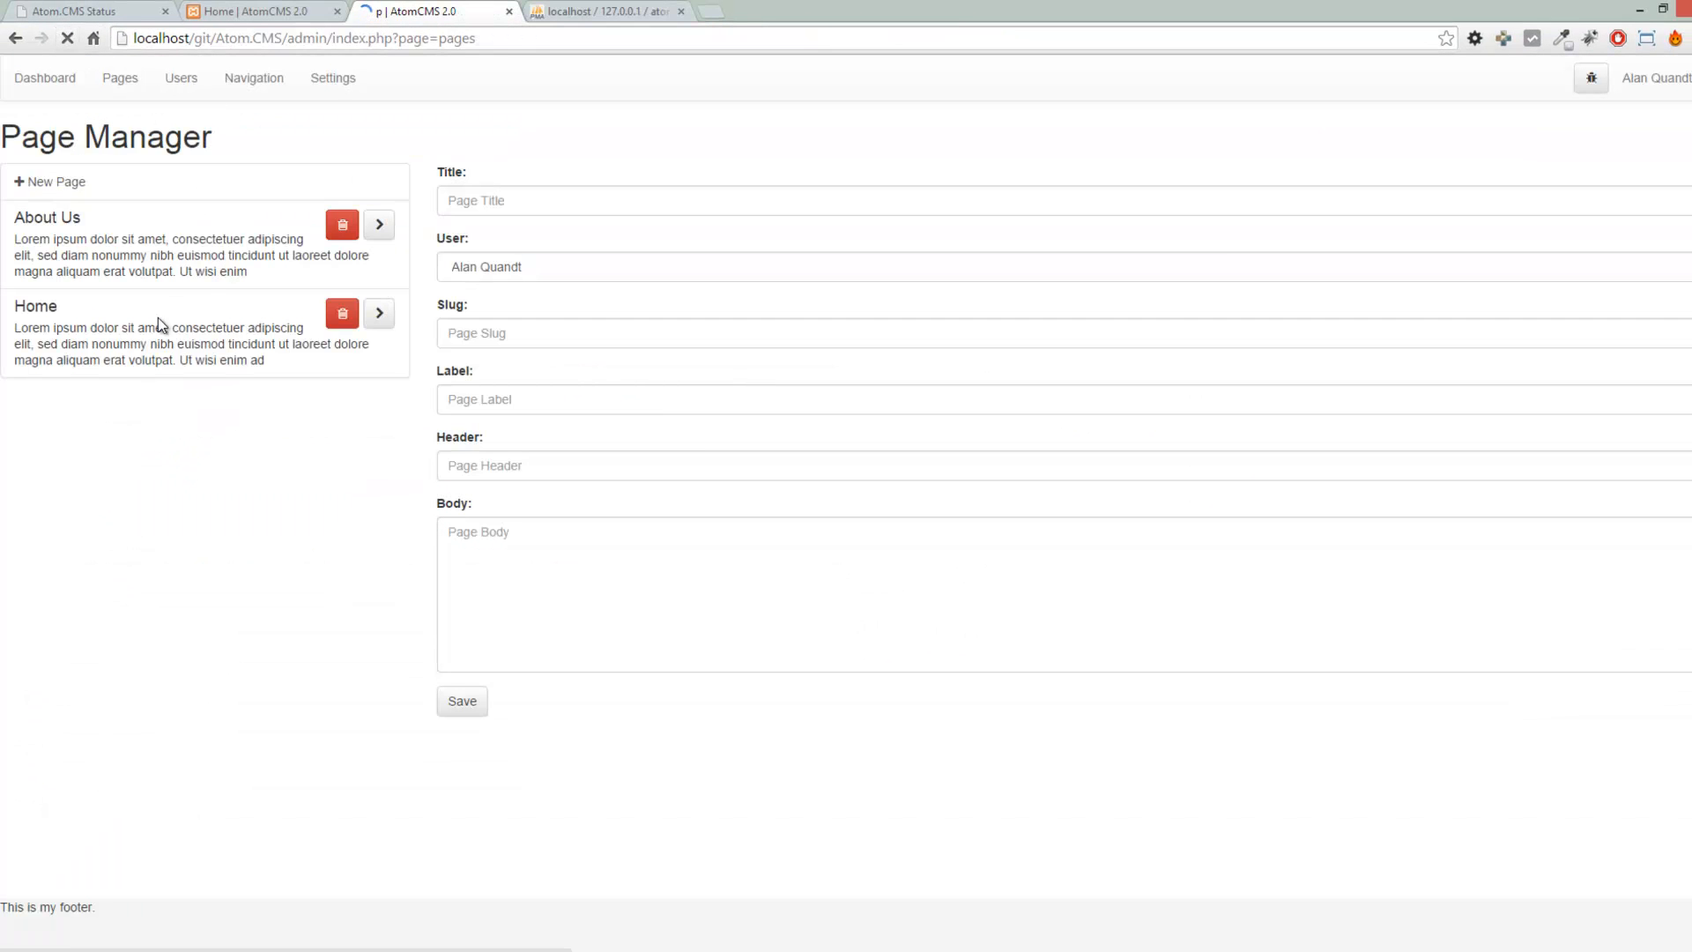
mouse_move(228, 571)
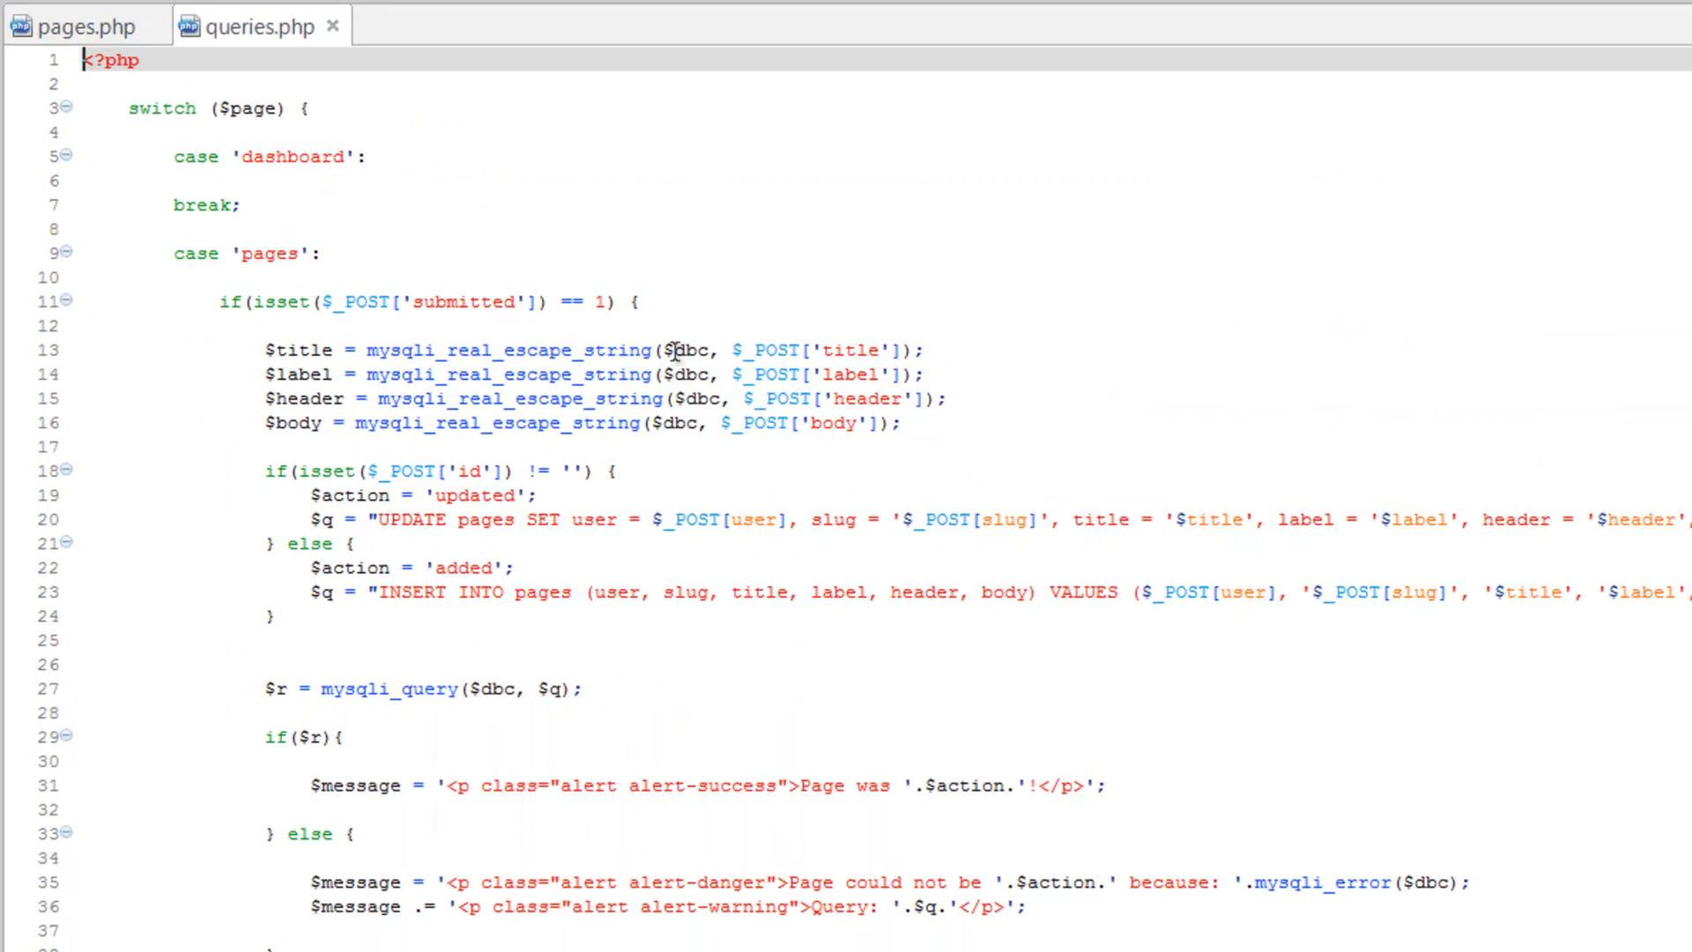
Change 'pages' to 'posts' in the UPDATE and INSERT queries of queries.php and save
left_click(492, 423)
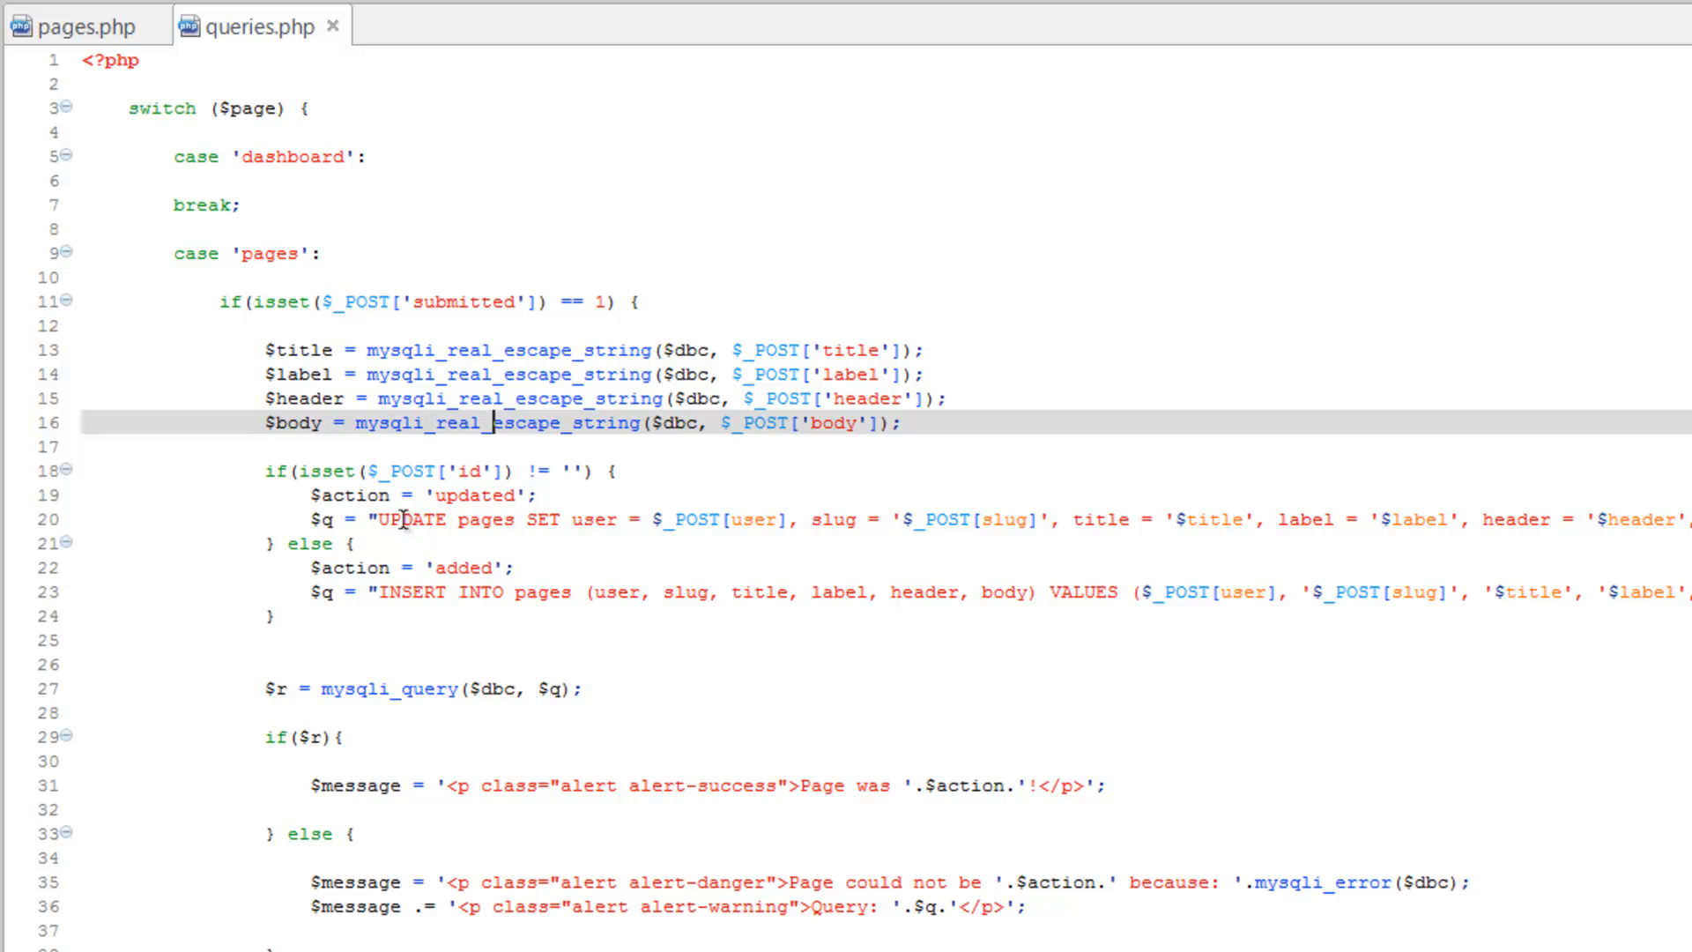
mouse_move(848, 756)
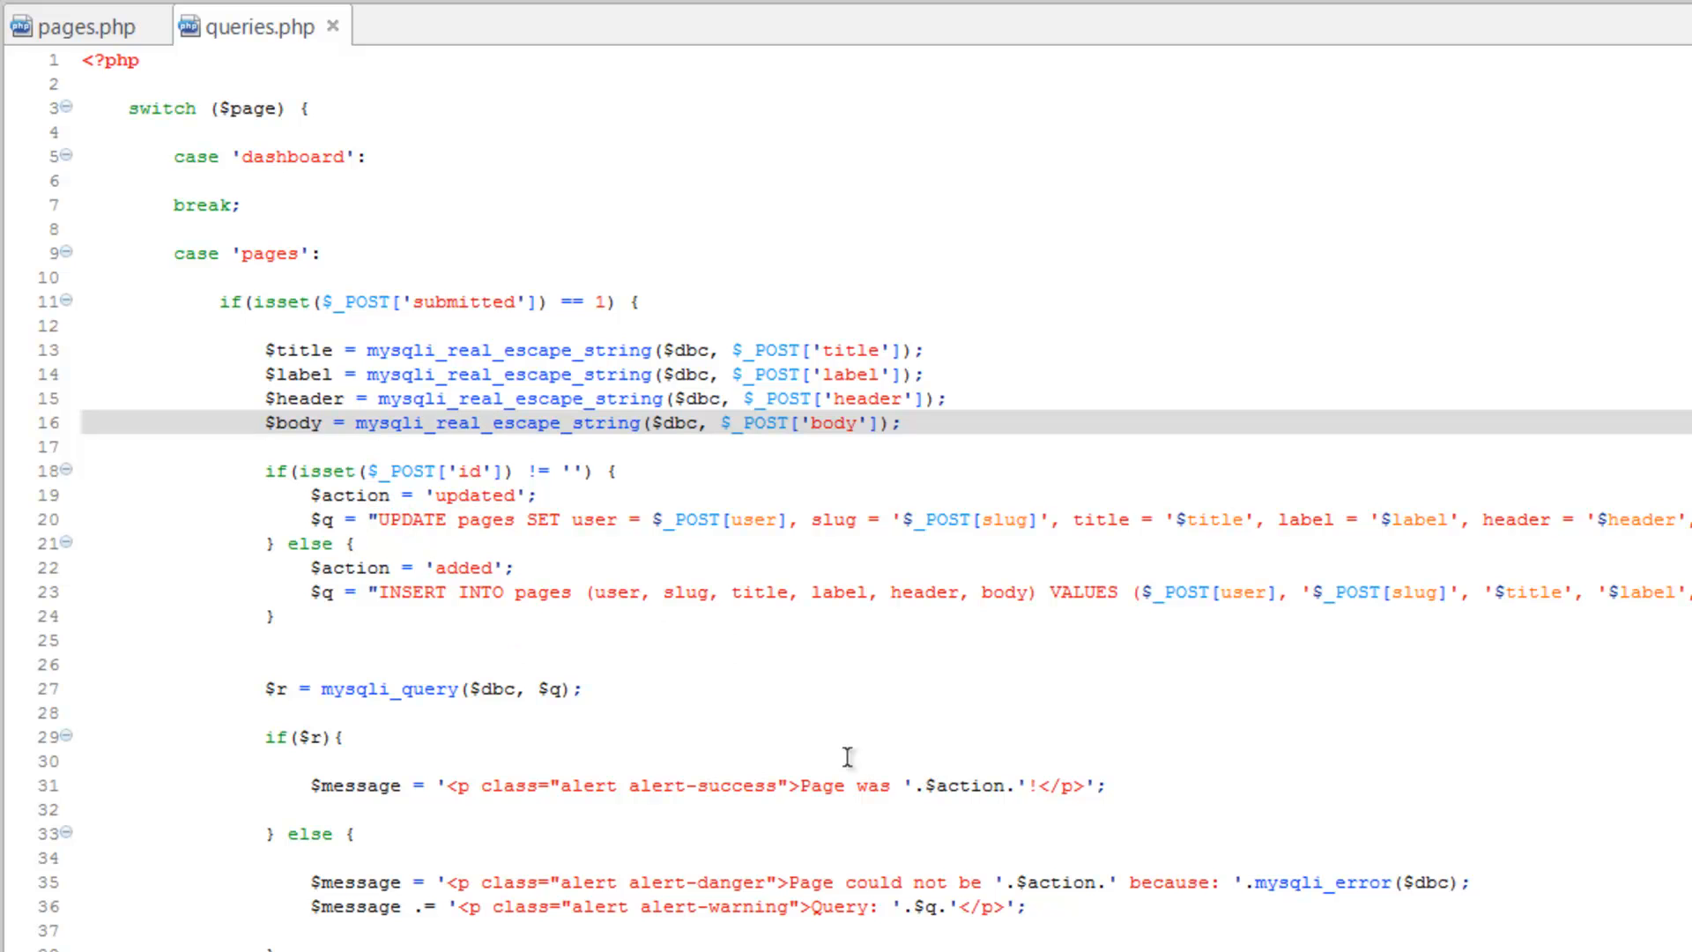
double_click(487, 519)
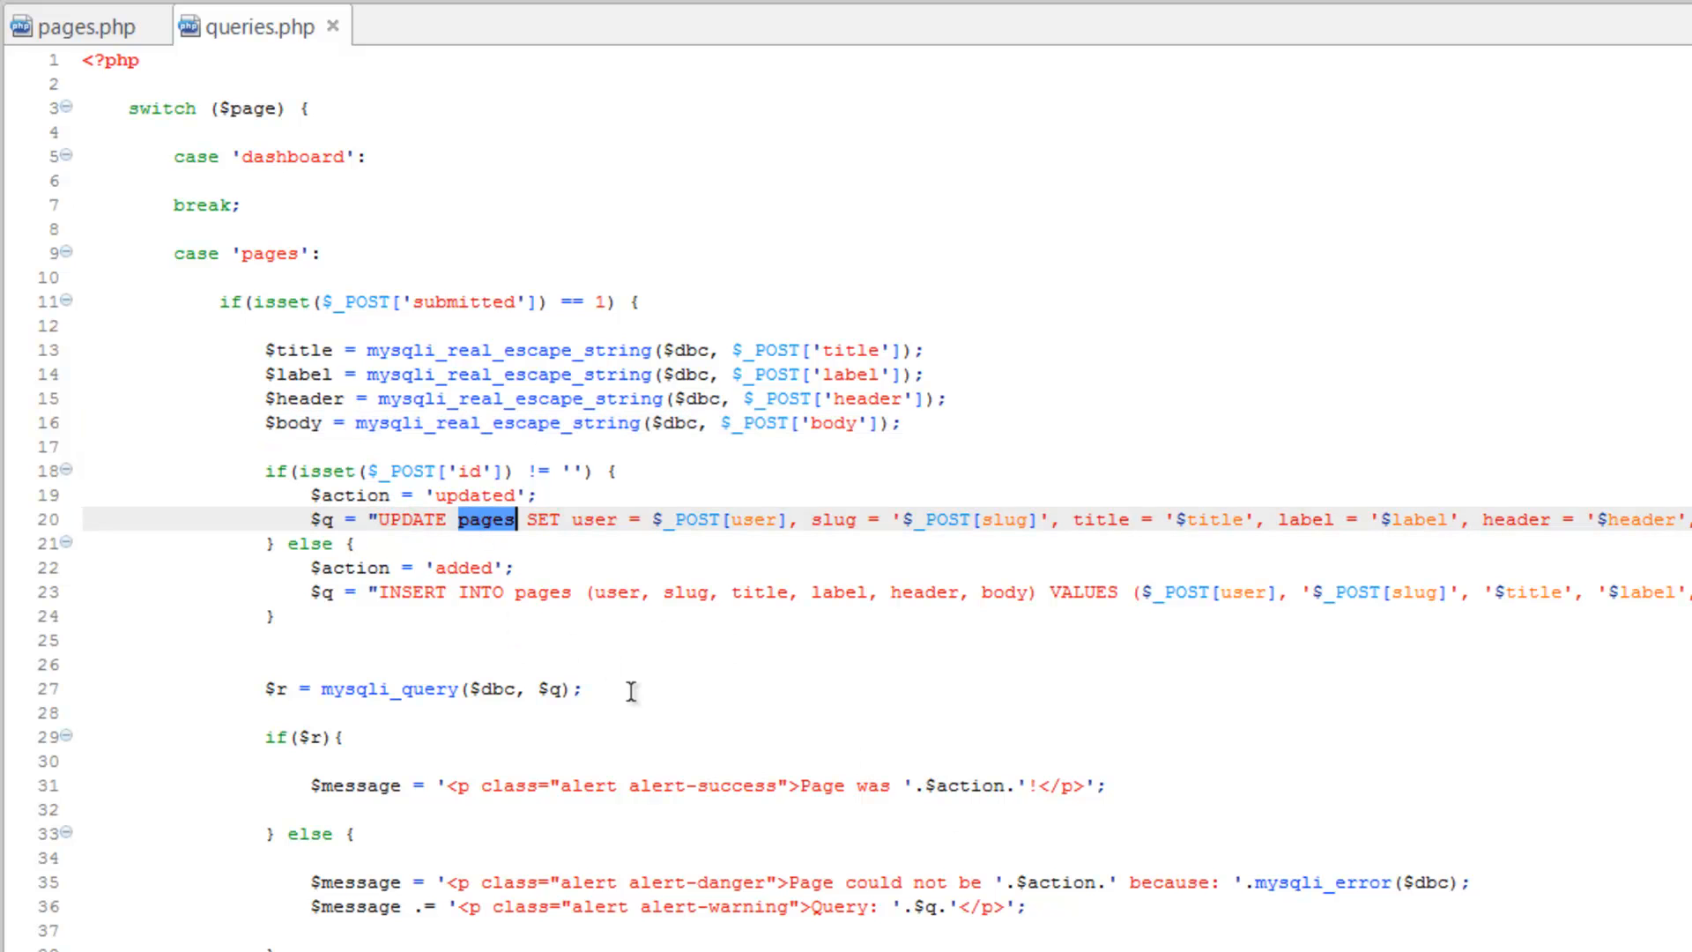
mouse_move(756, 854)
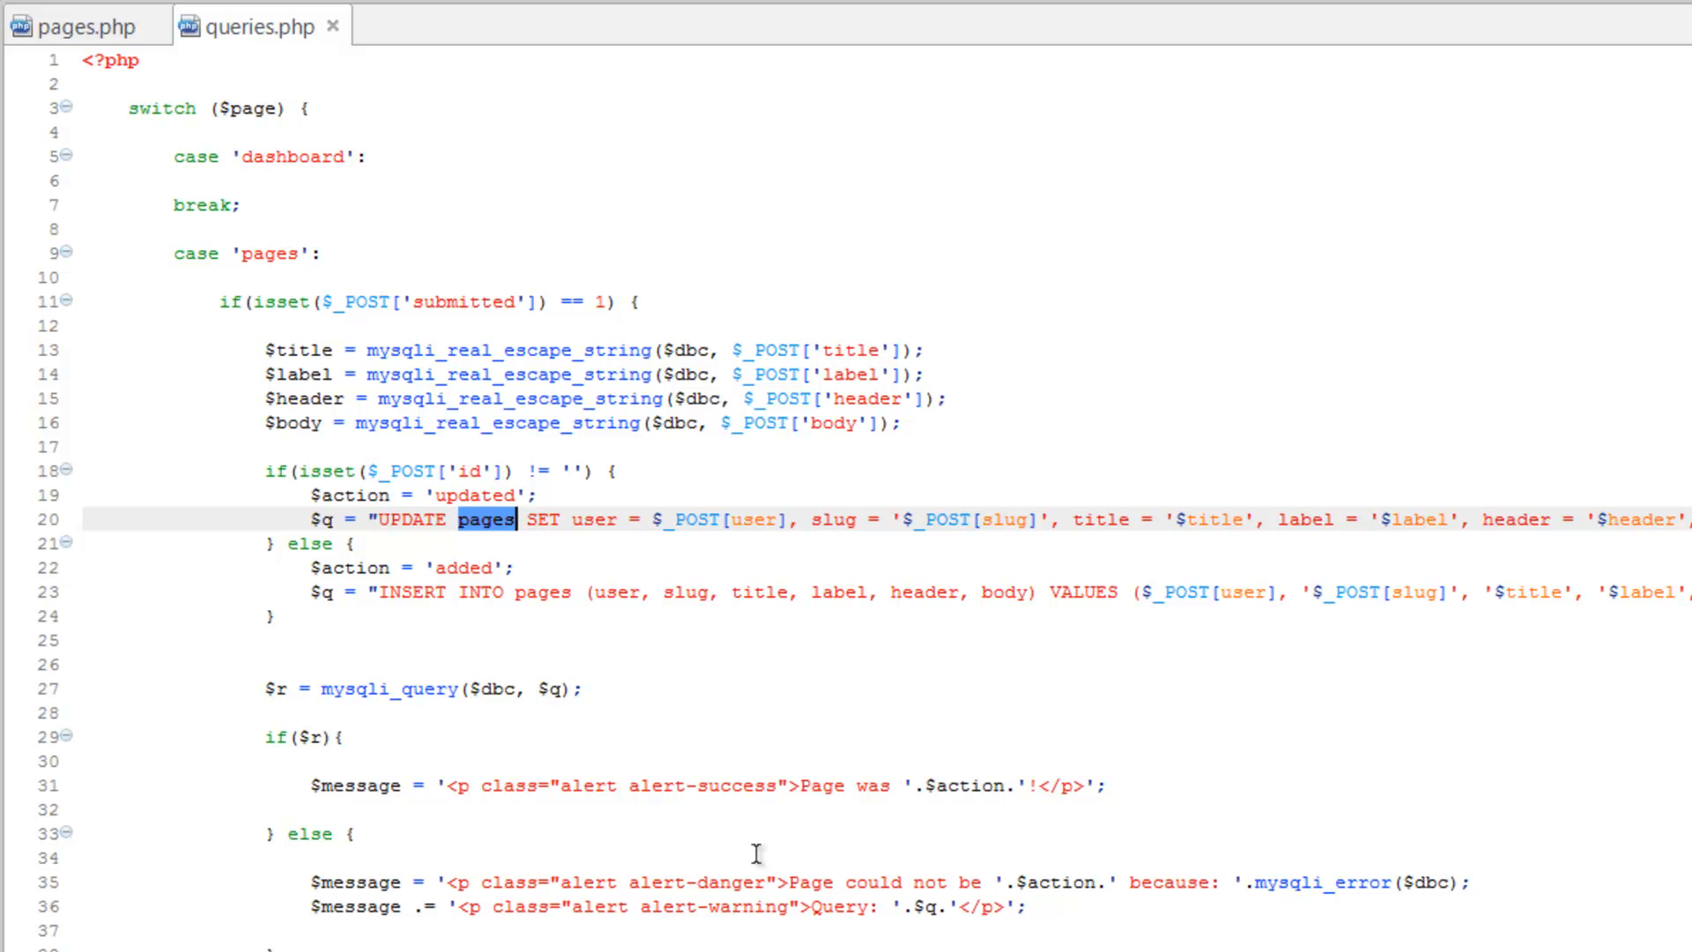
type("posts")
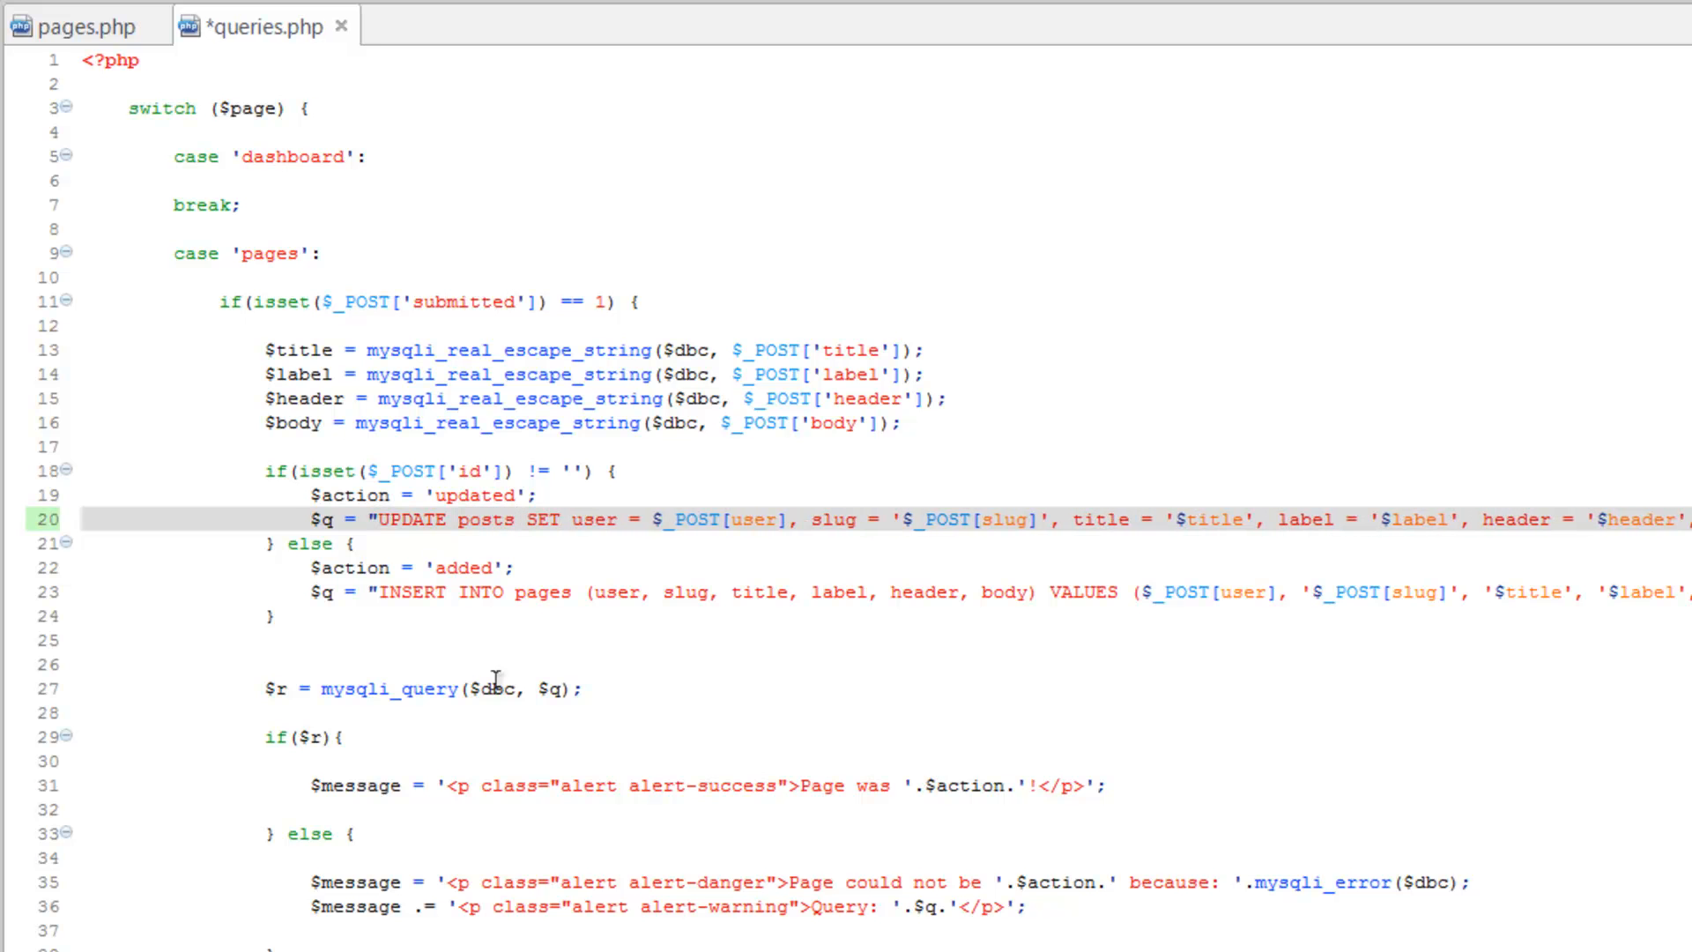
double_click(545, 592)
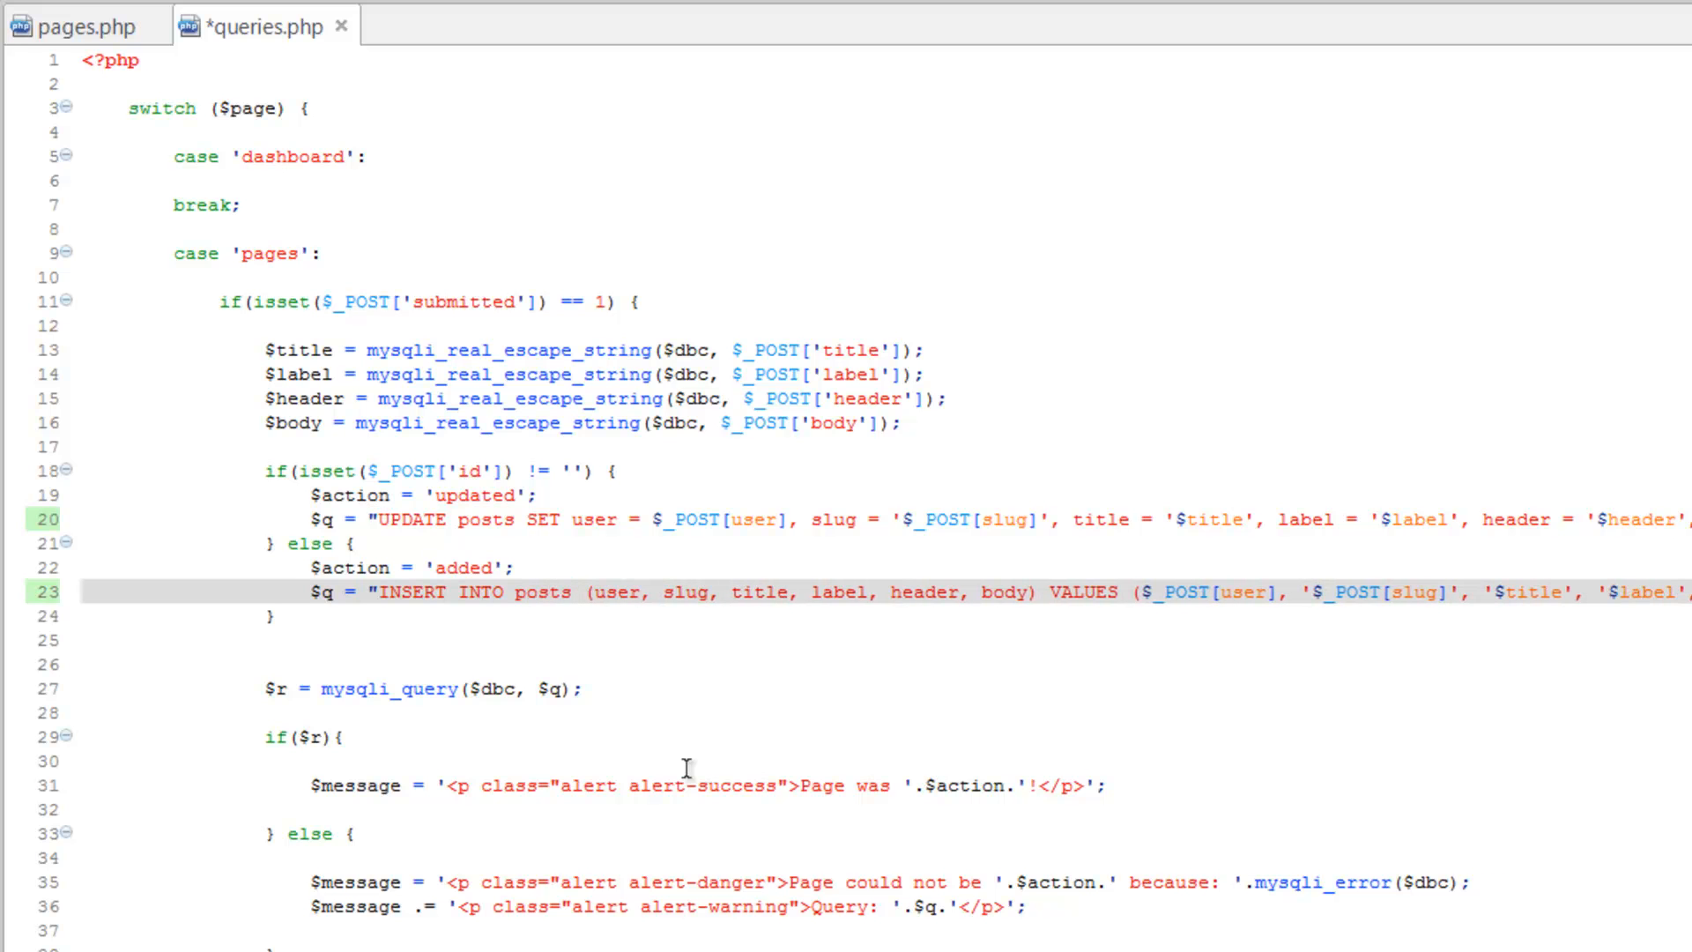
left_click(639, 302)
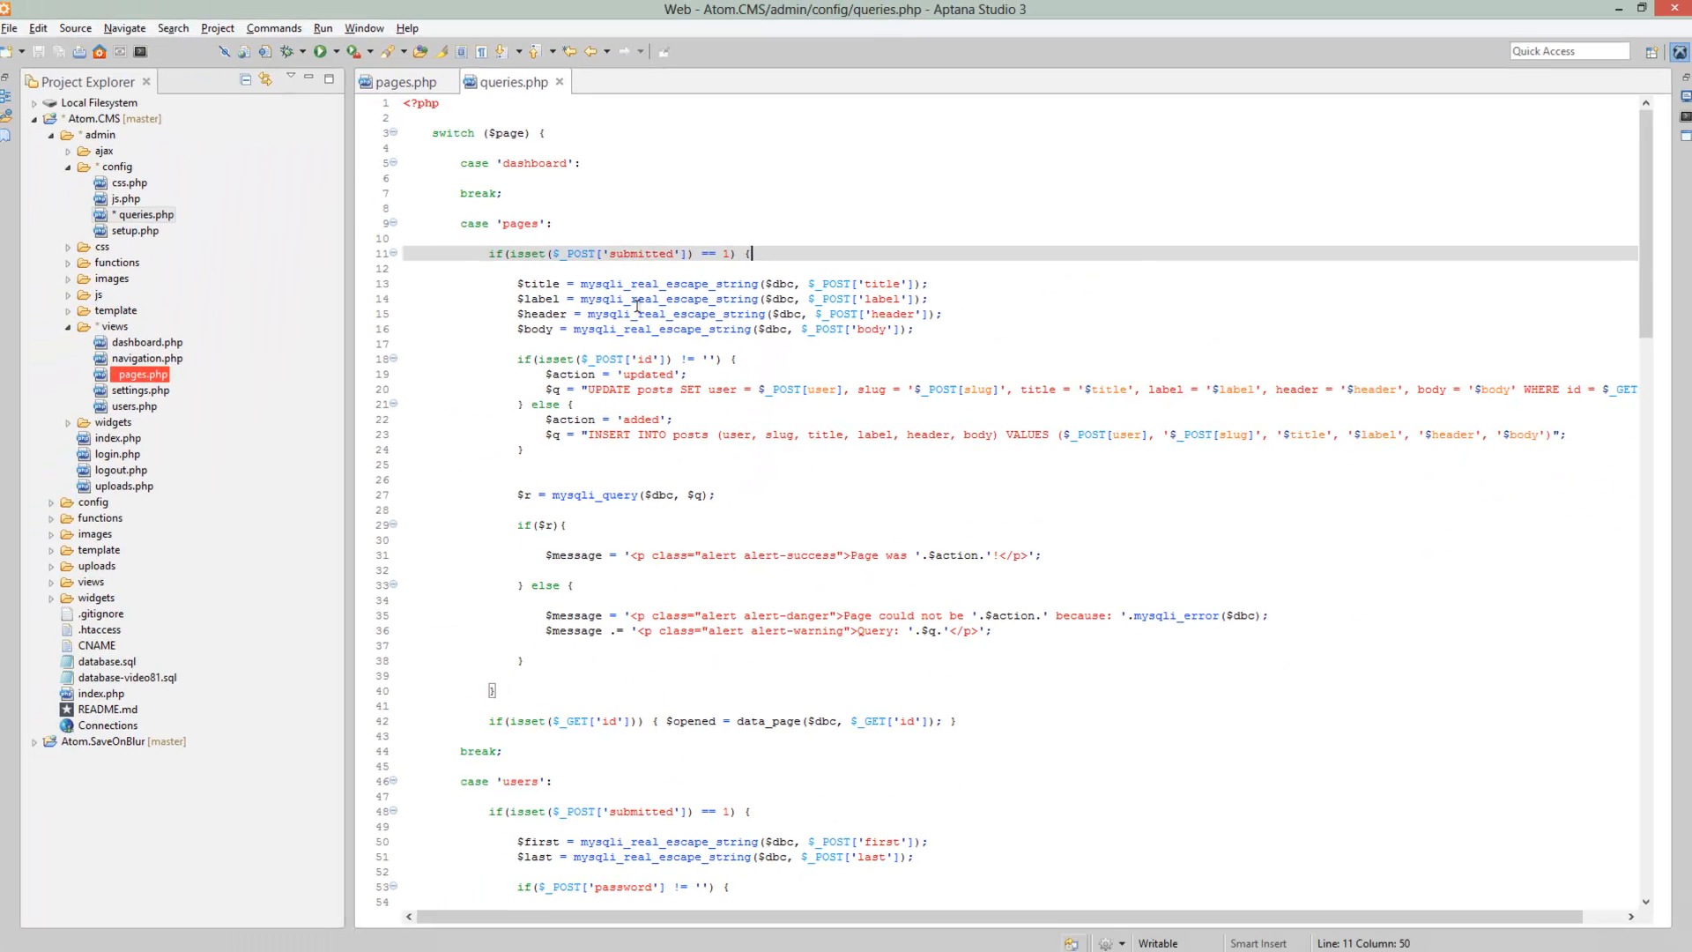
key("alt+Tab")
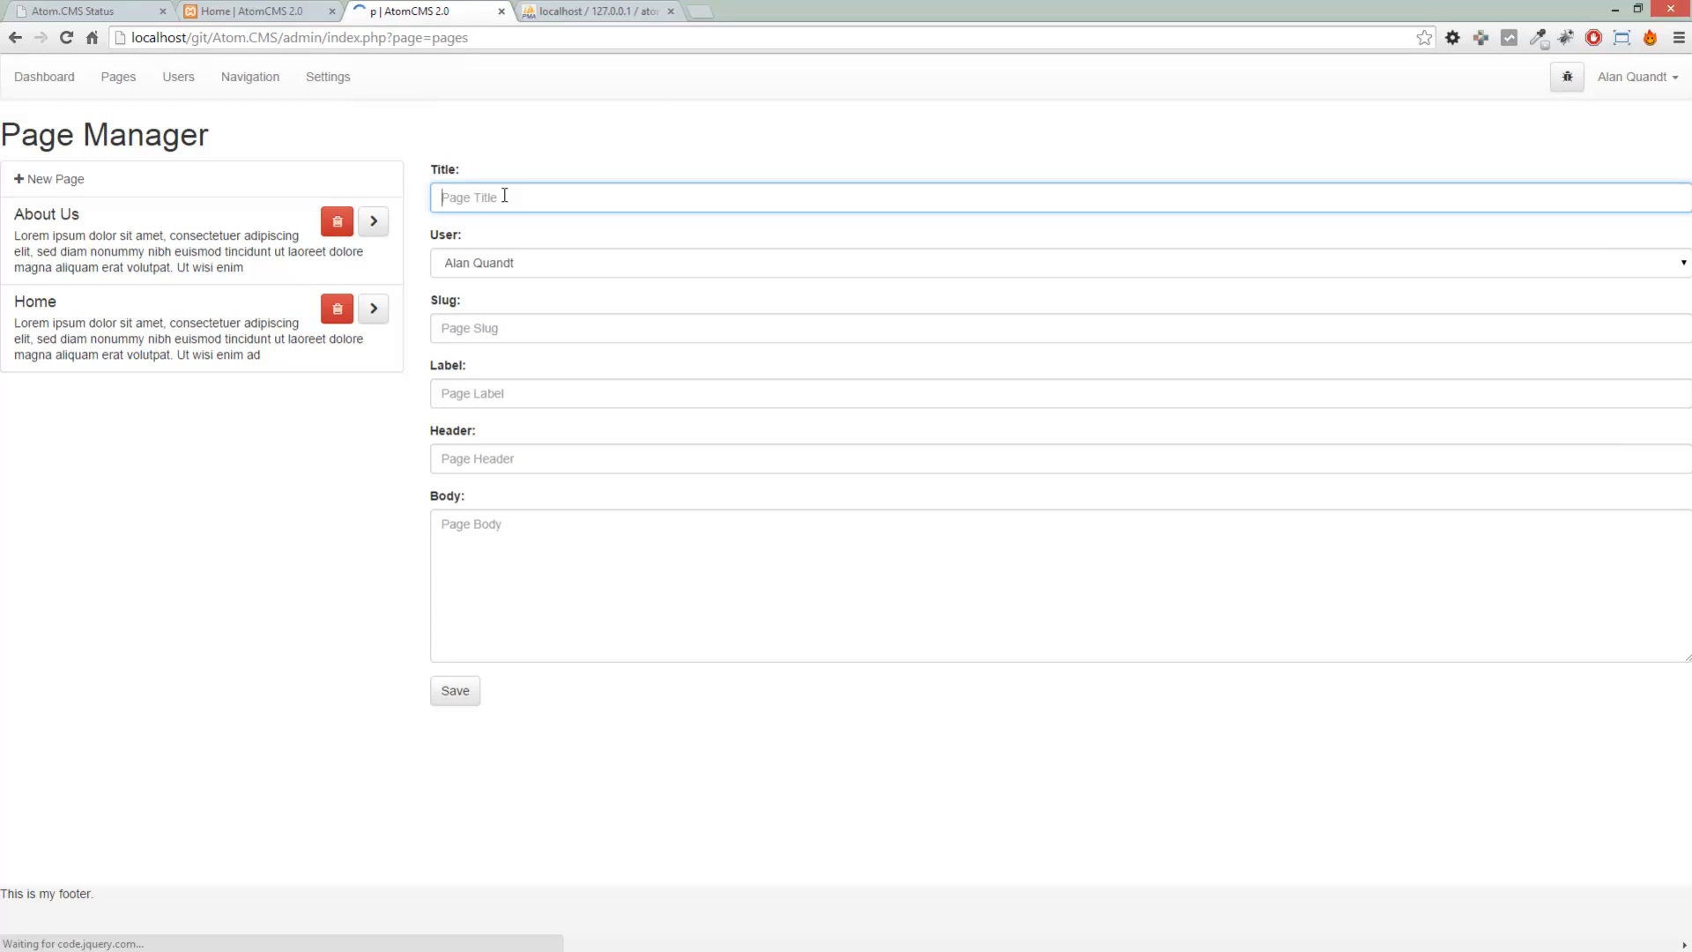
Fill the form with title Test Page, slug test-page, Testing as label, header and body, and save
type("Test P")
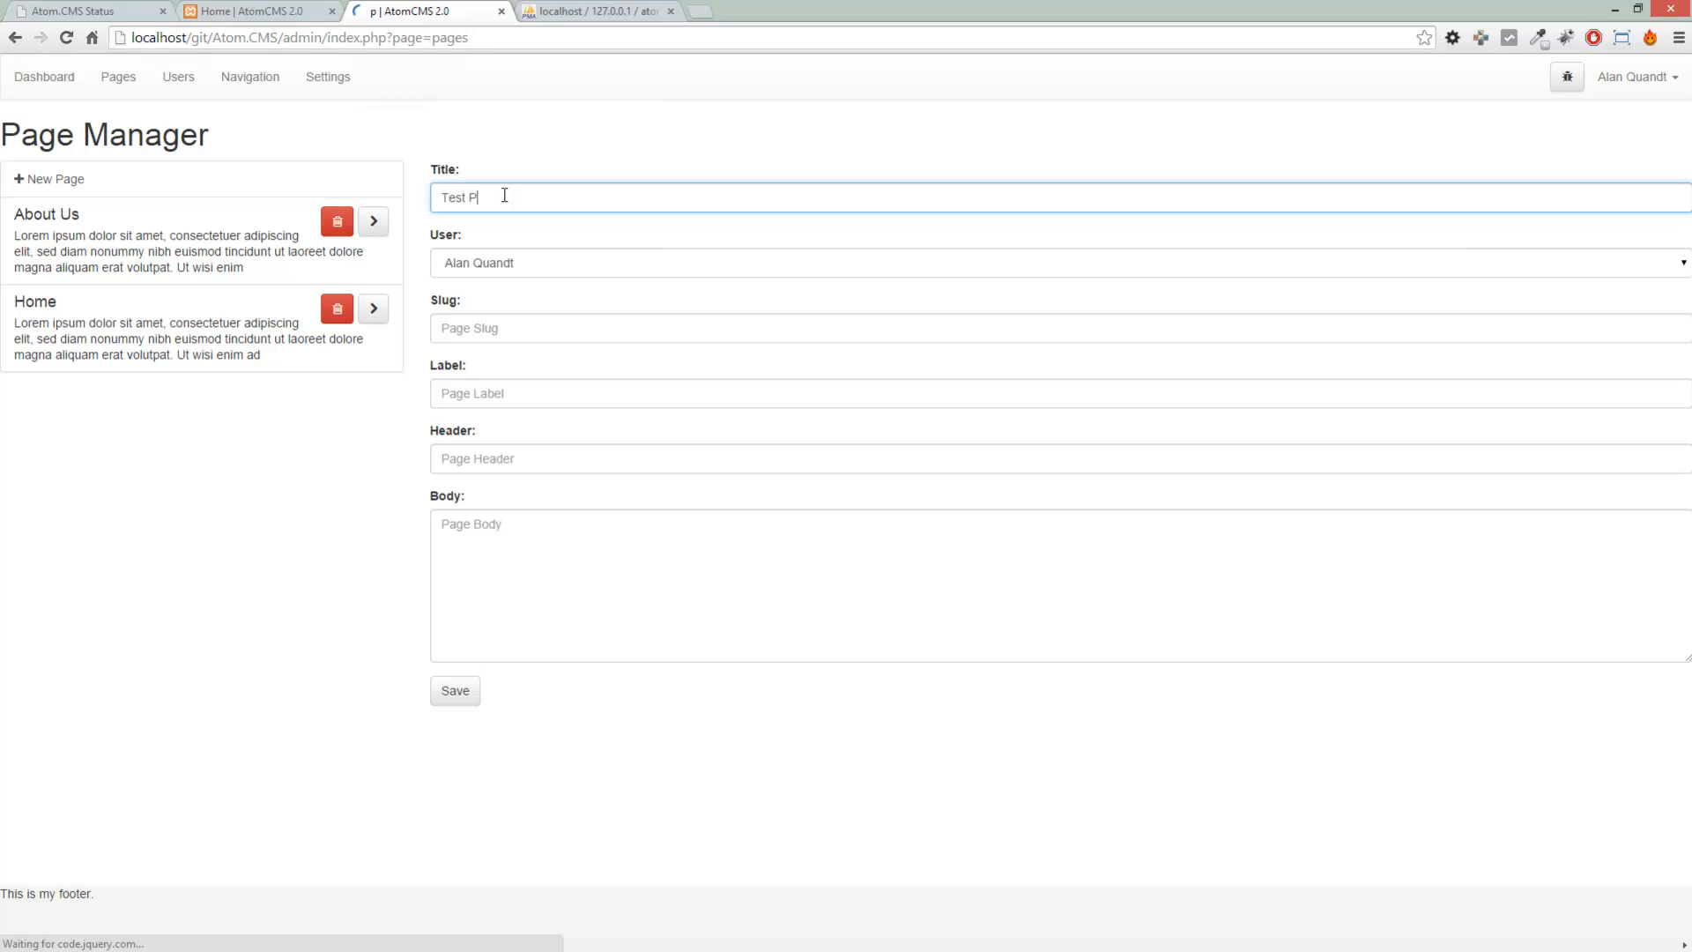
type("age")
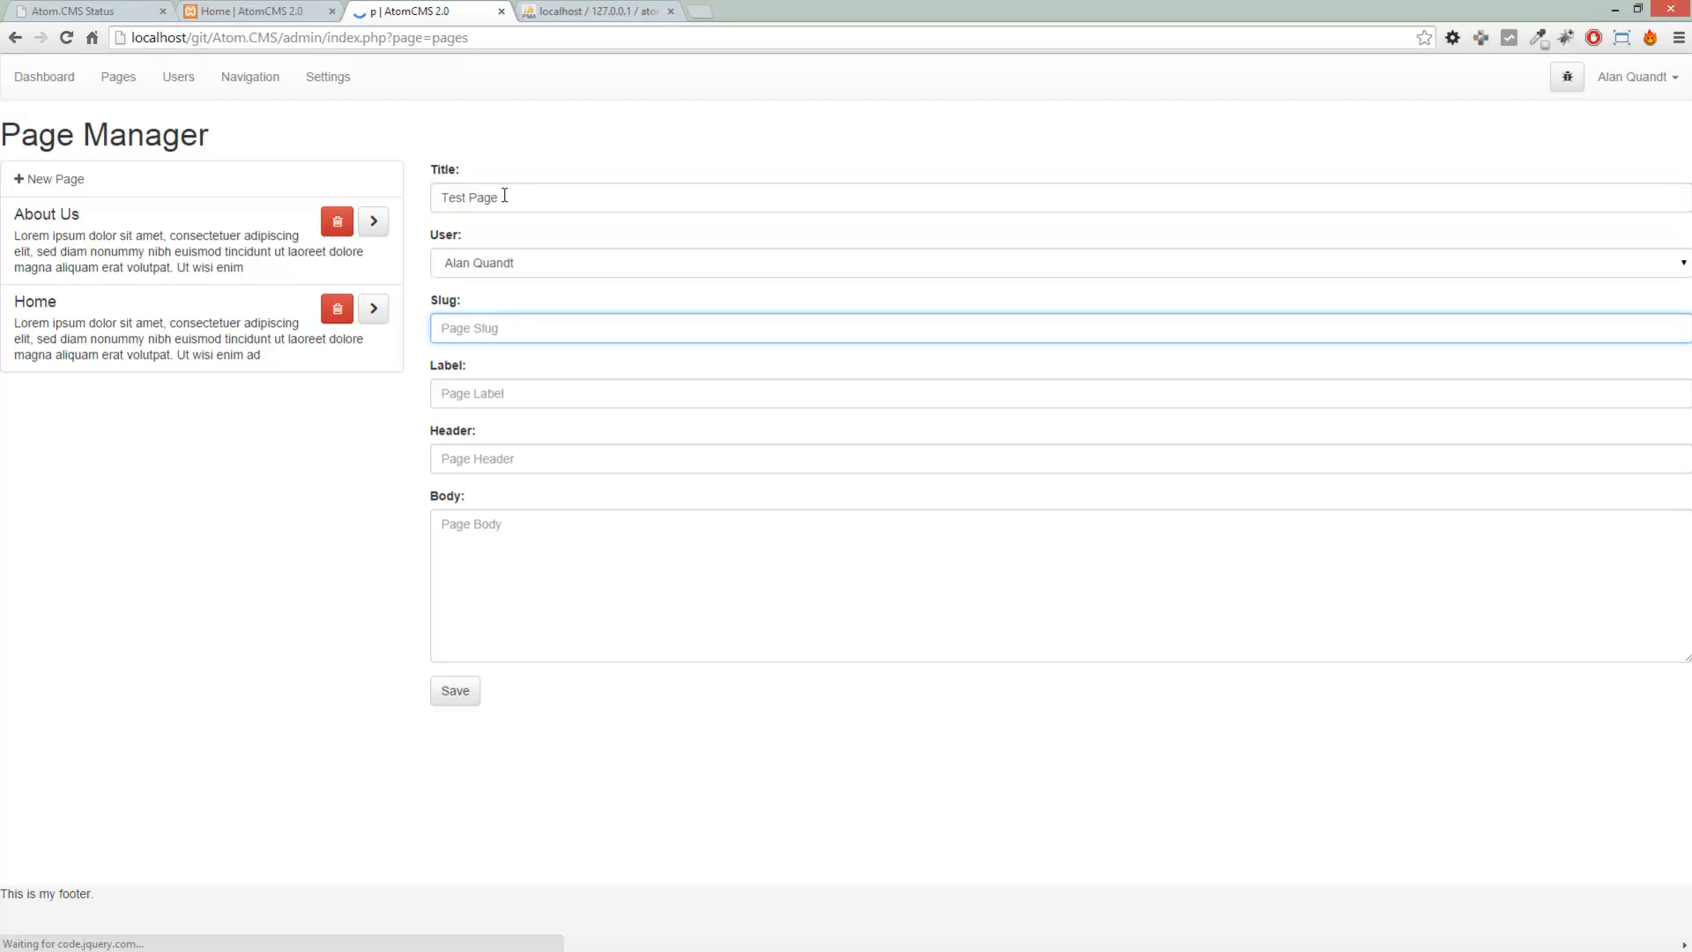
type("page")
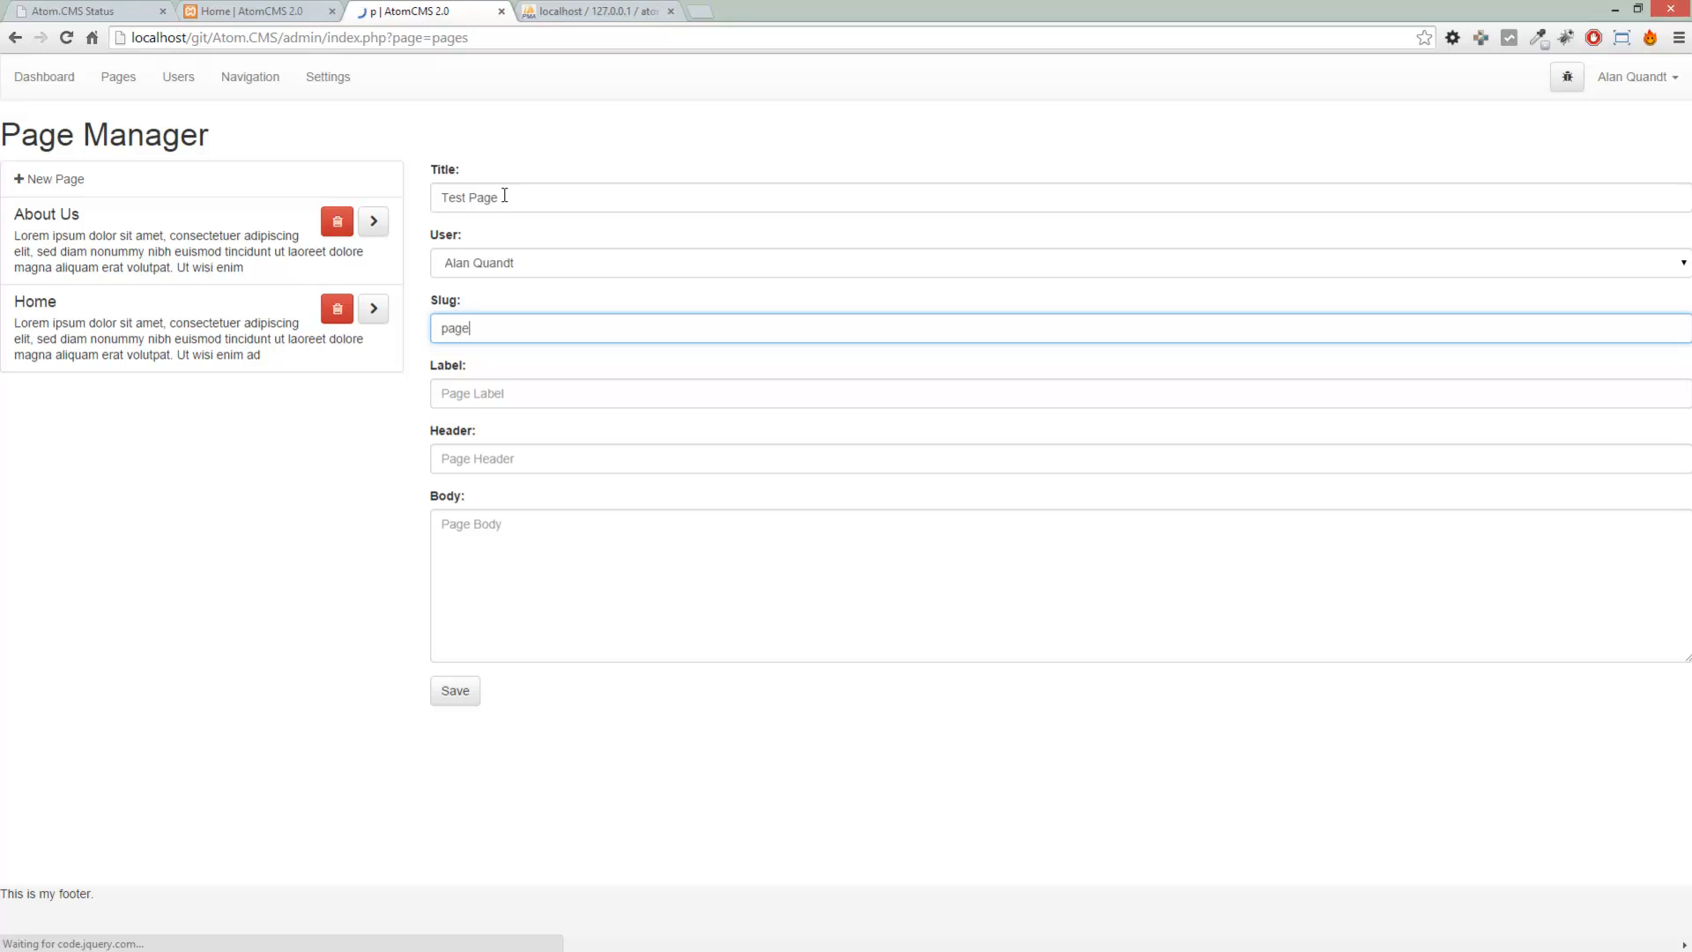
type("test-")
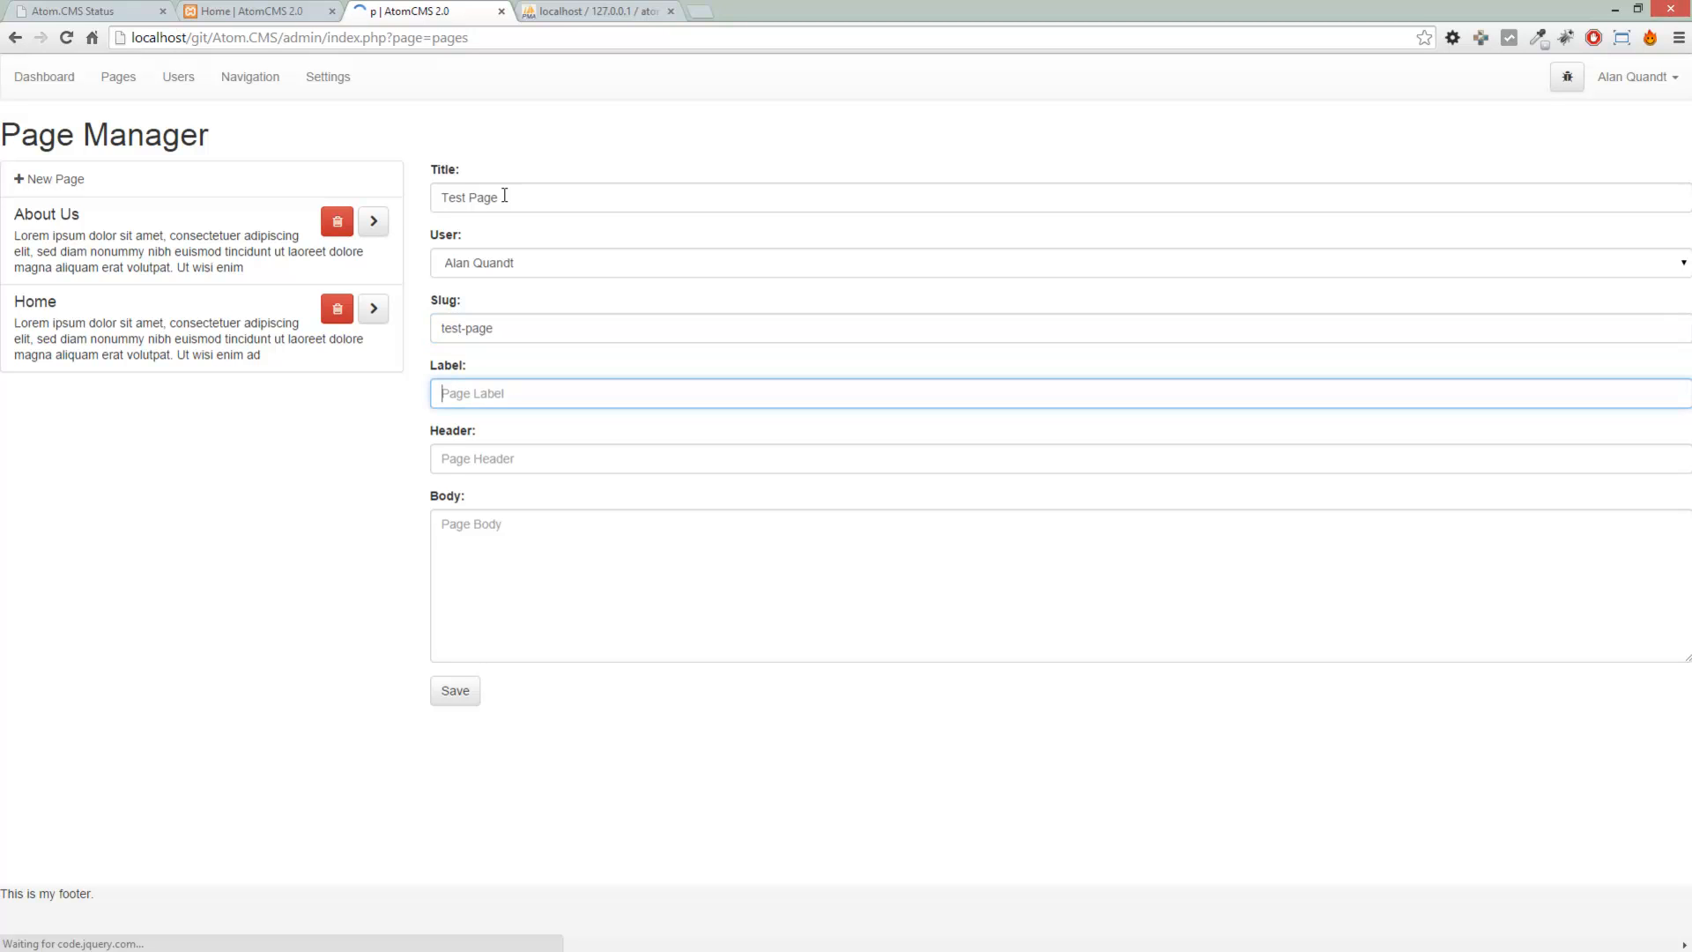
type("Testing")
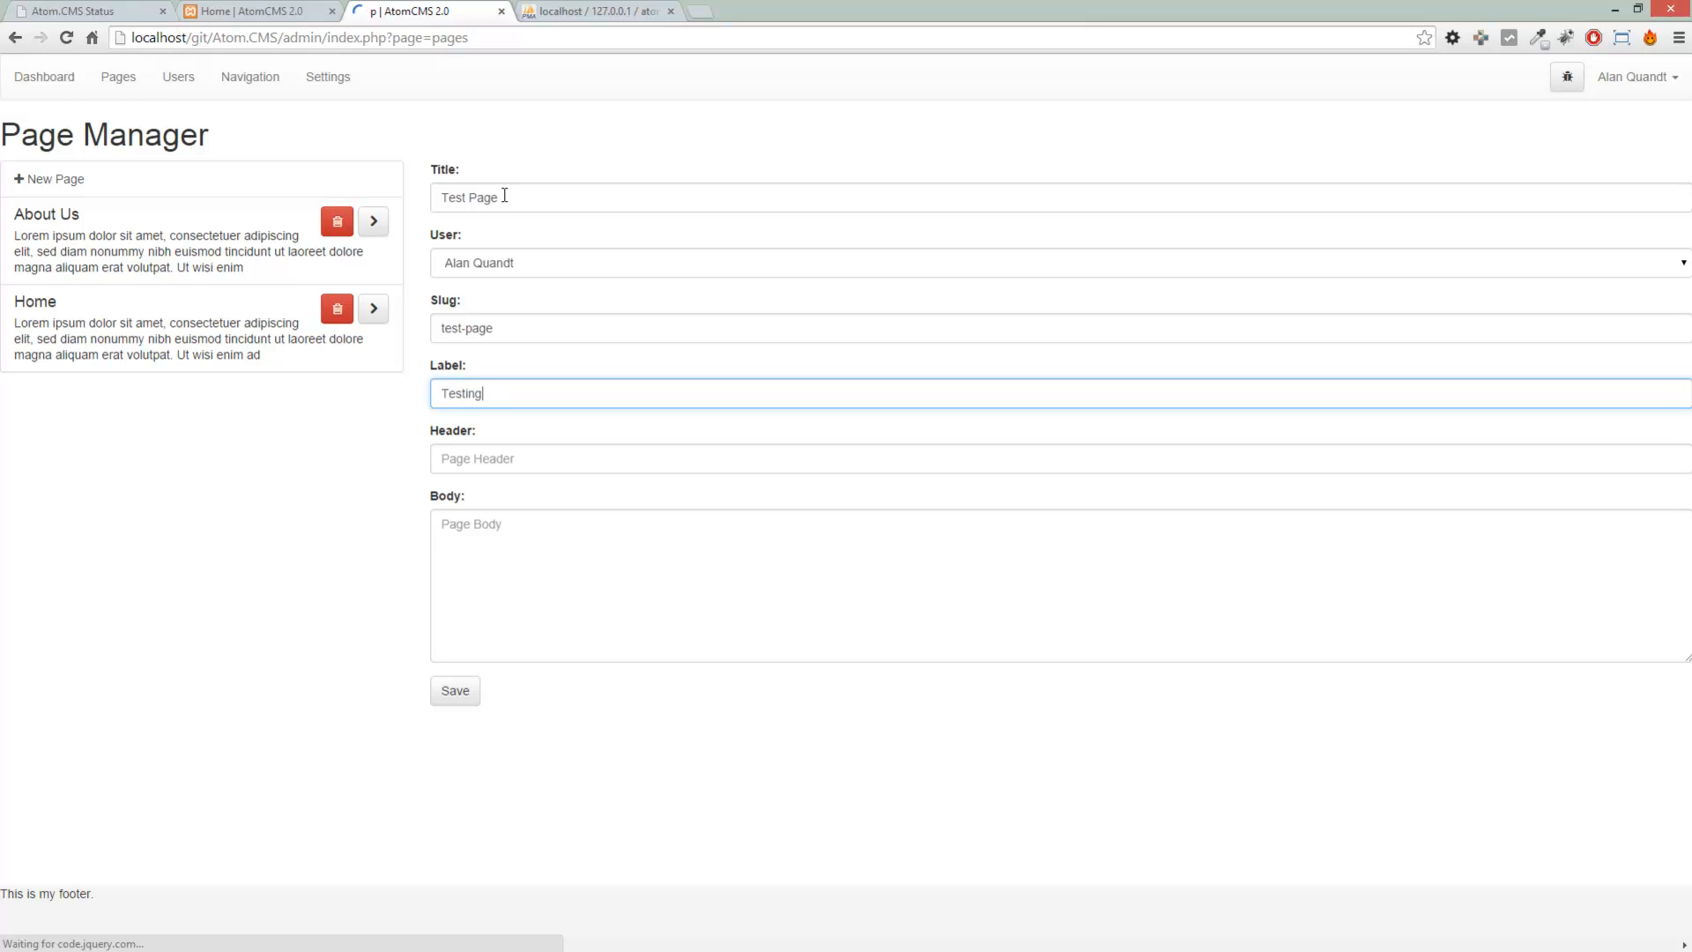
type("Tegins")
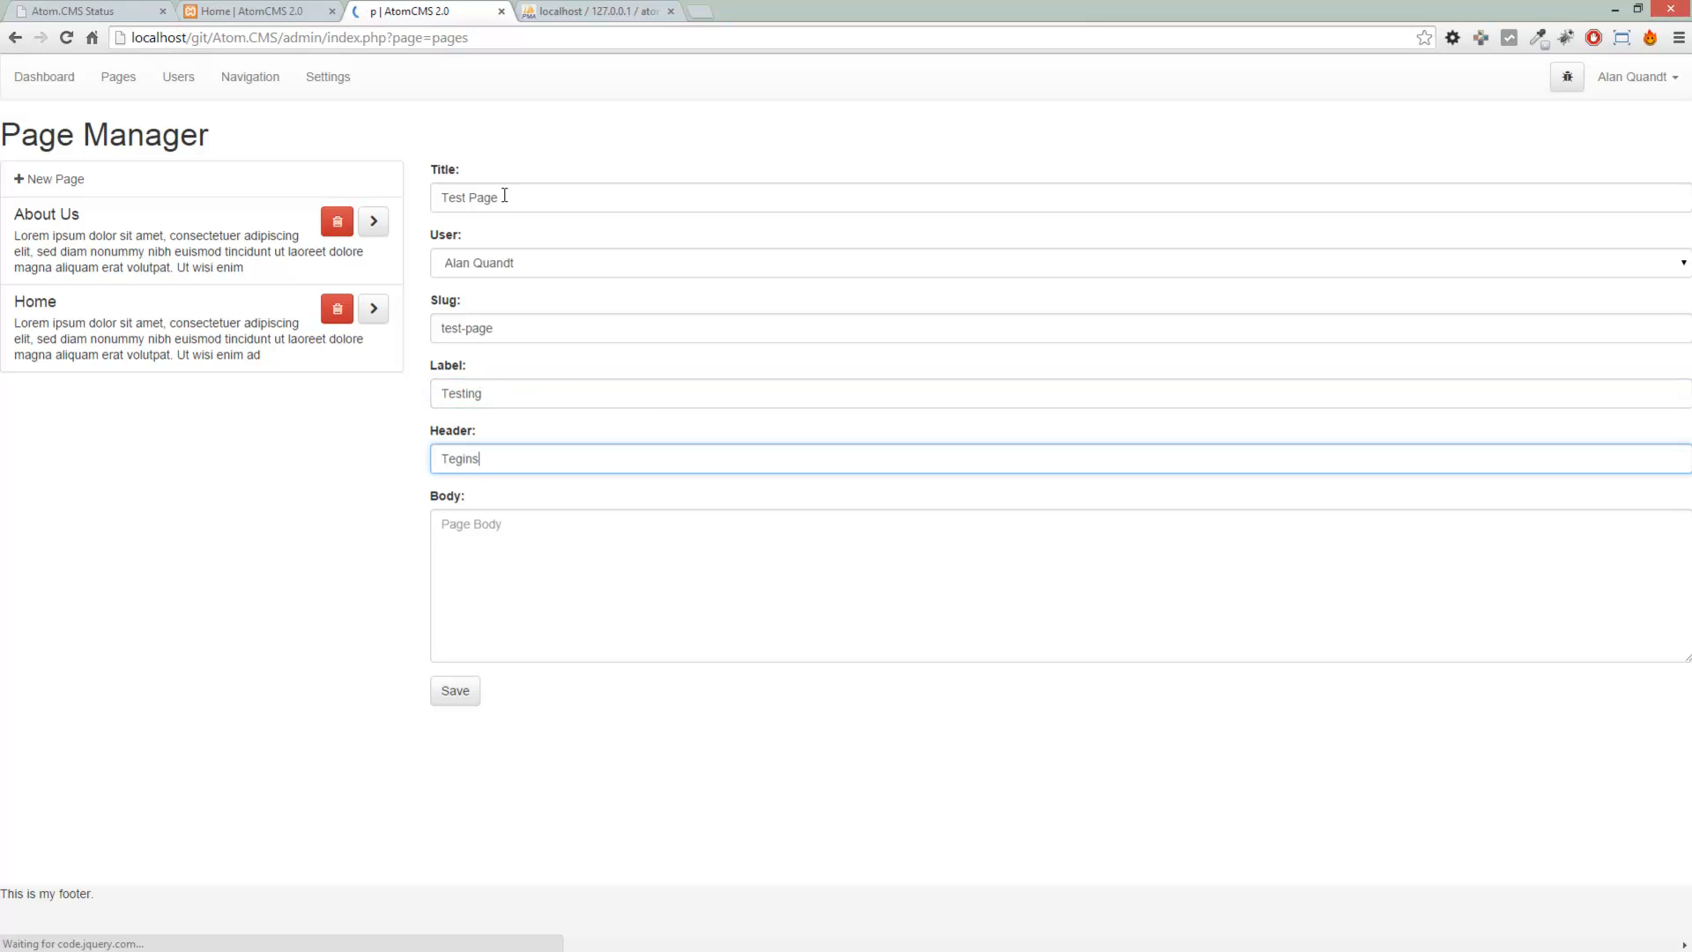
type("Testing")
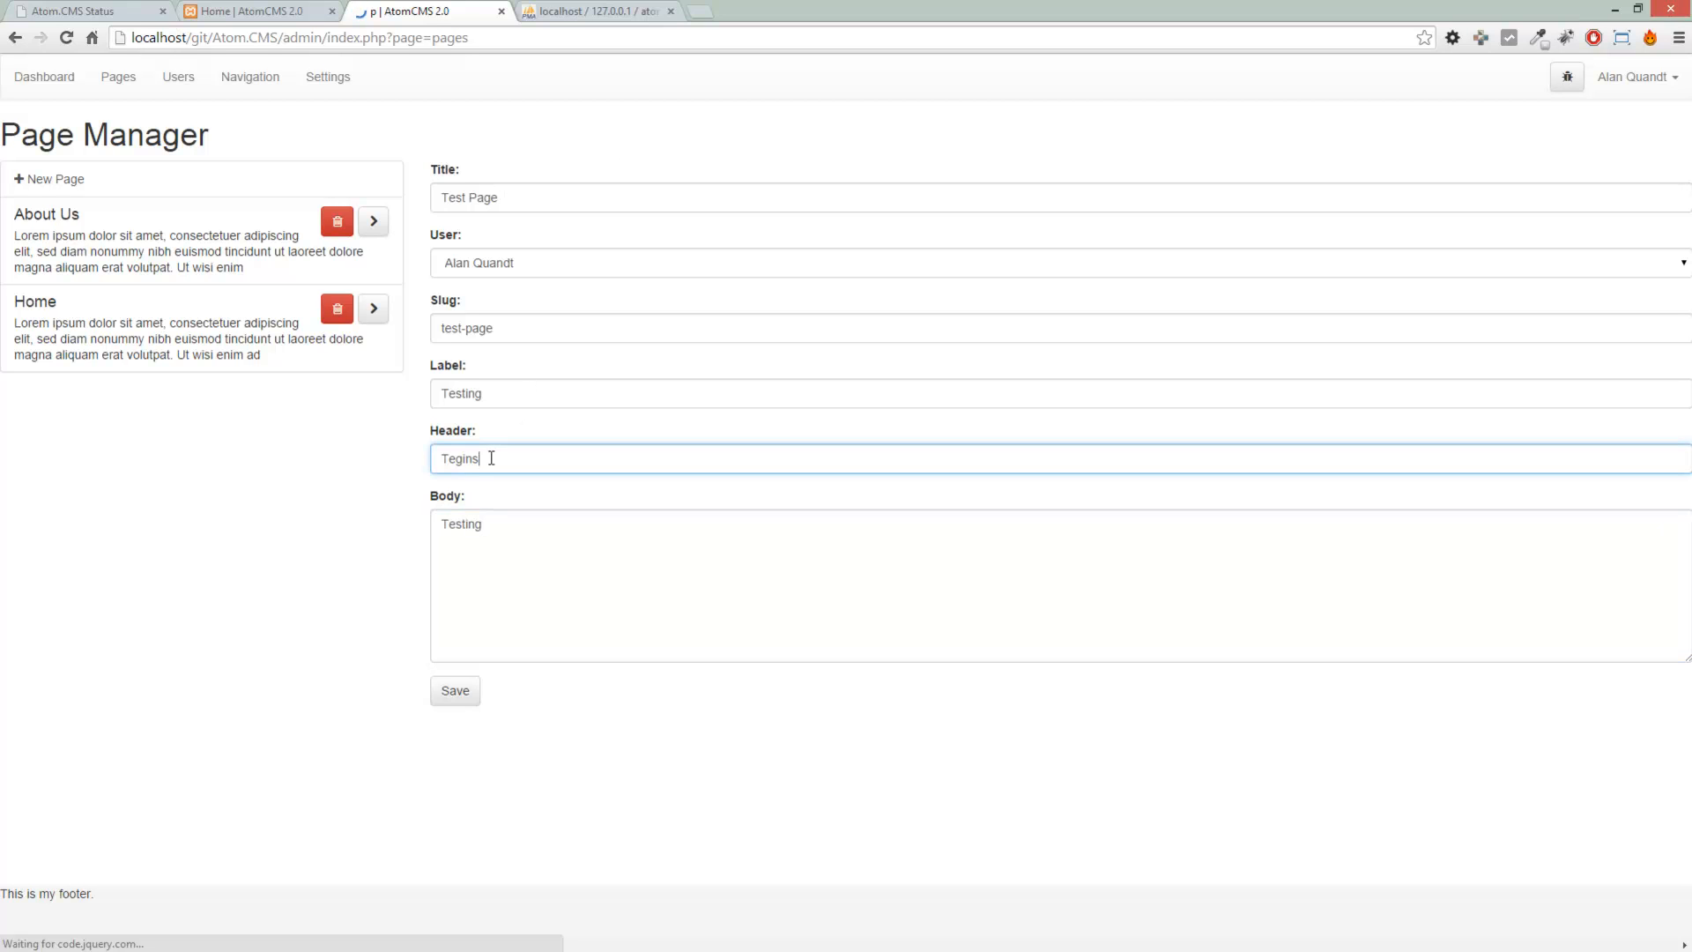
type("Testing")
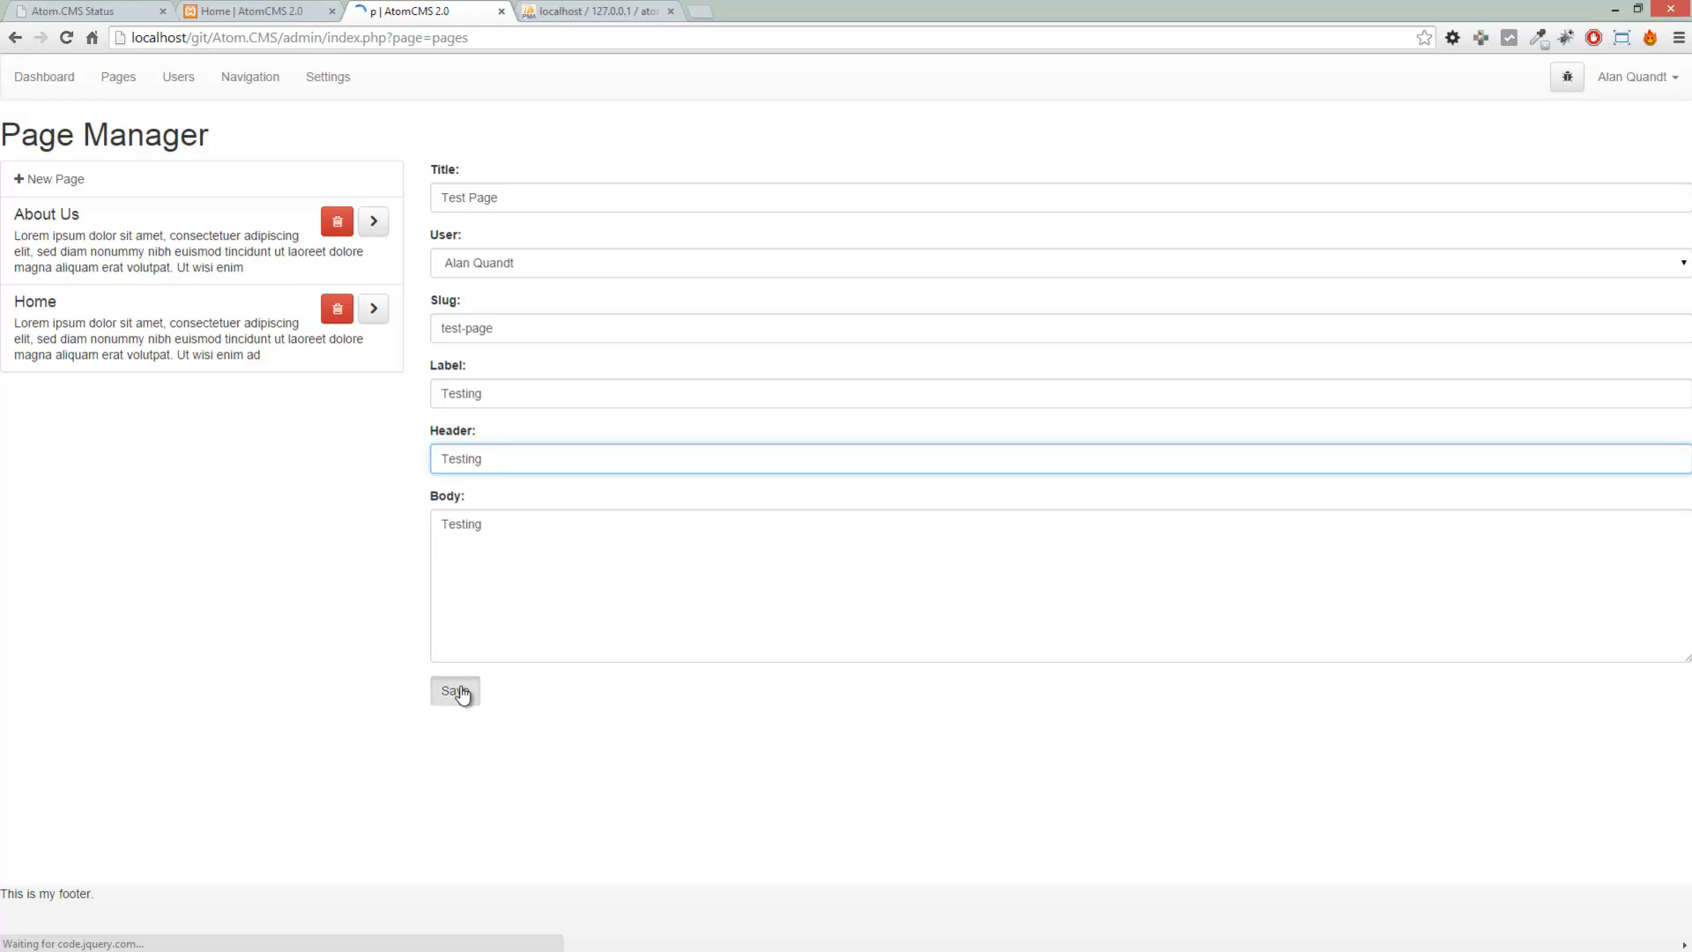
left_click(455, 691)
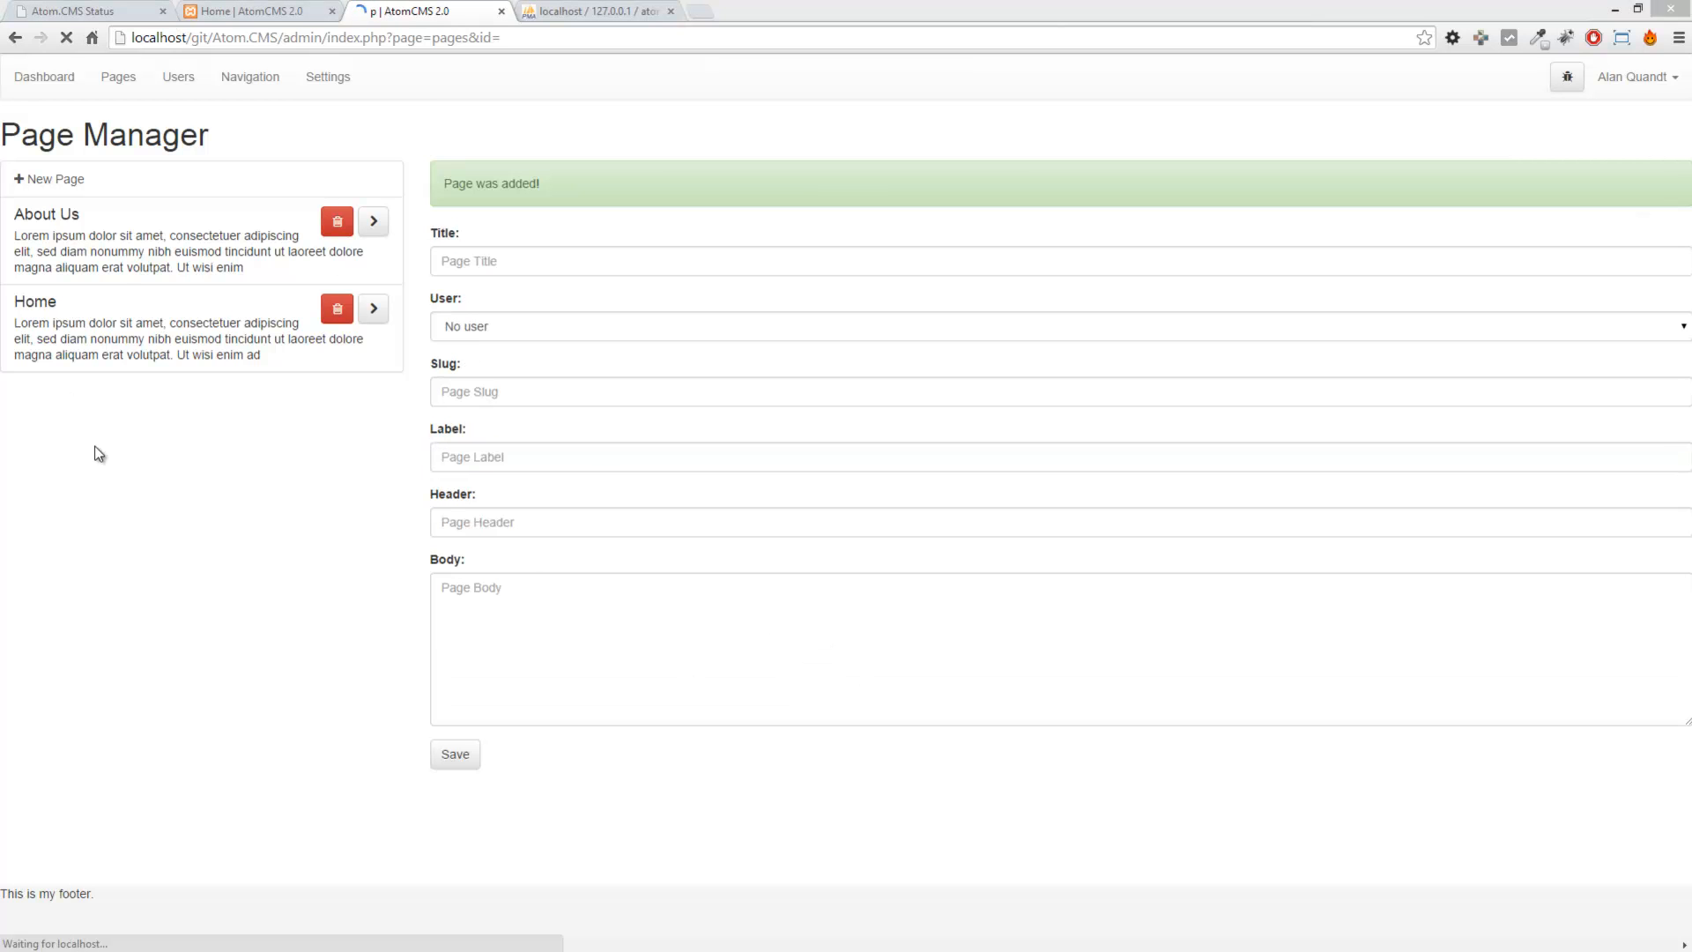
mouse_move(122, 437)
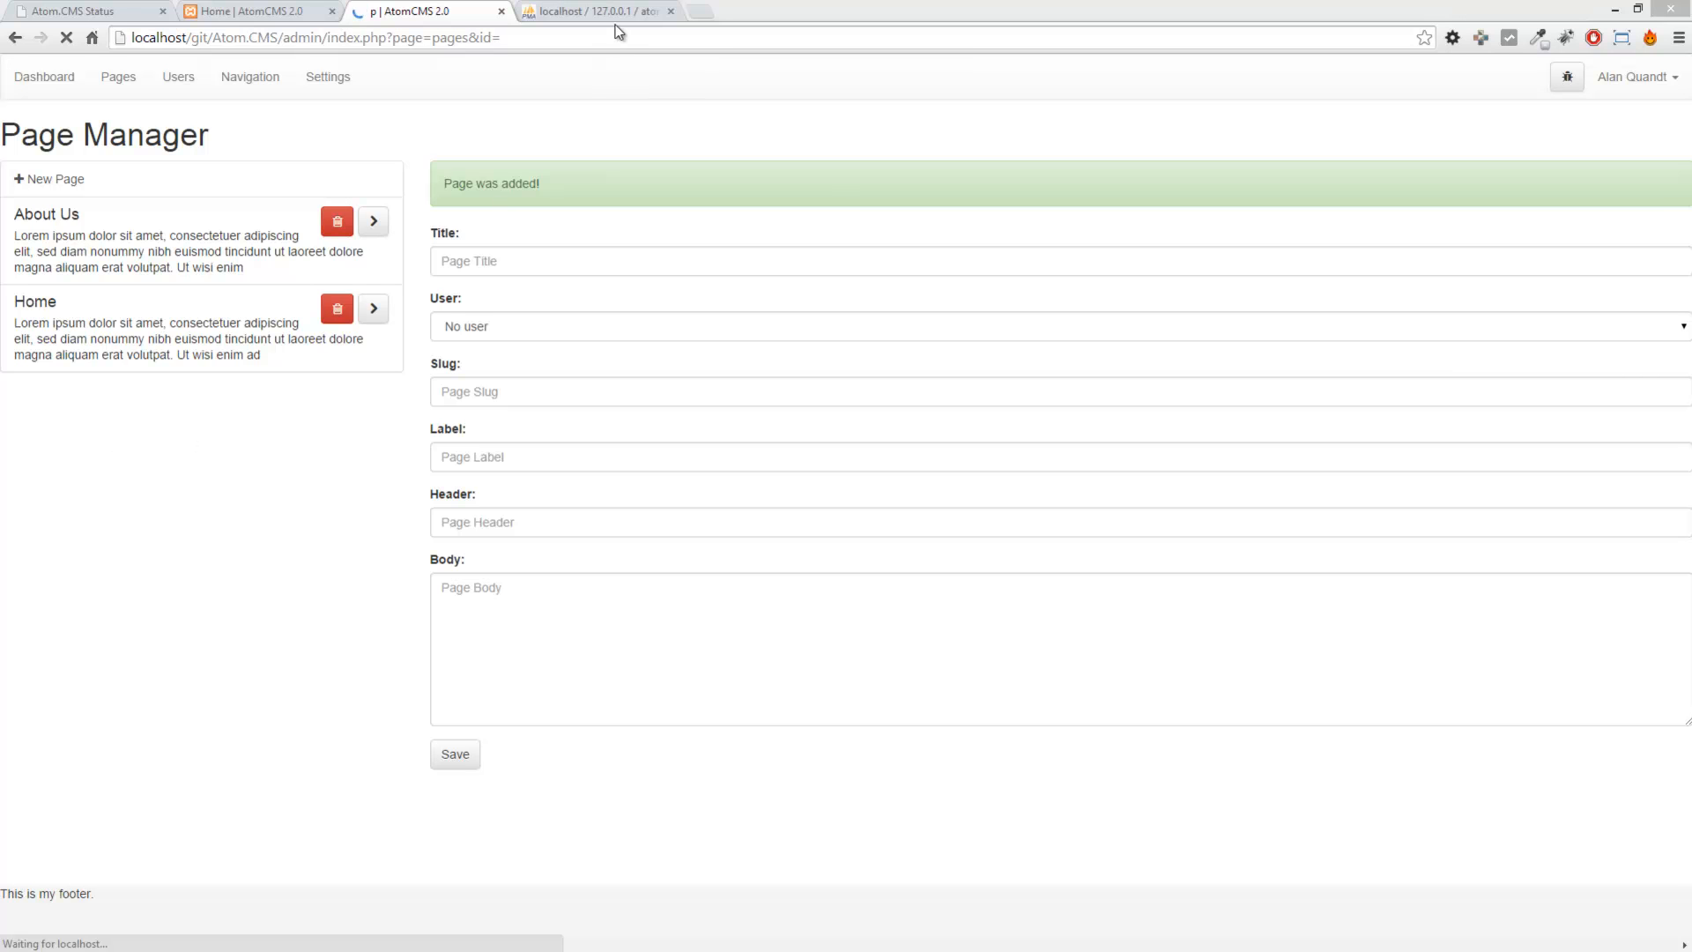
left_click(594, 11)
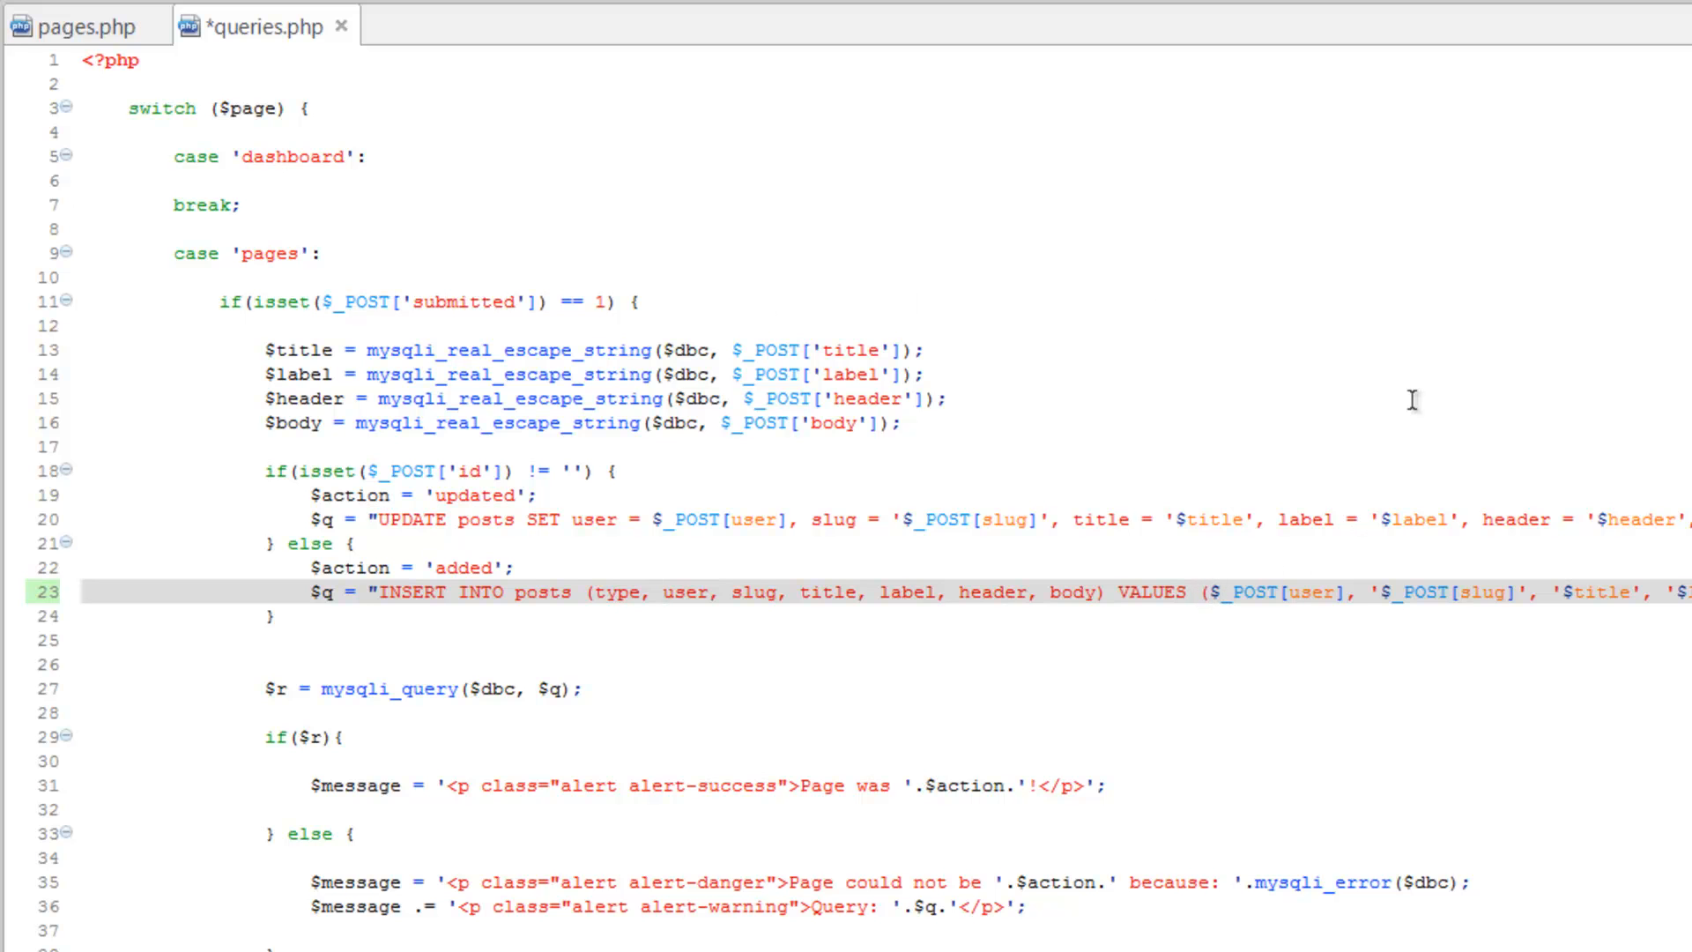
Add '1,' as the first value in the INSERT INTO posts VALUES list and save queries.php
type("1,")
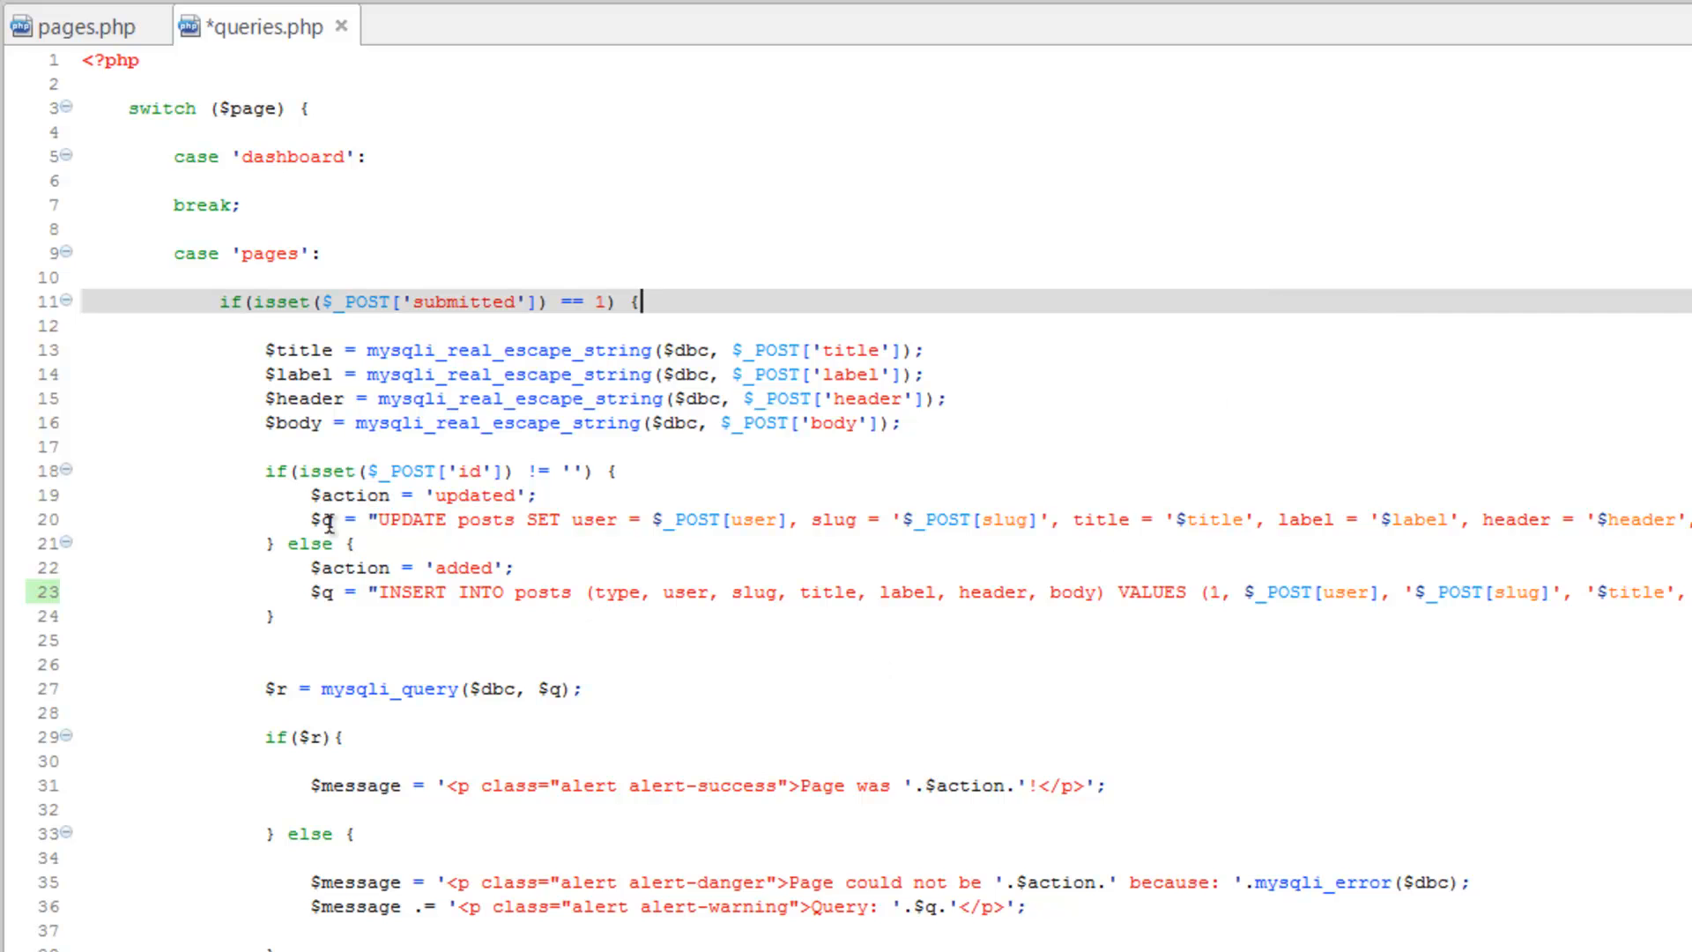
mouse_move(966, 532)
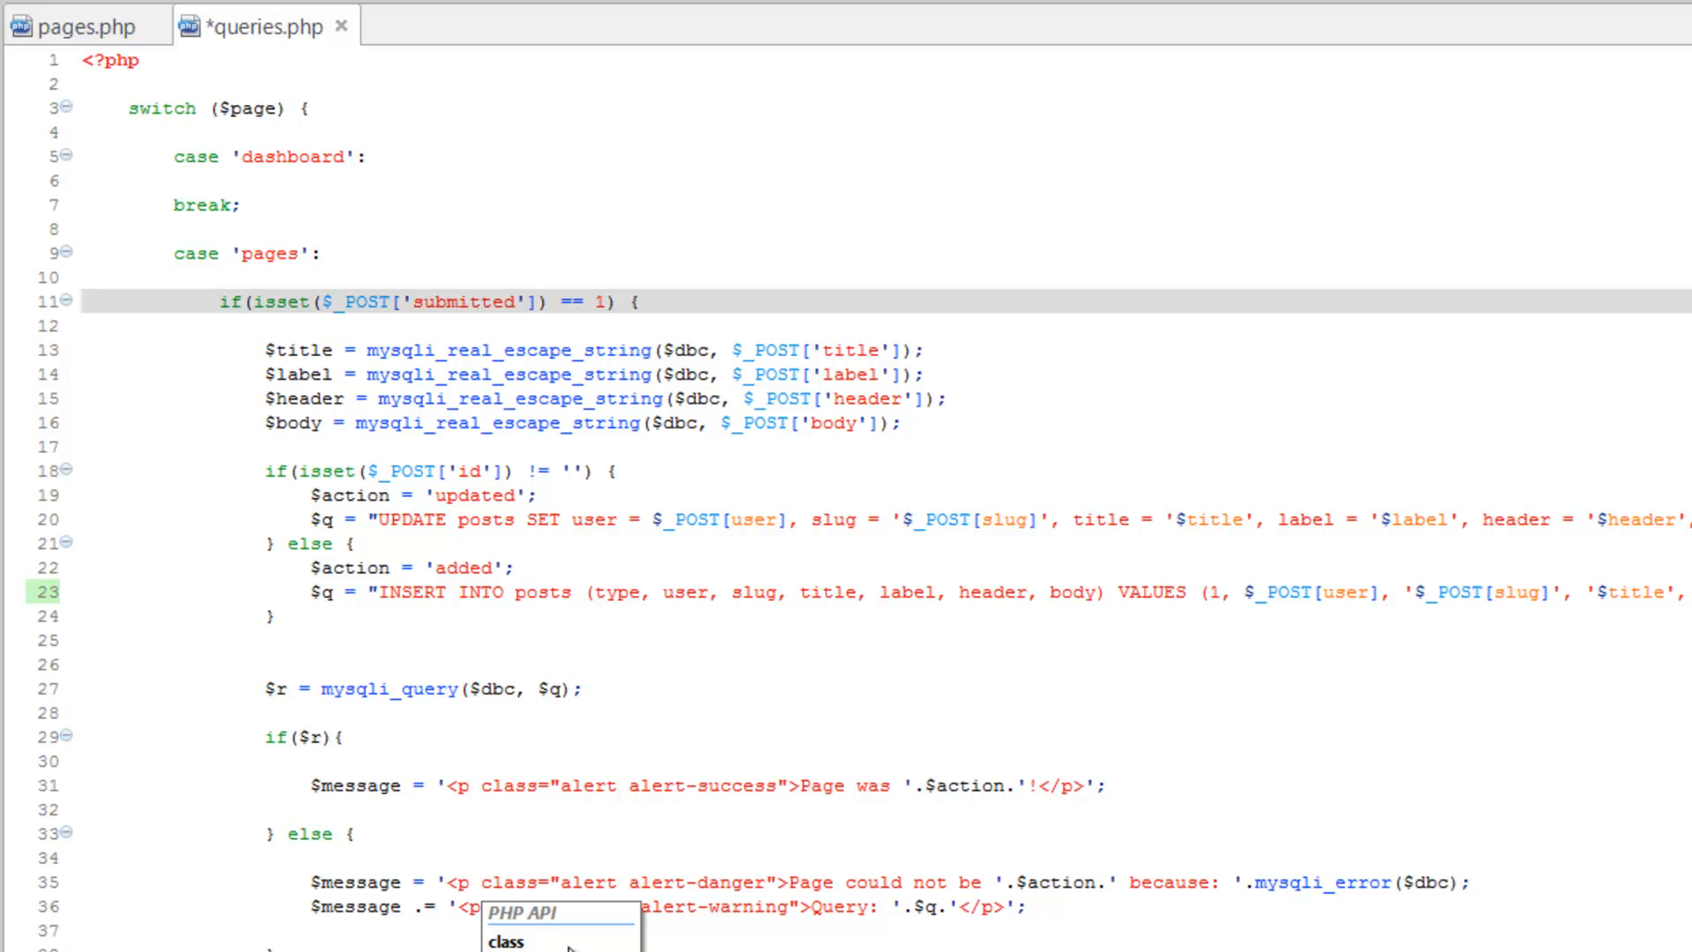
left_click(642, 302)
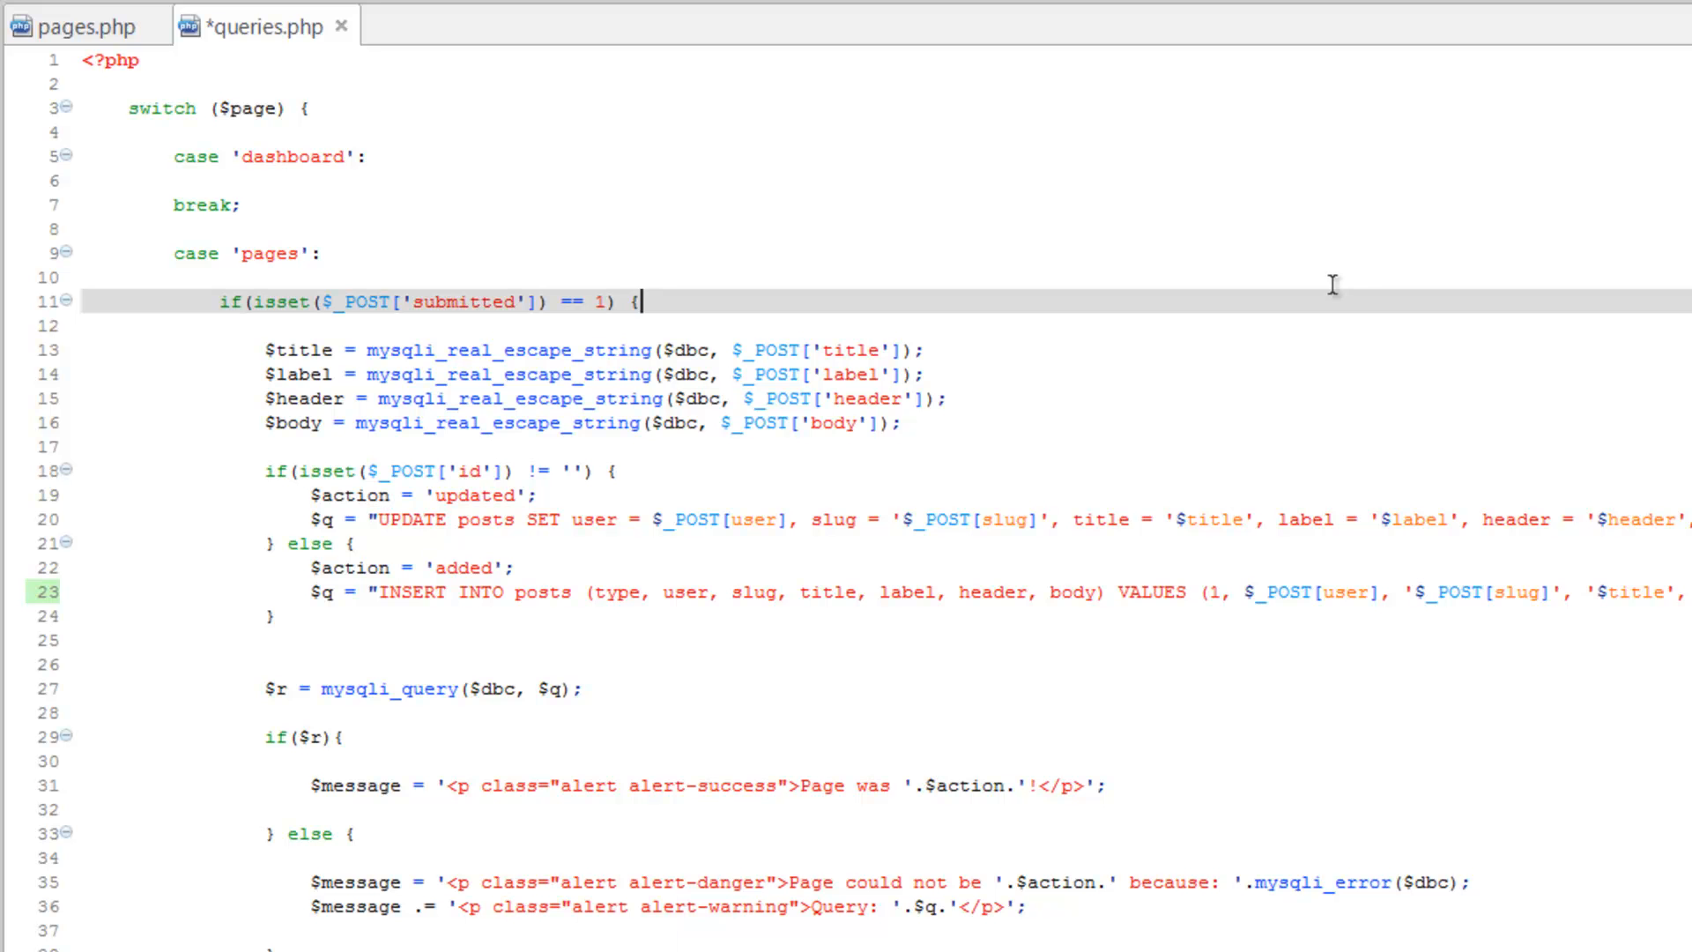
key("alt+tab")
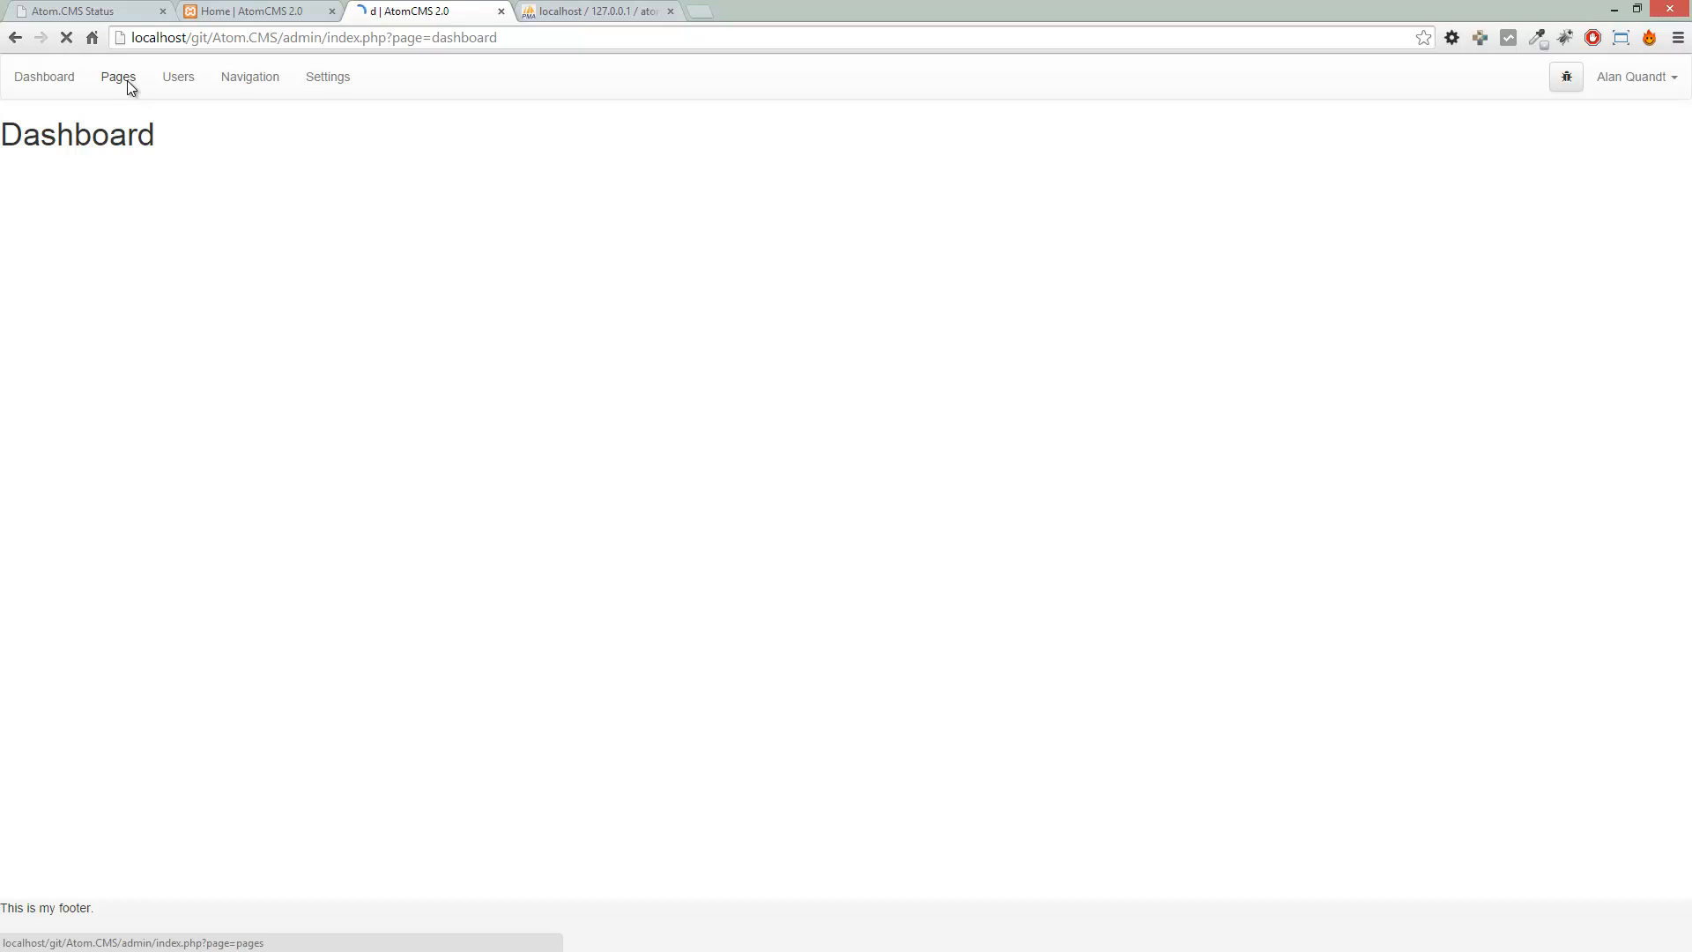
Create a page titled Testing2 with Test as label, header and body, and save it
left_click(118, 76)
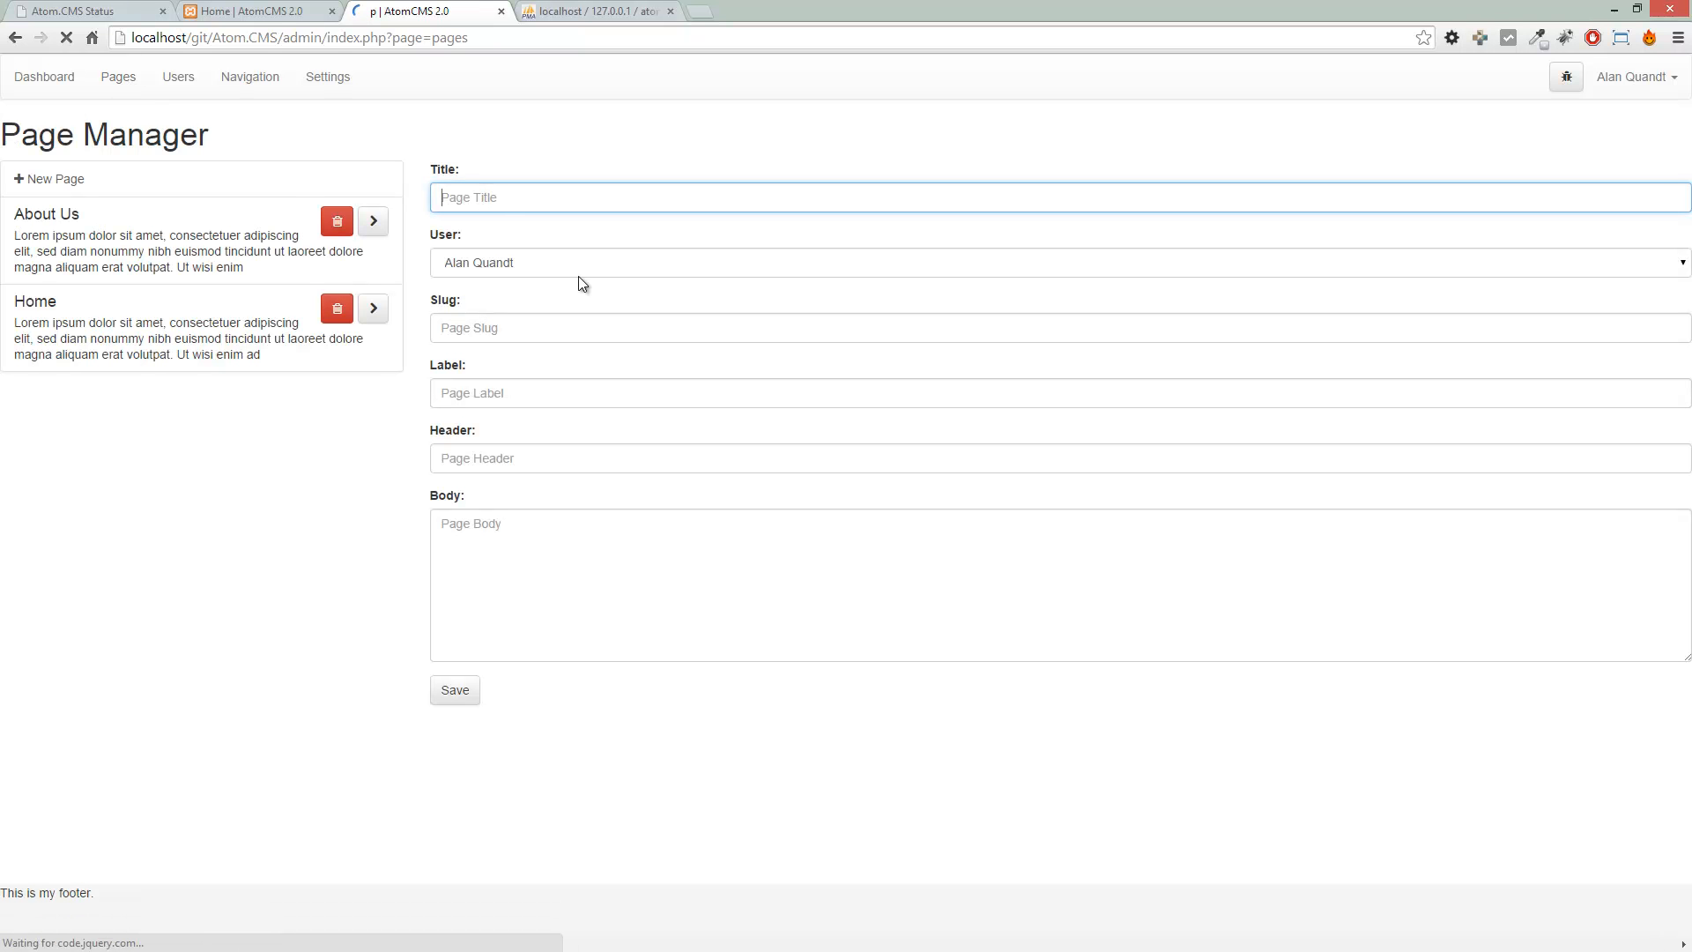
type("Testing2")
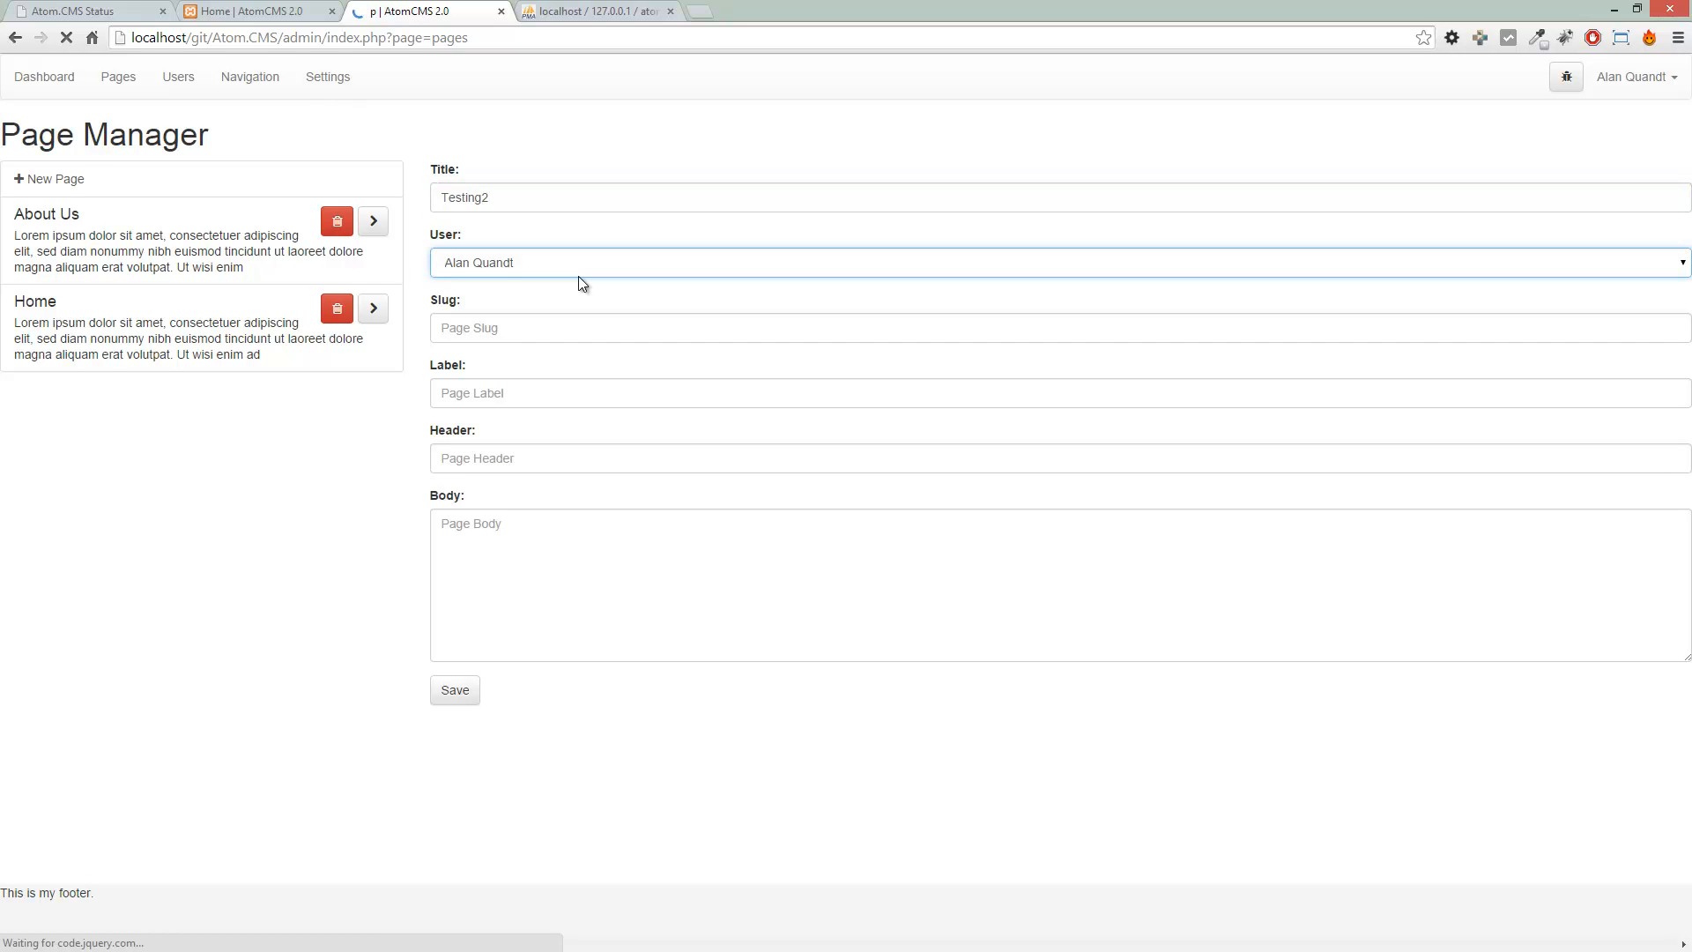
type("Testing2")
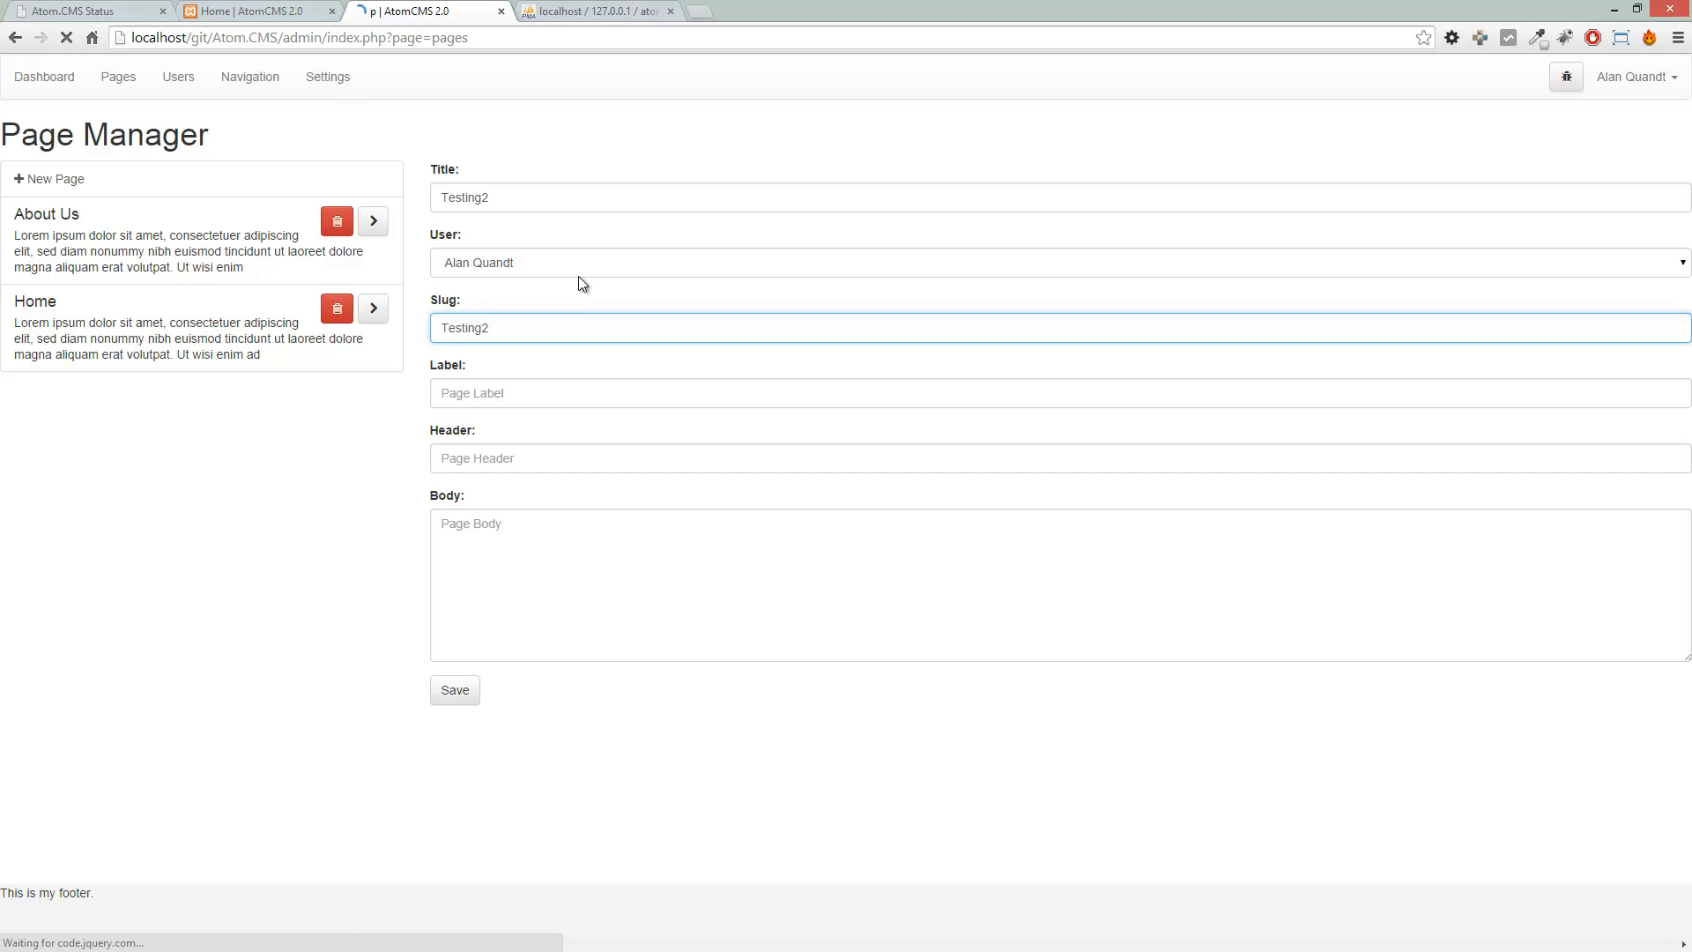
type("Test")
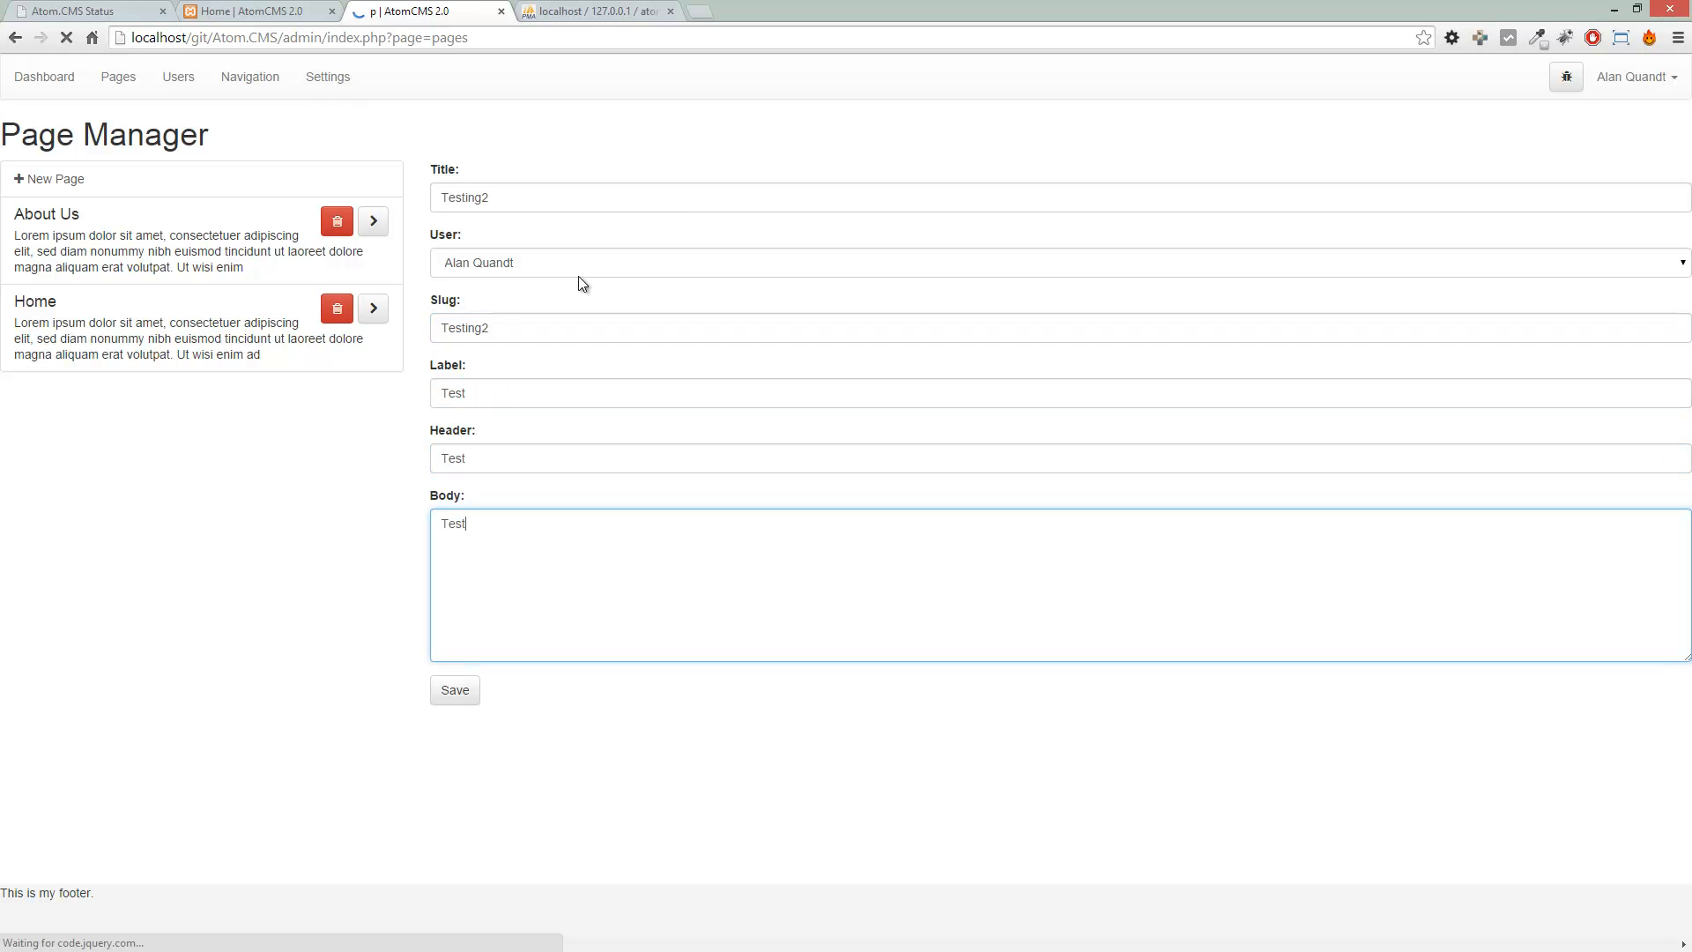
left_click(454, 689)
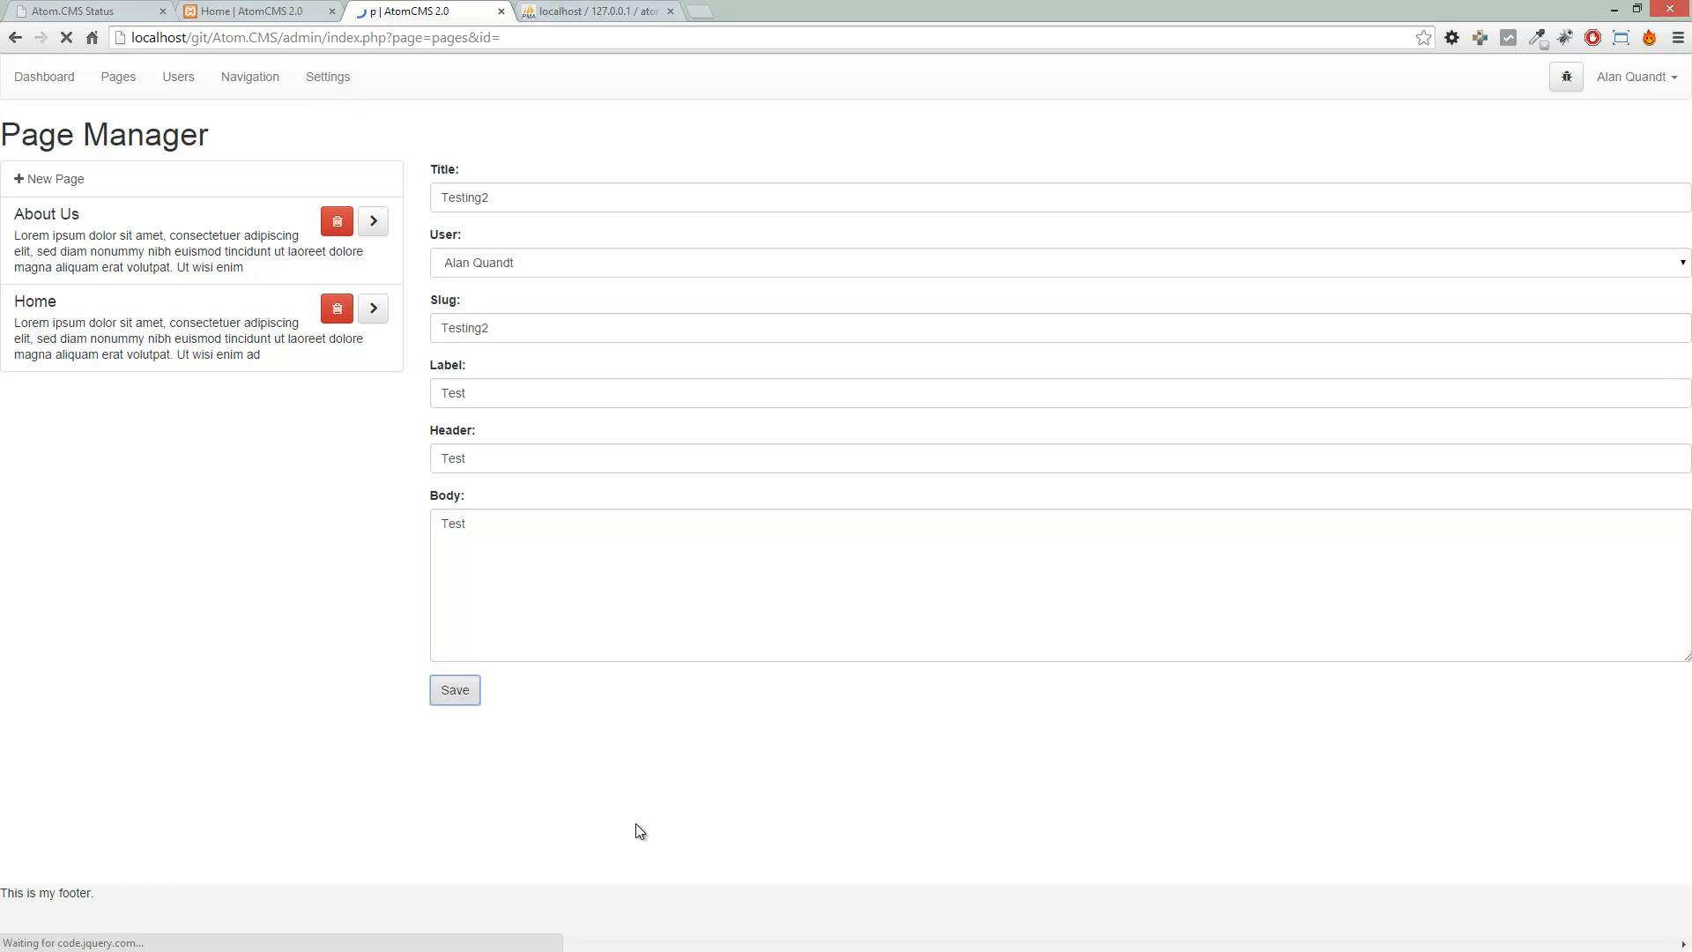
left_click(455, 689)
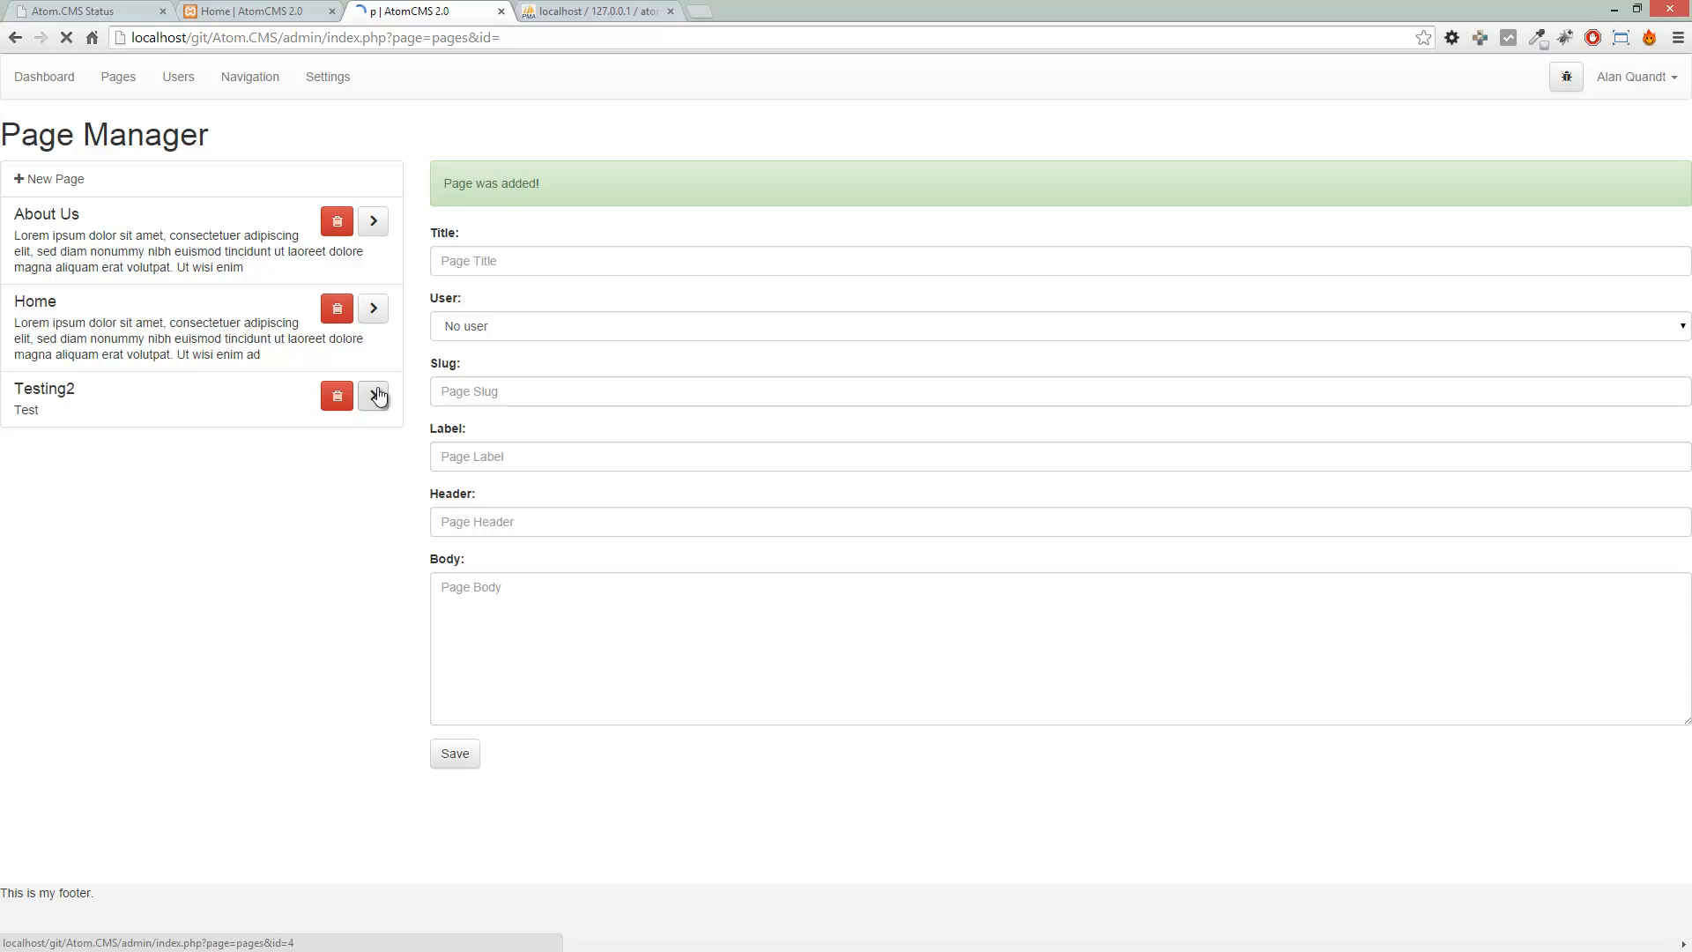
Open the Testing2 page for editing from the Page Manager list
left_click(372, 395)
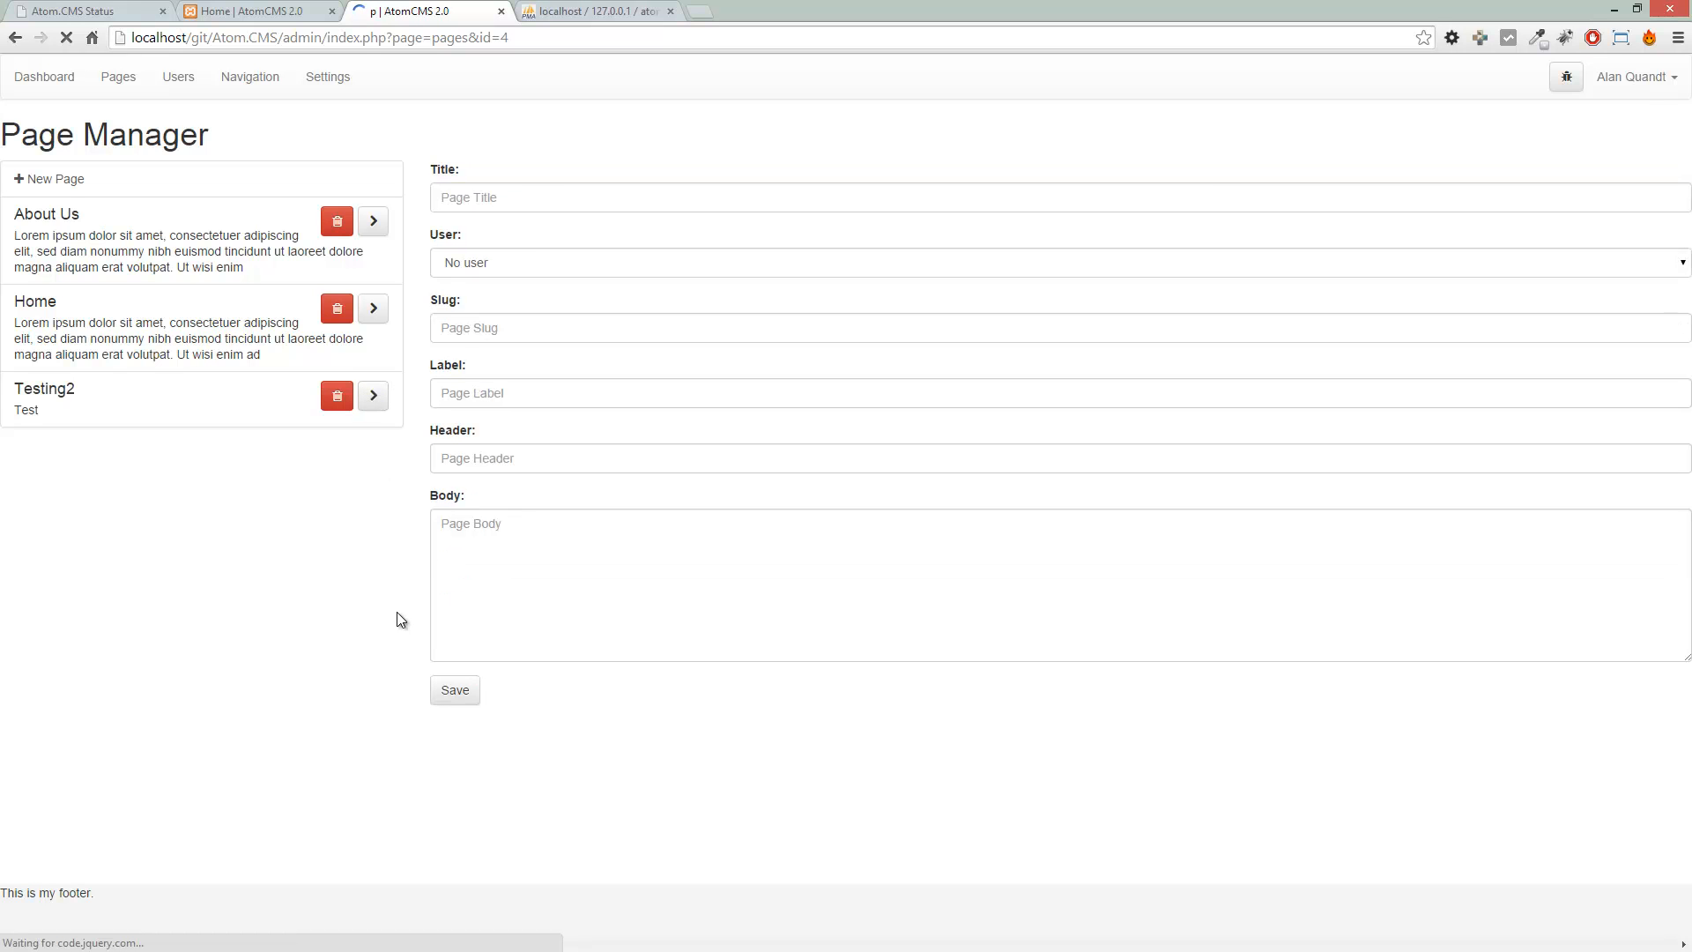
mouse_move(67, 653)
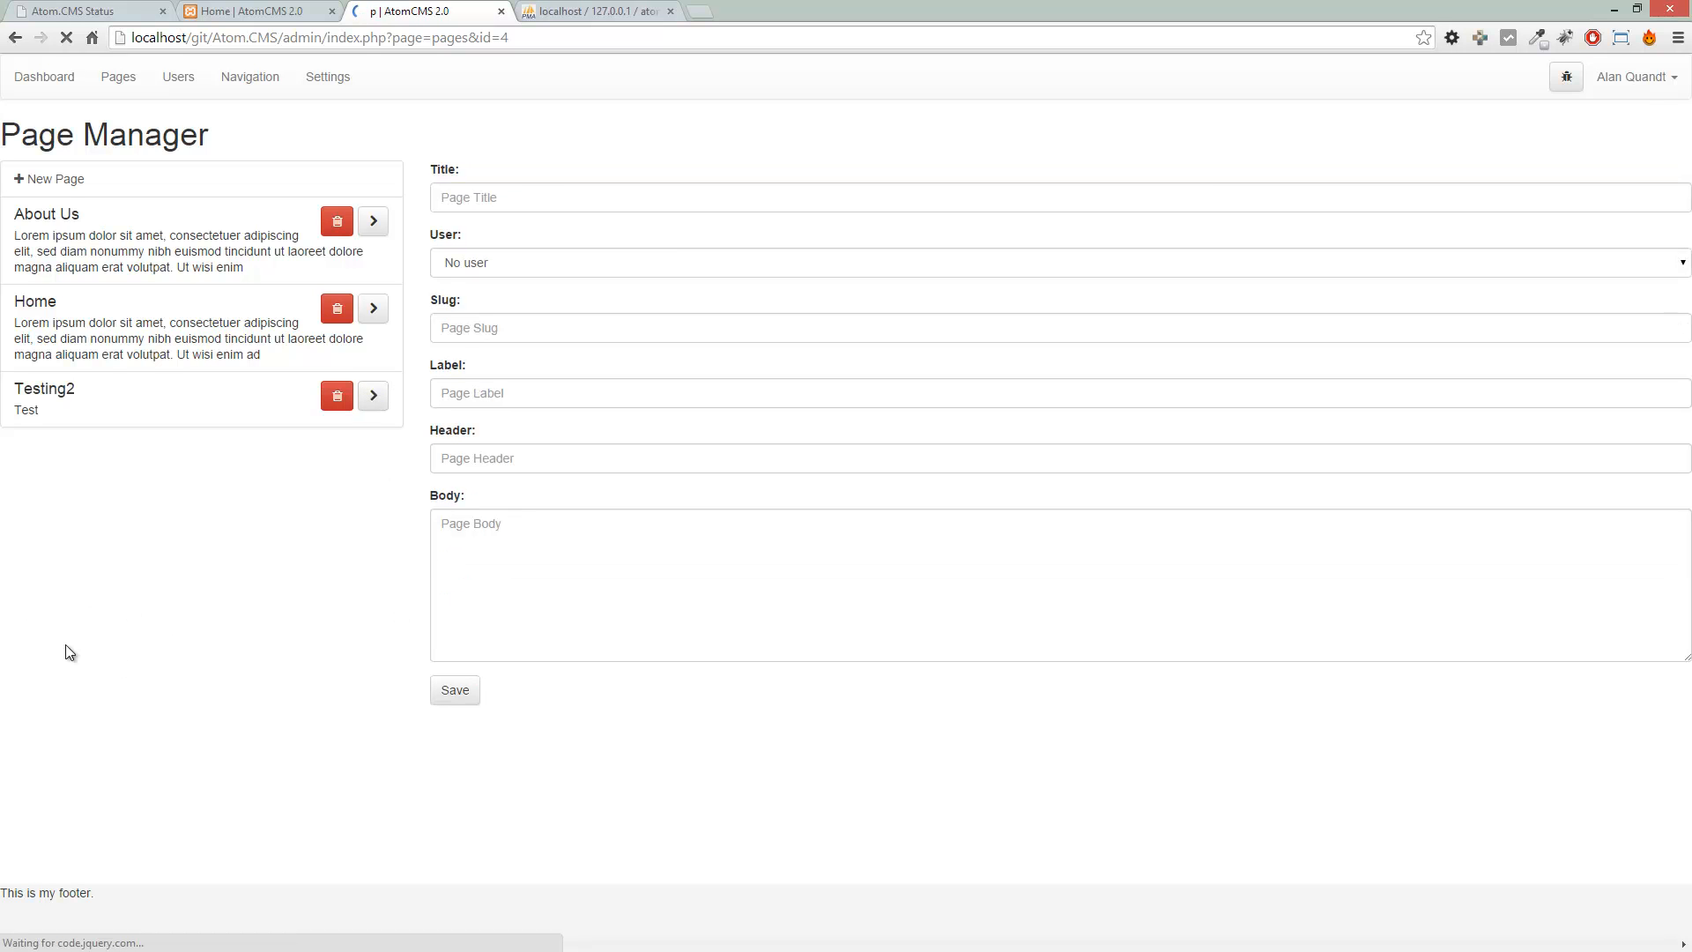
key("alt+tab")
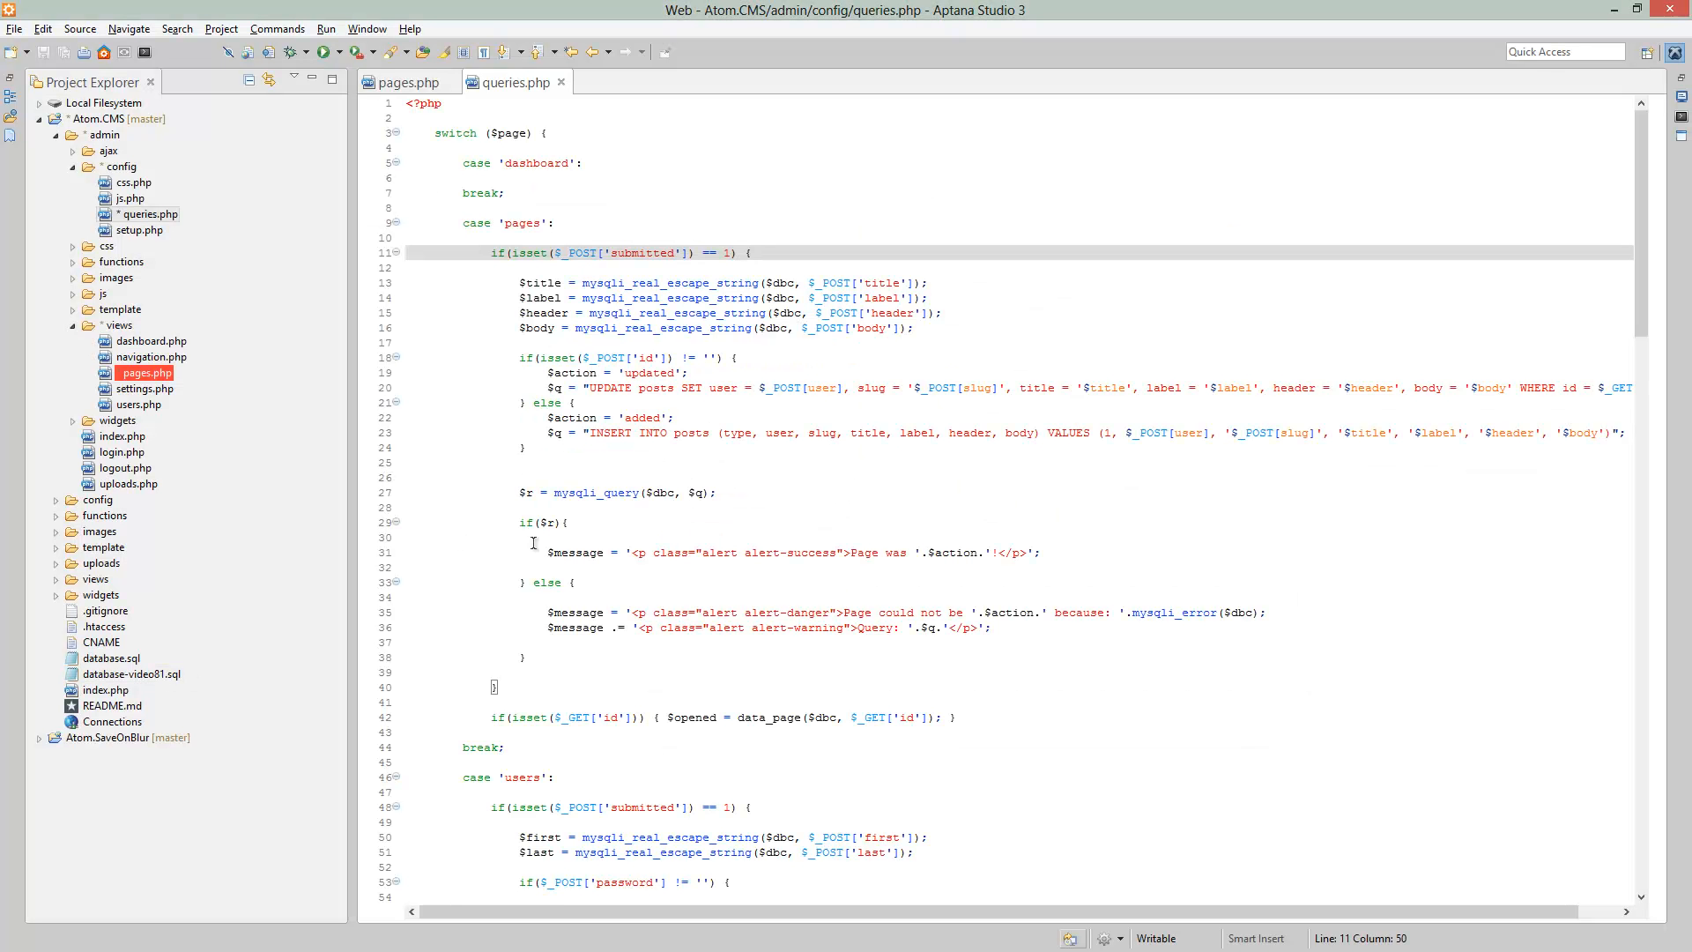
Make the data_page SELECT query in data.php read from the posts table
left_click(409, 83)
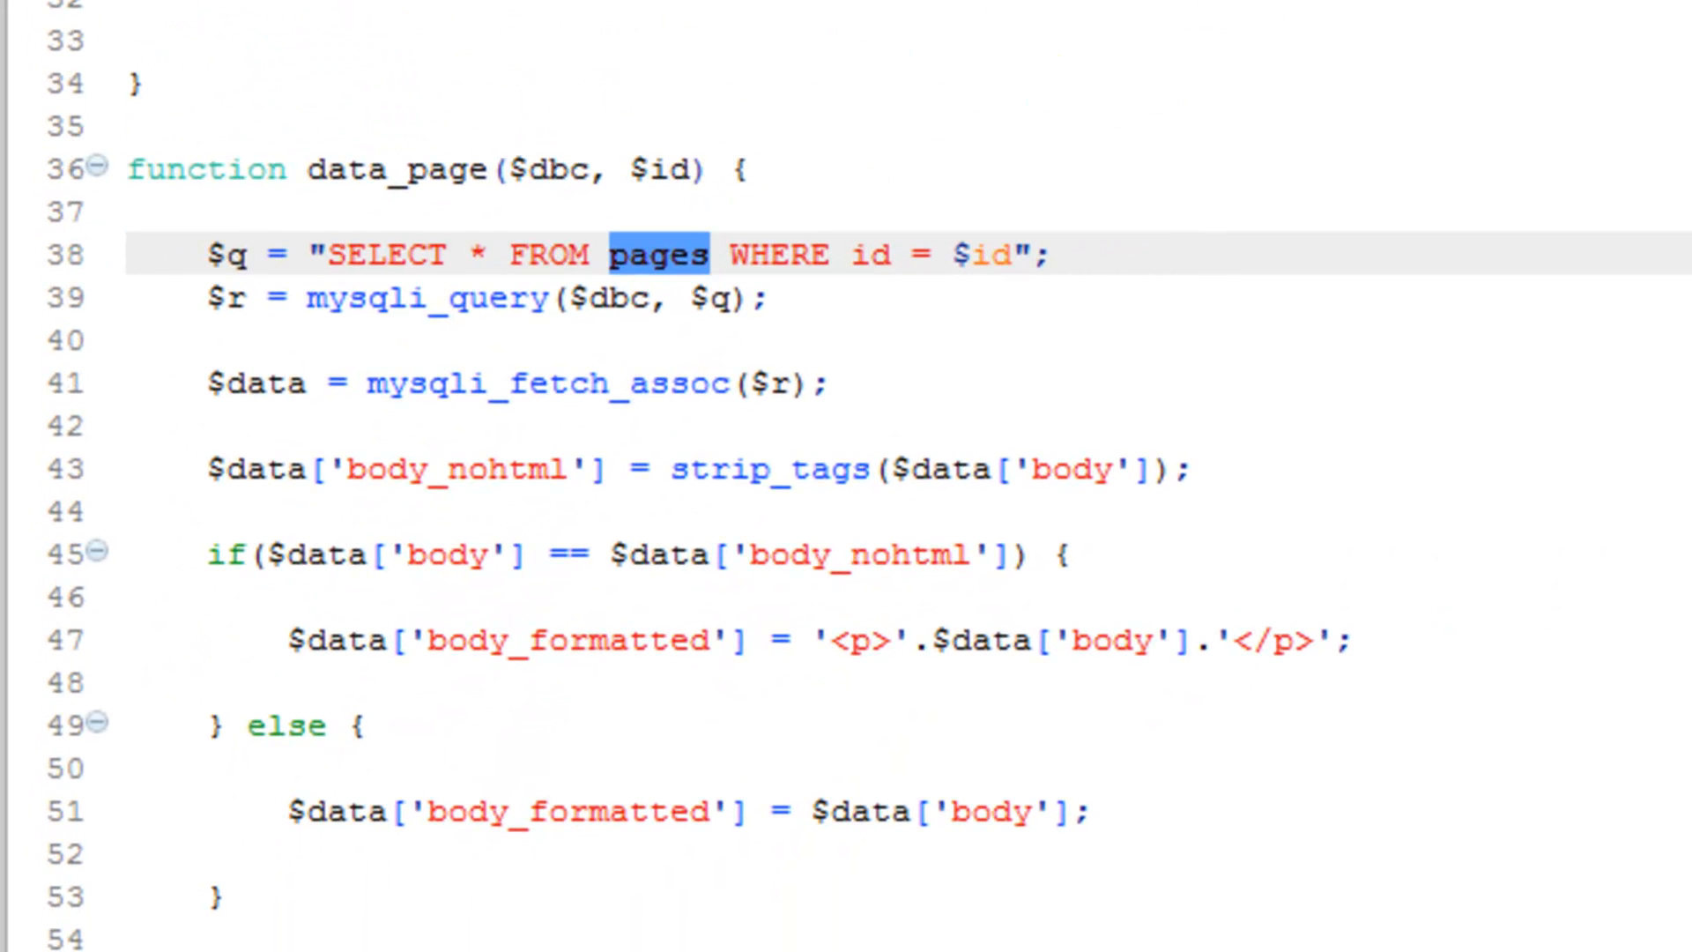
type("posts")
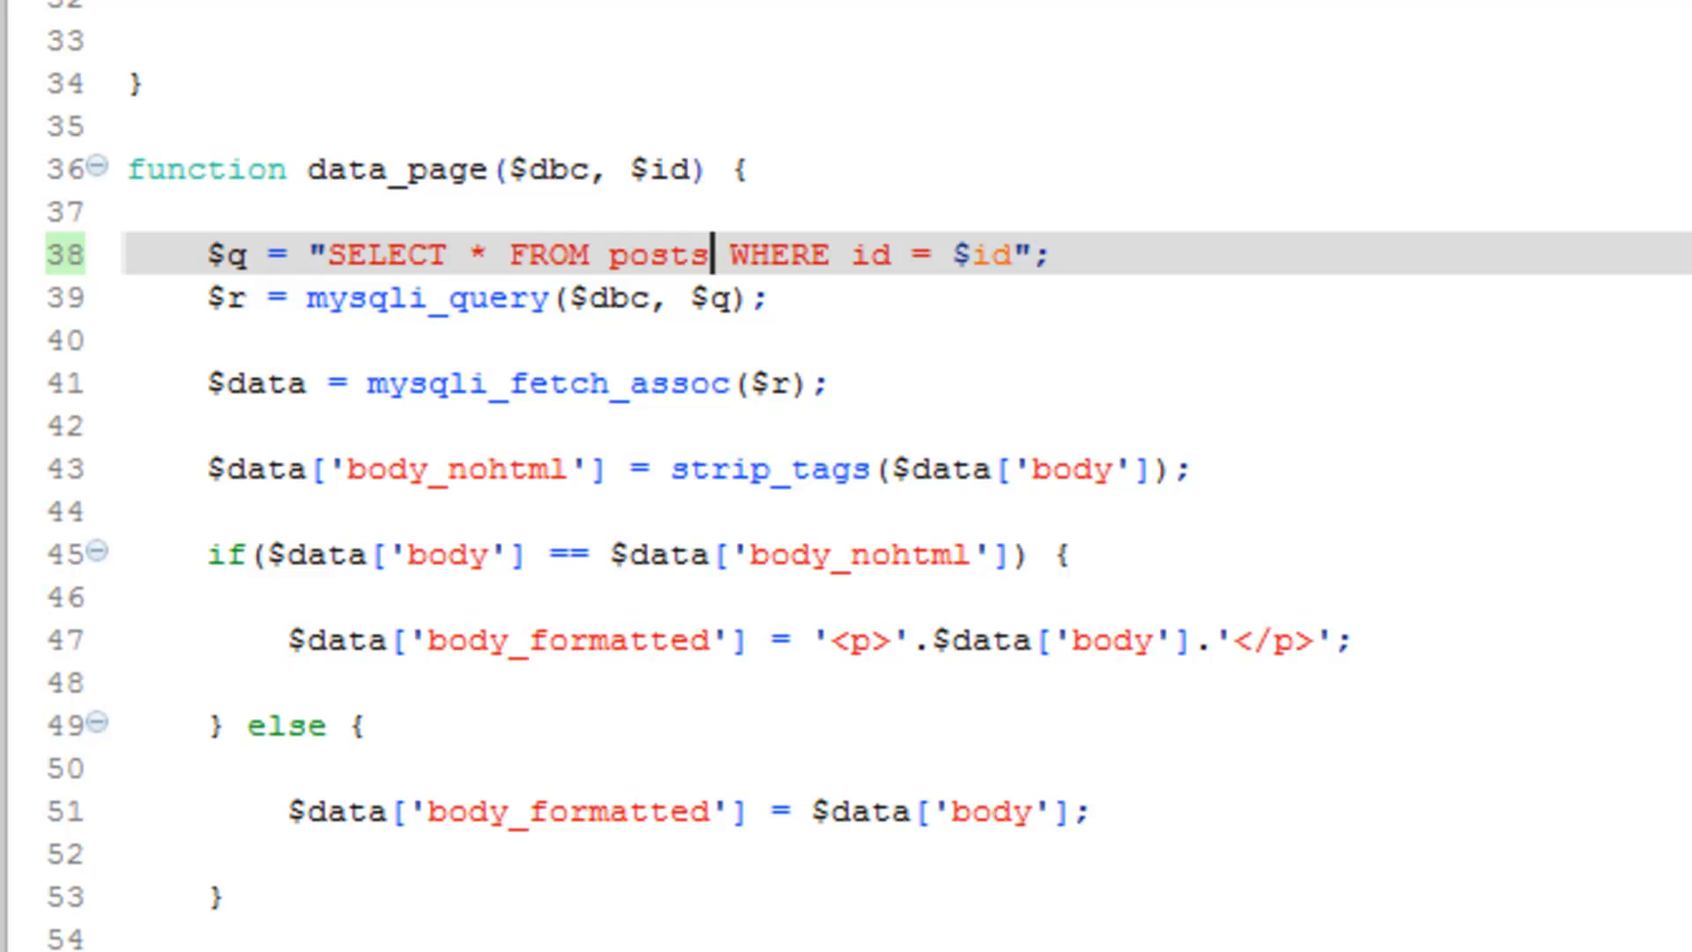
double_click(446, 170)
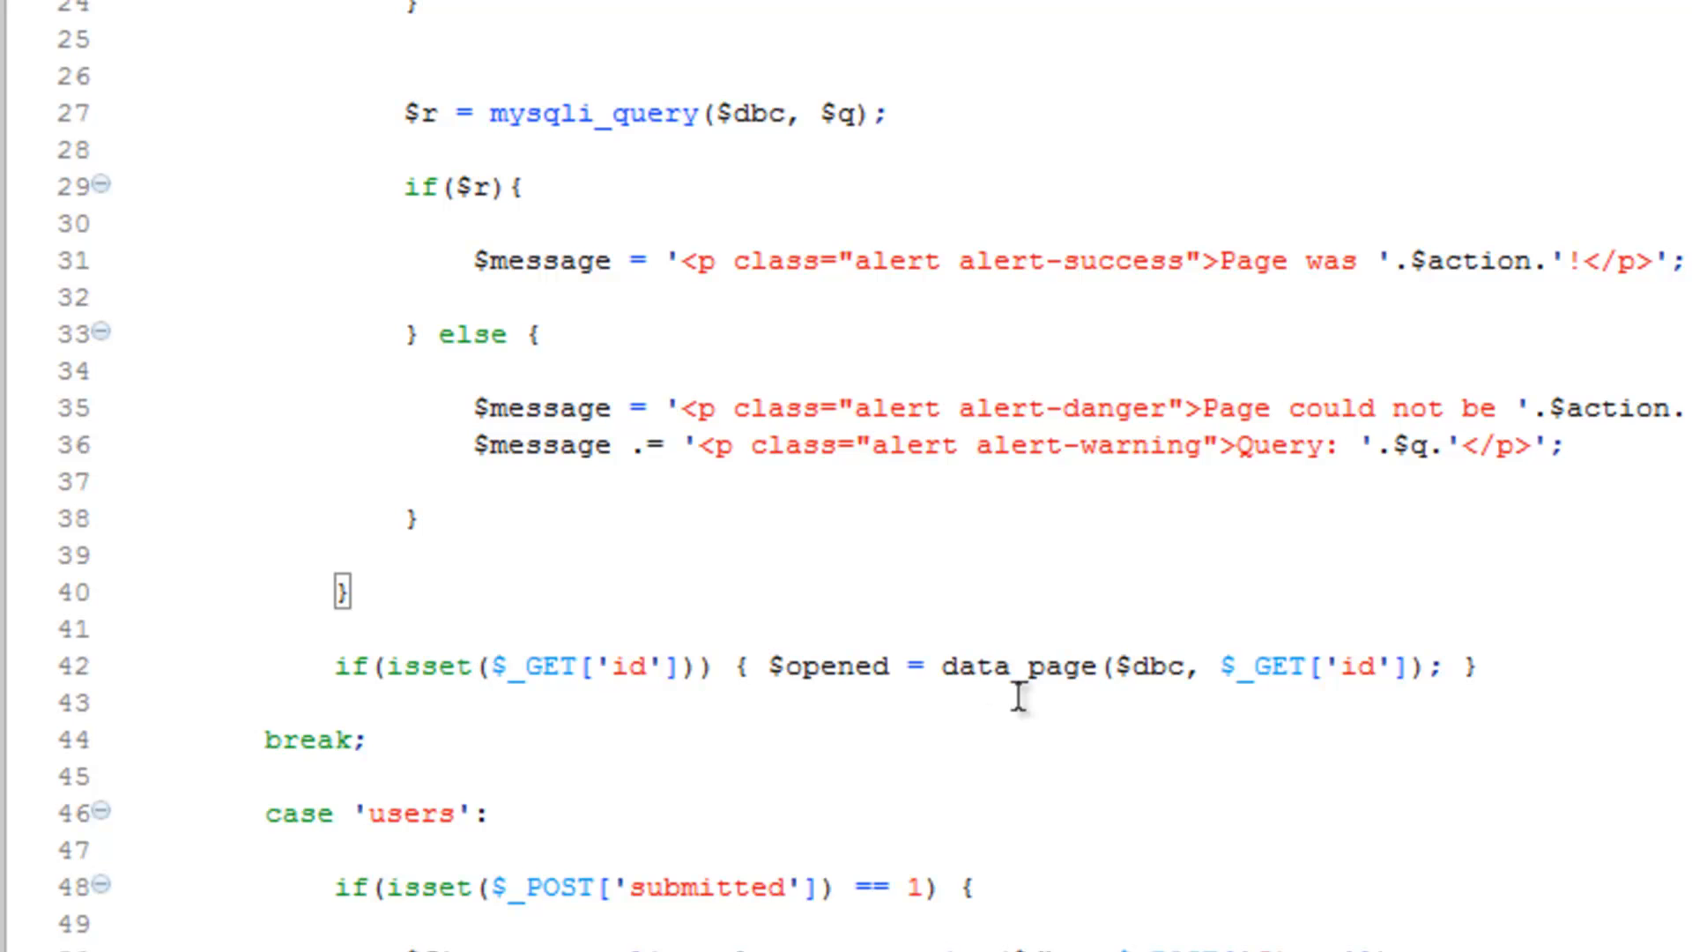
Change the data_page call in queries.php to data_posts and save
double_click(1053, 665)
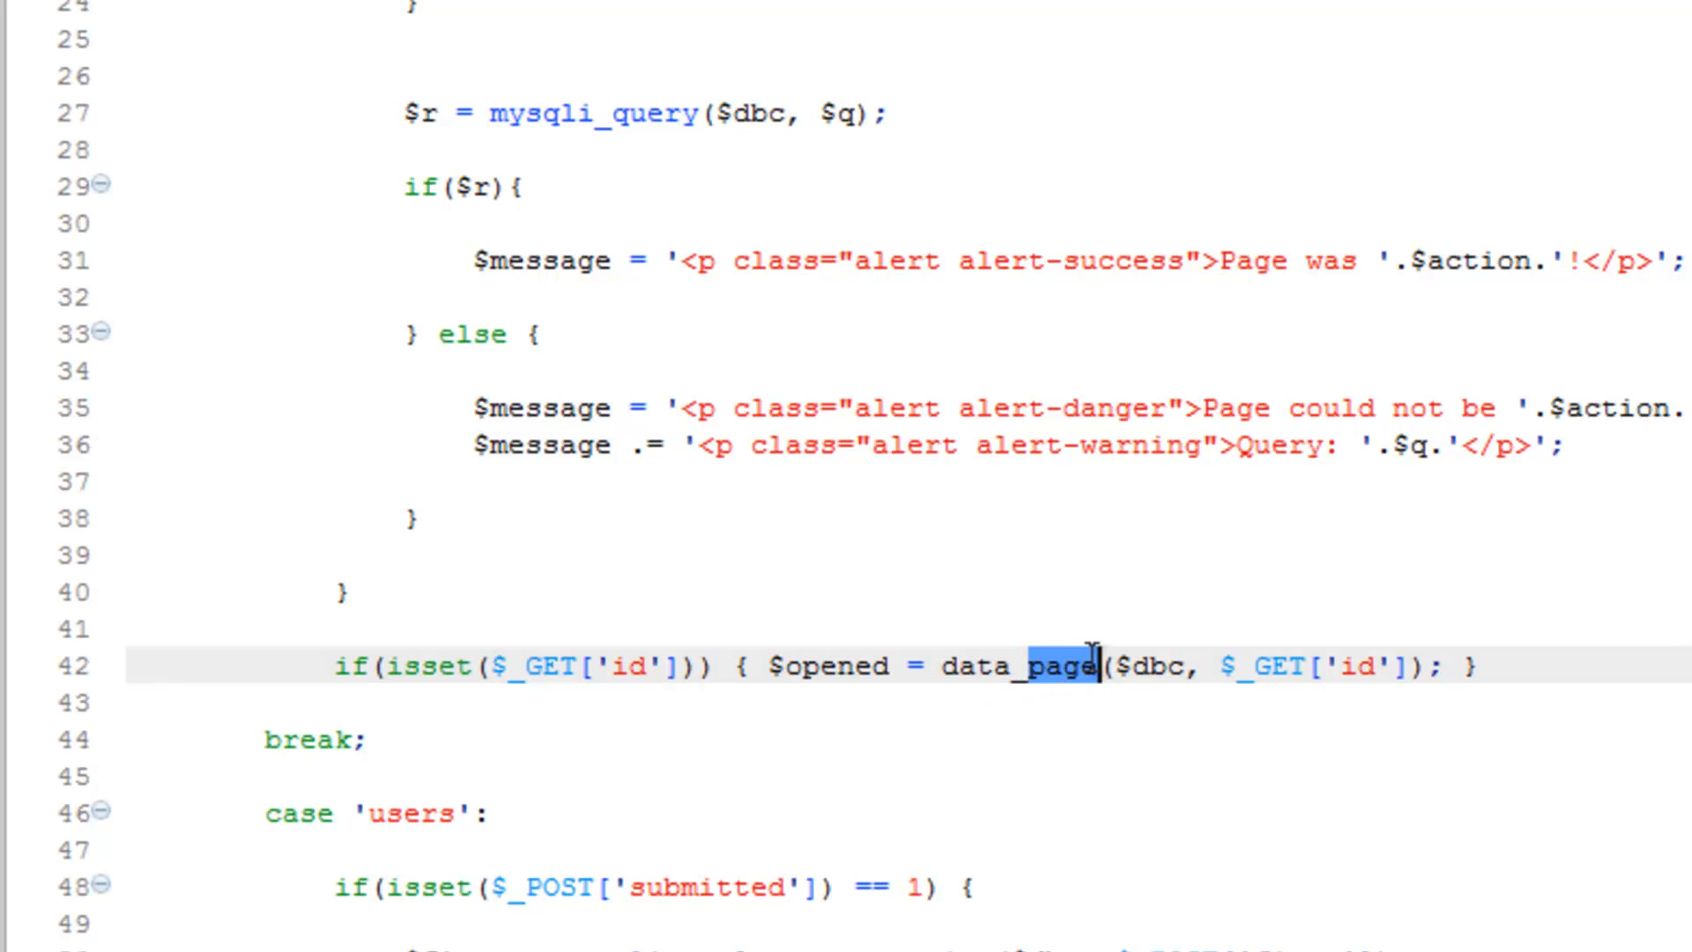
type("posts")
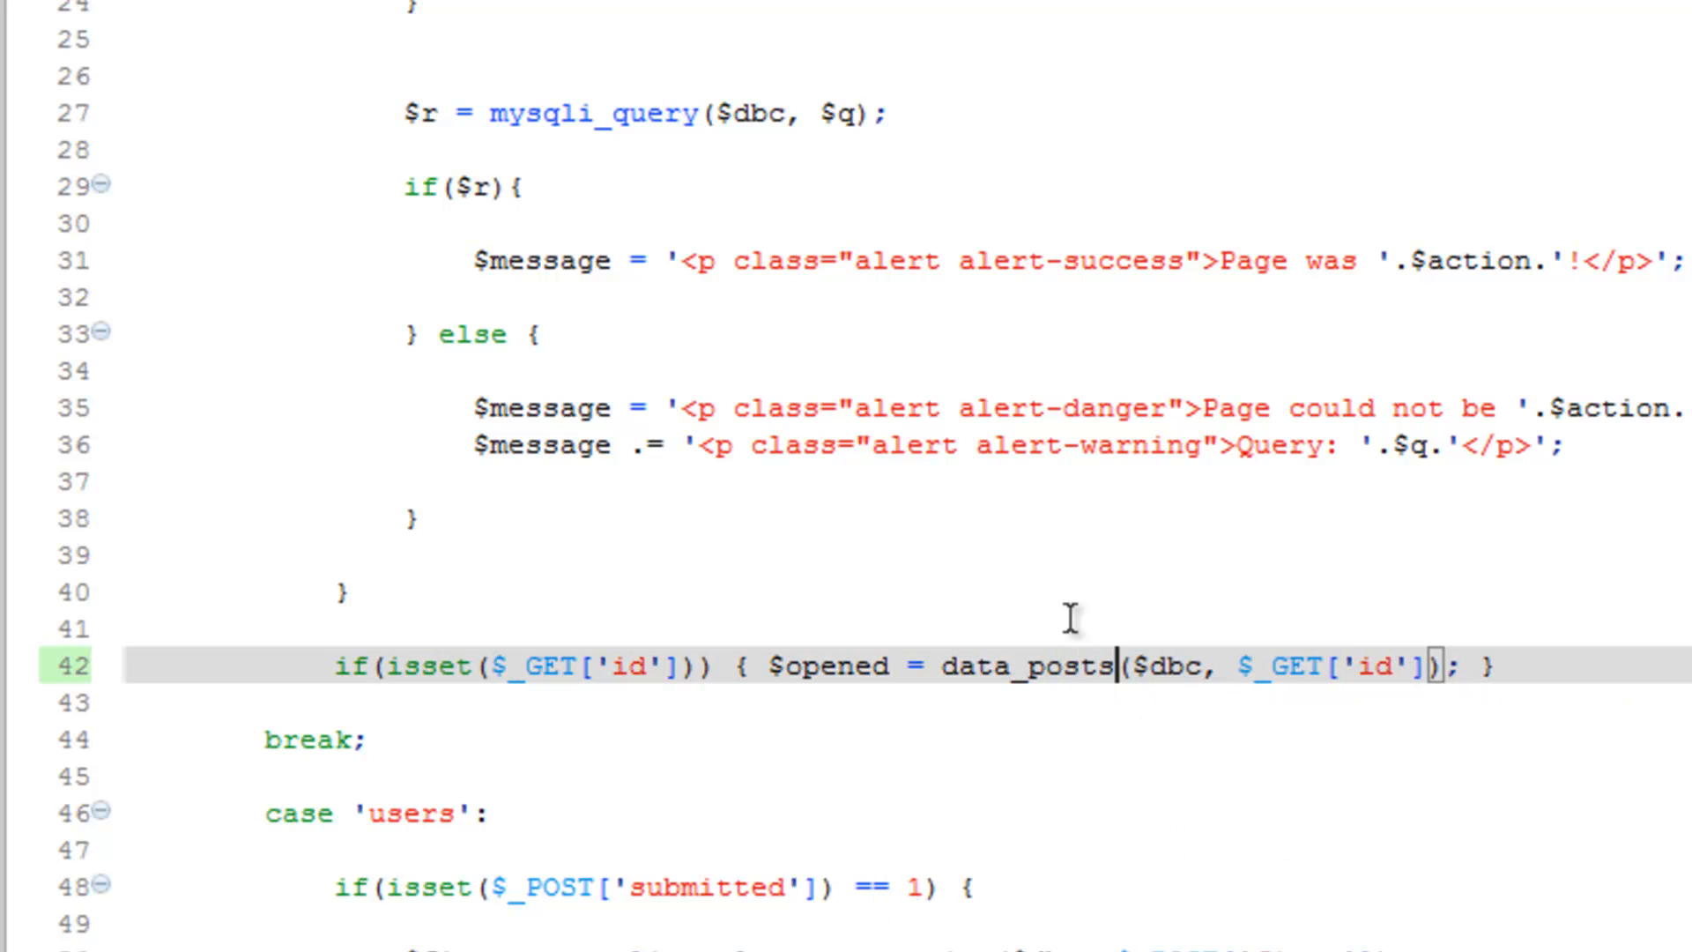
key("Backspace")
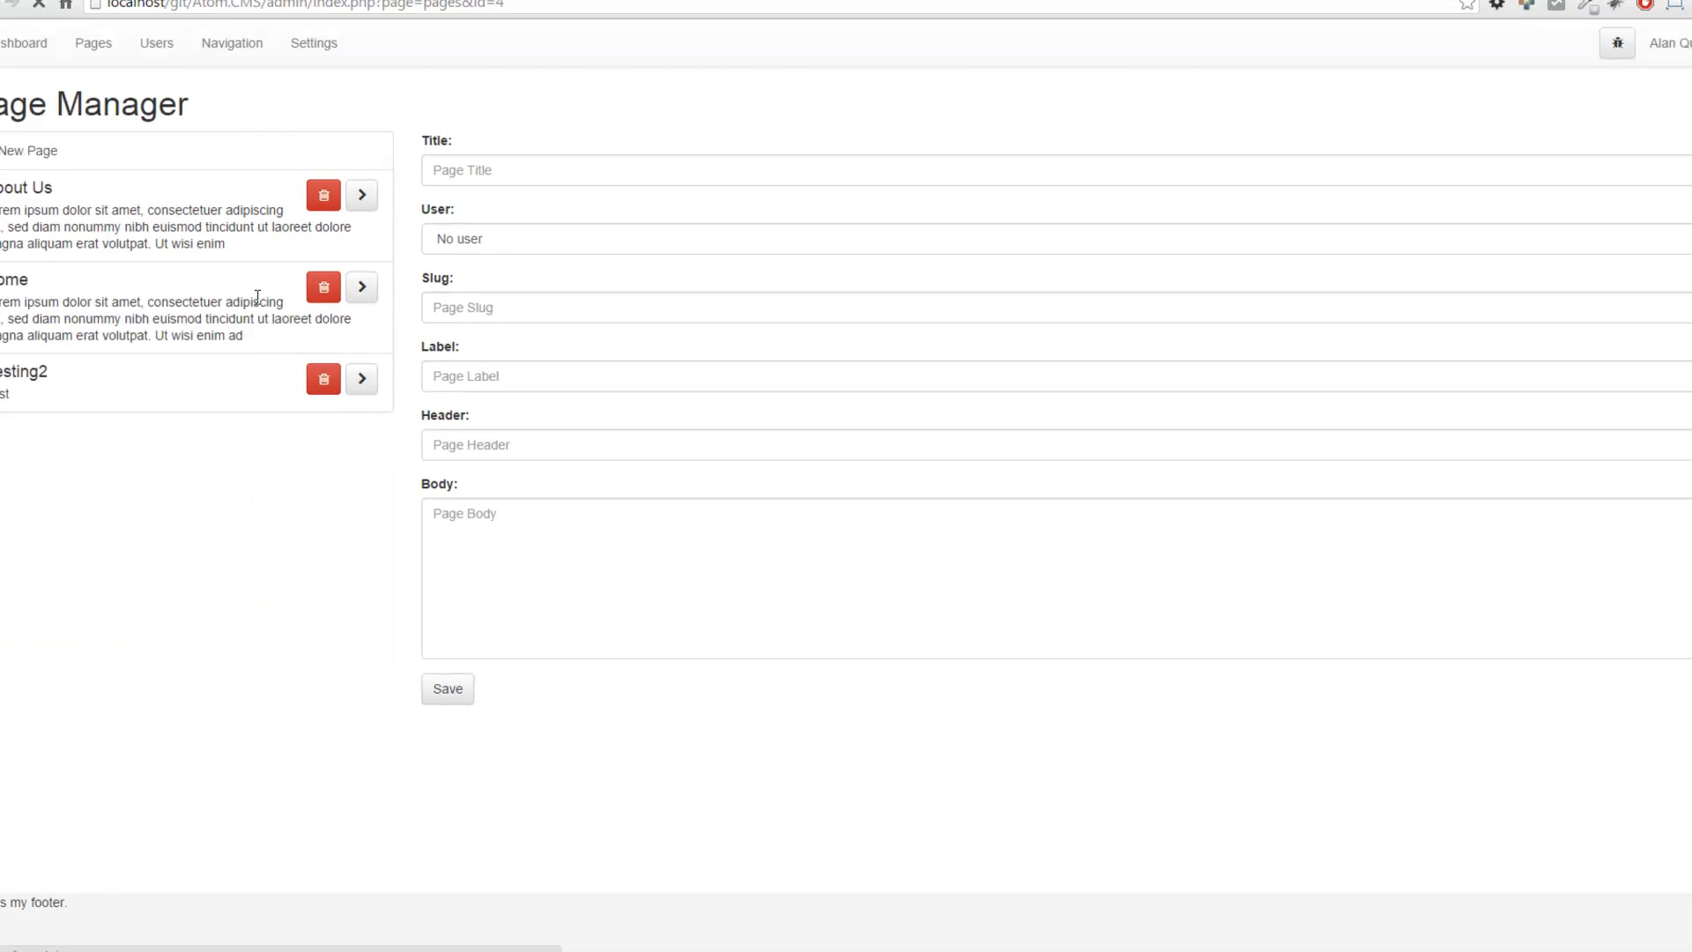
Open the About Us page, then the Testing2 page, from the Page Manager list
left_click(362, 196)
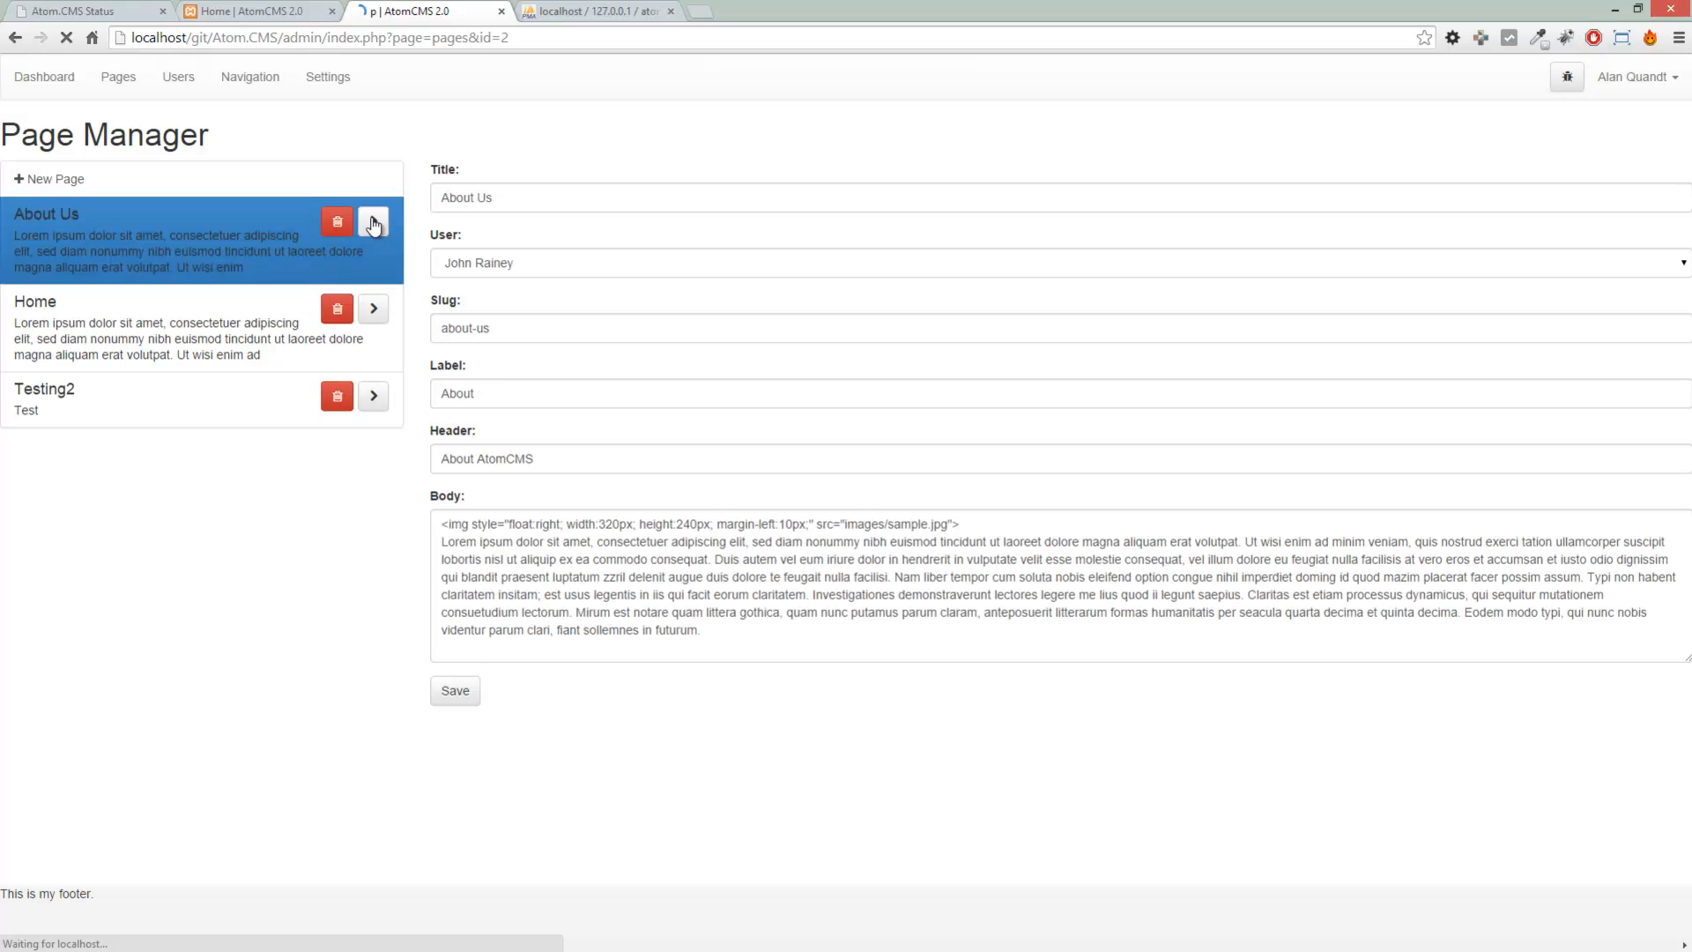
left_click(372, 397)
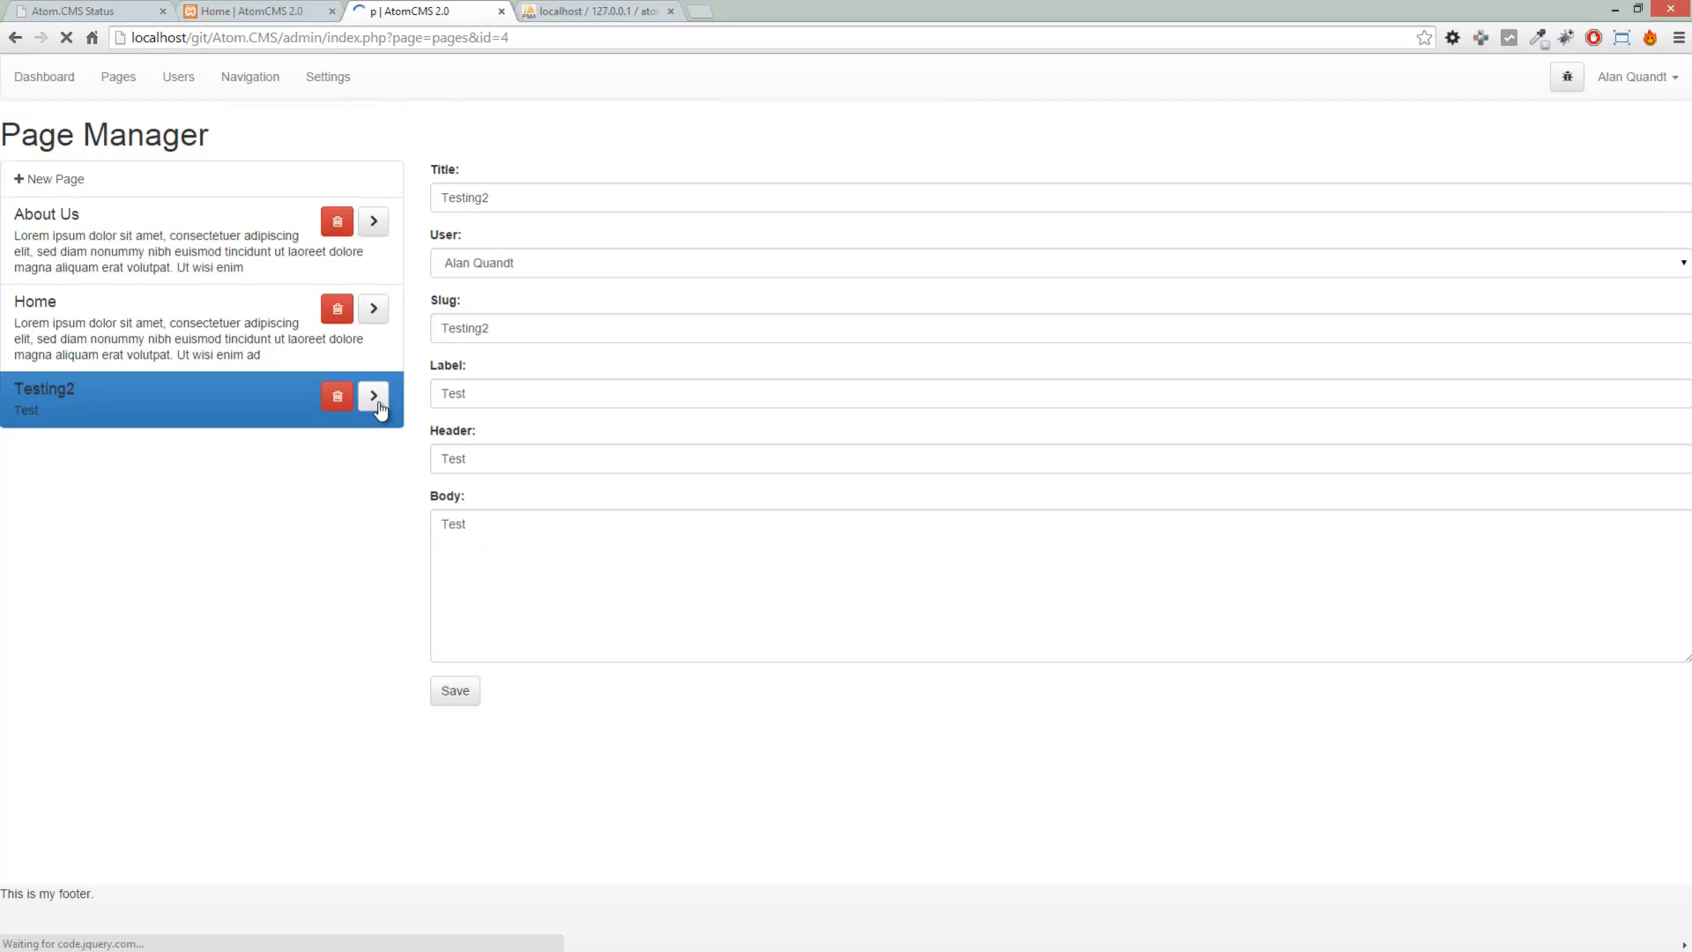
mouse_move(242, 627)
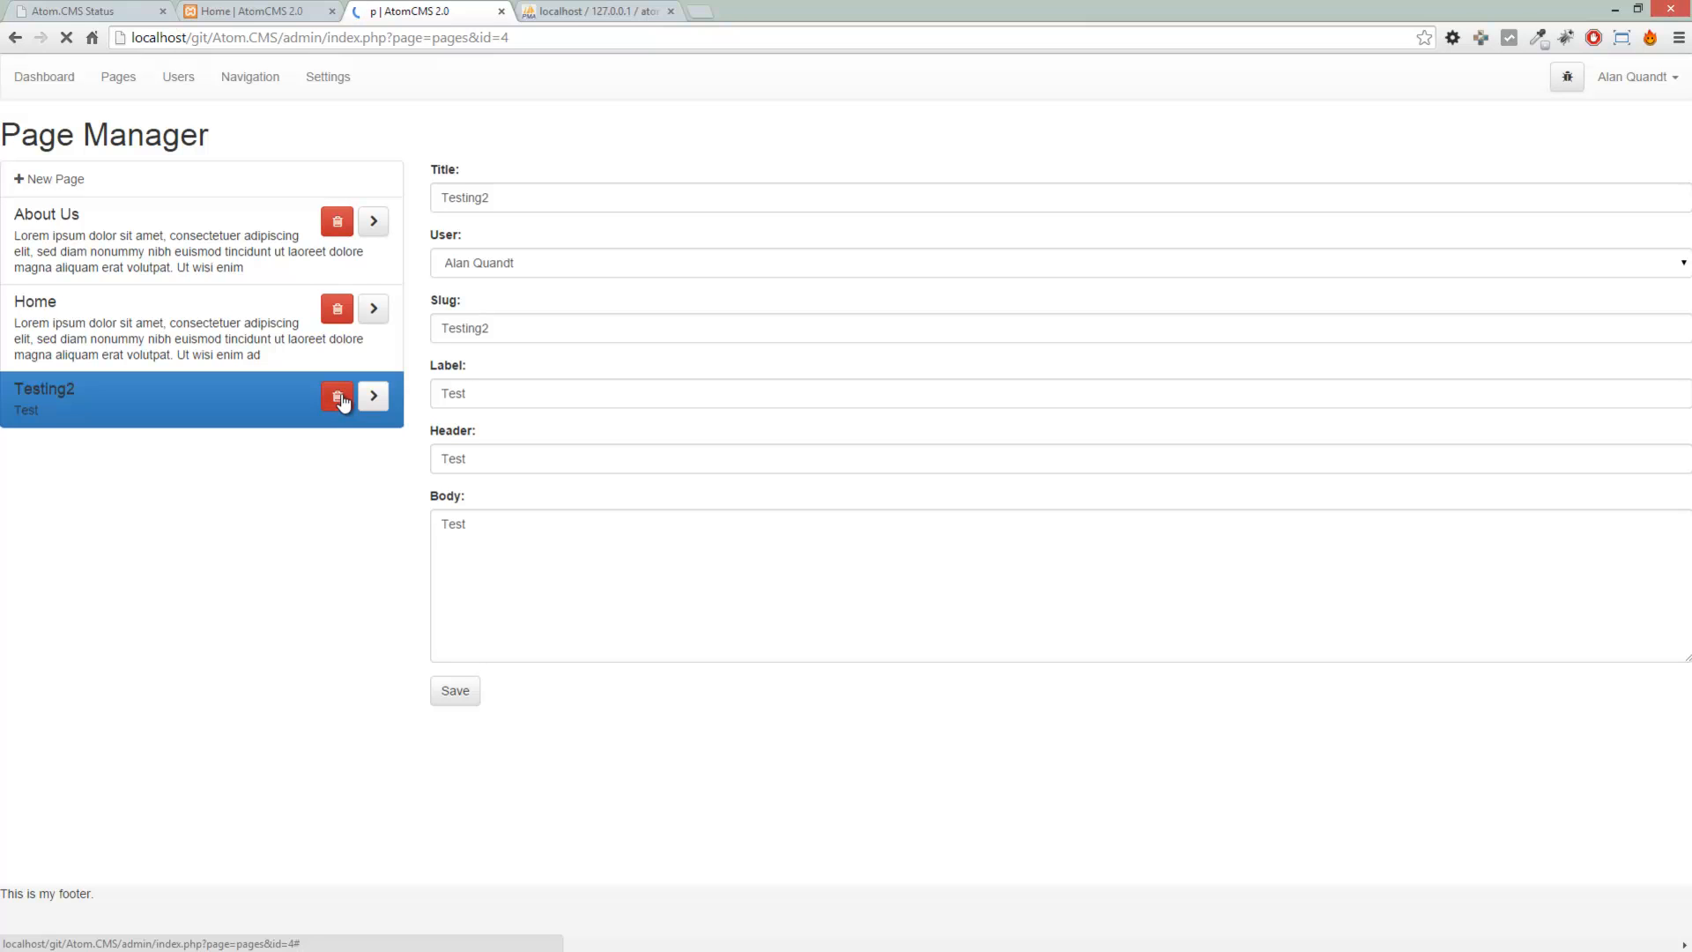
Delete the Testing2 page with the trash button and confirm the deletion
left_click(335, 397)
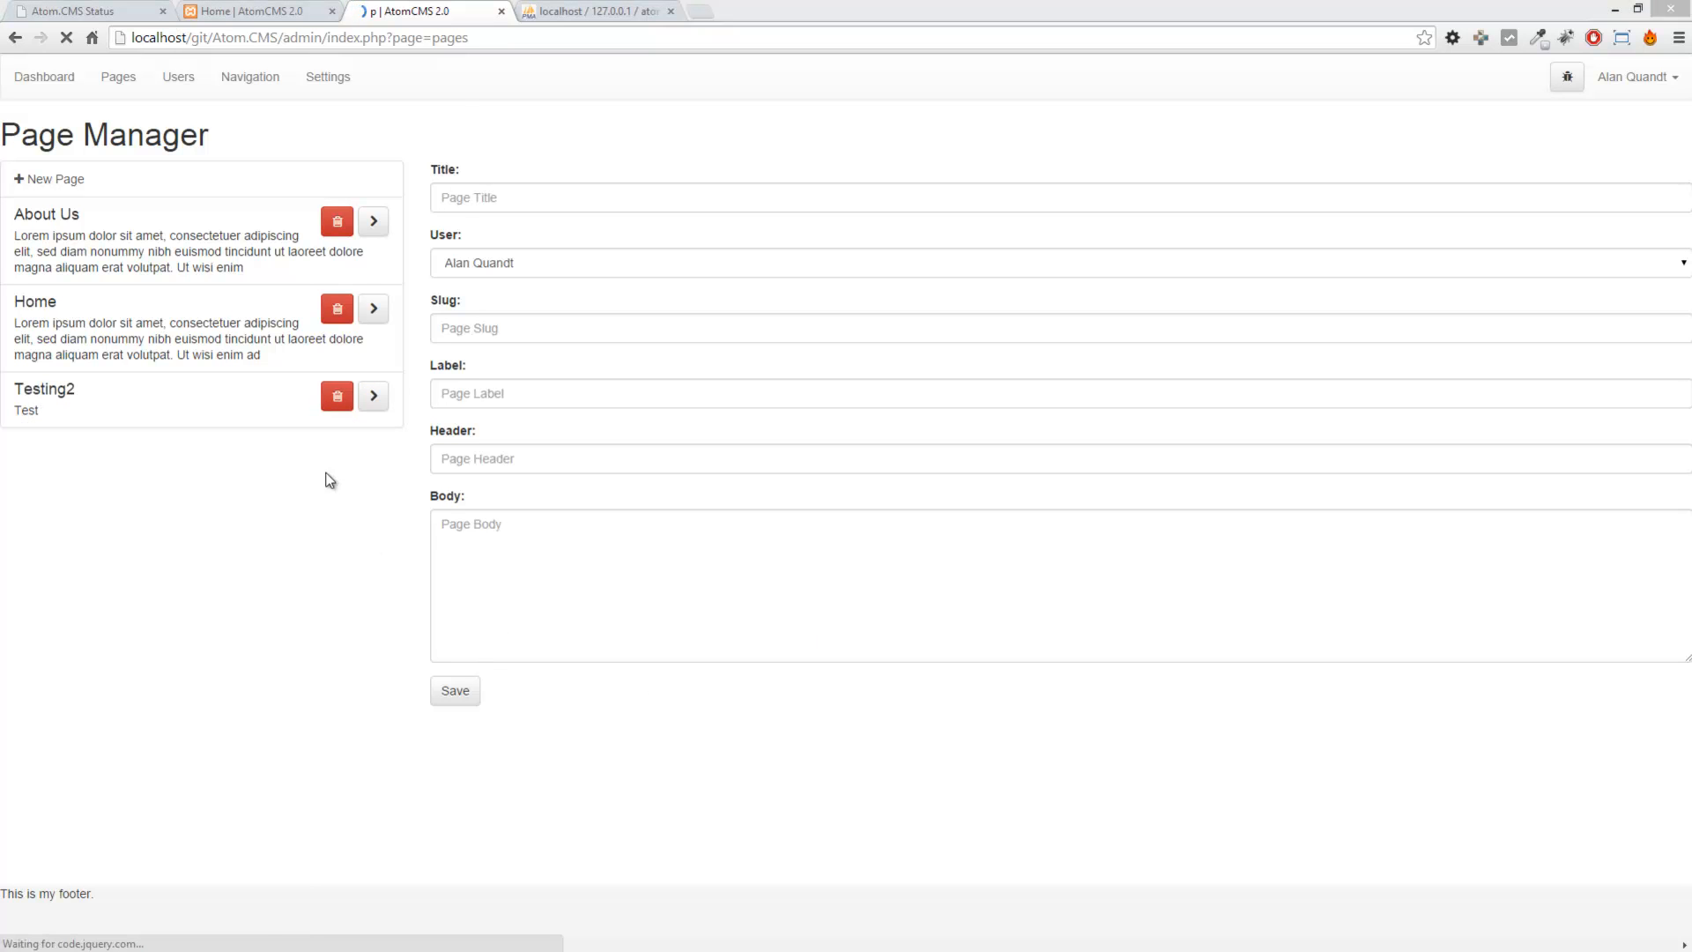
left_click(336, 397)
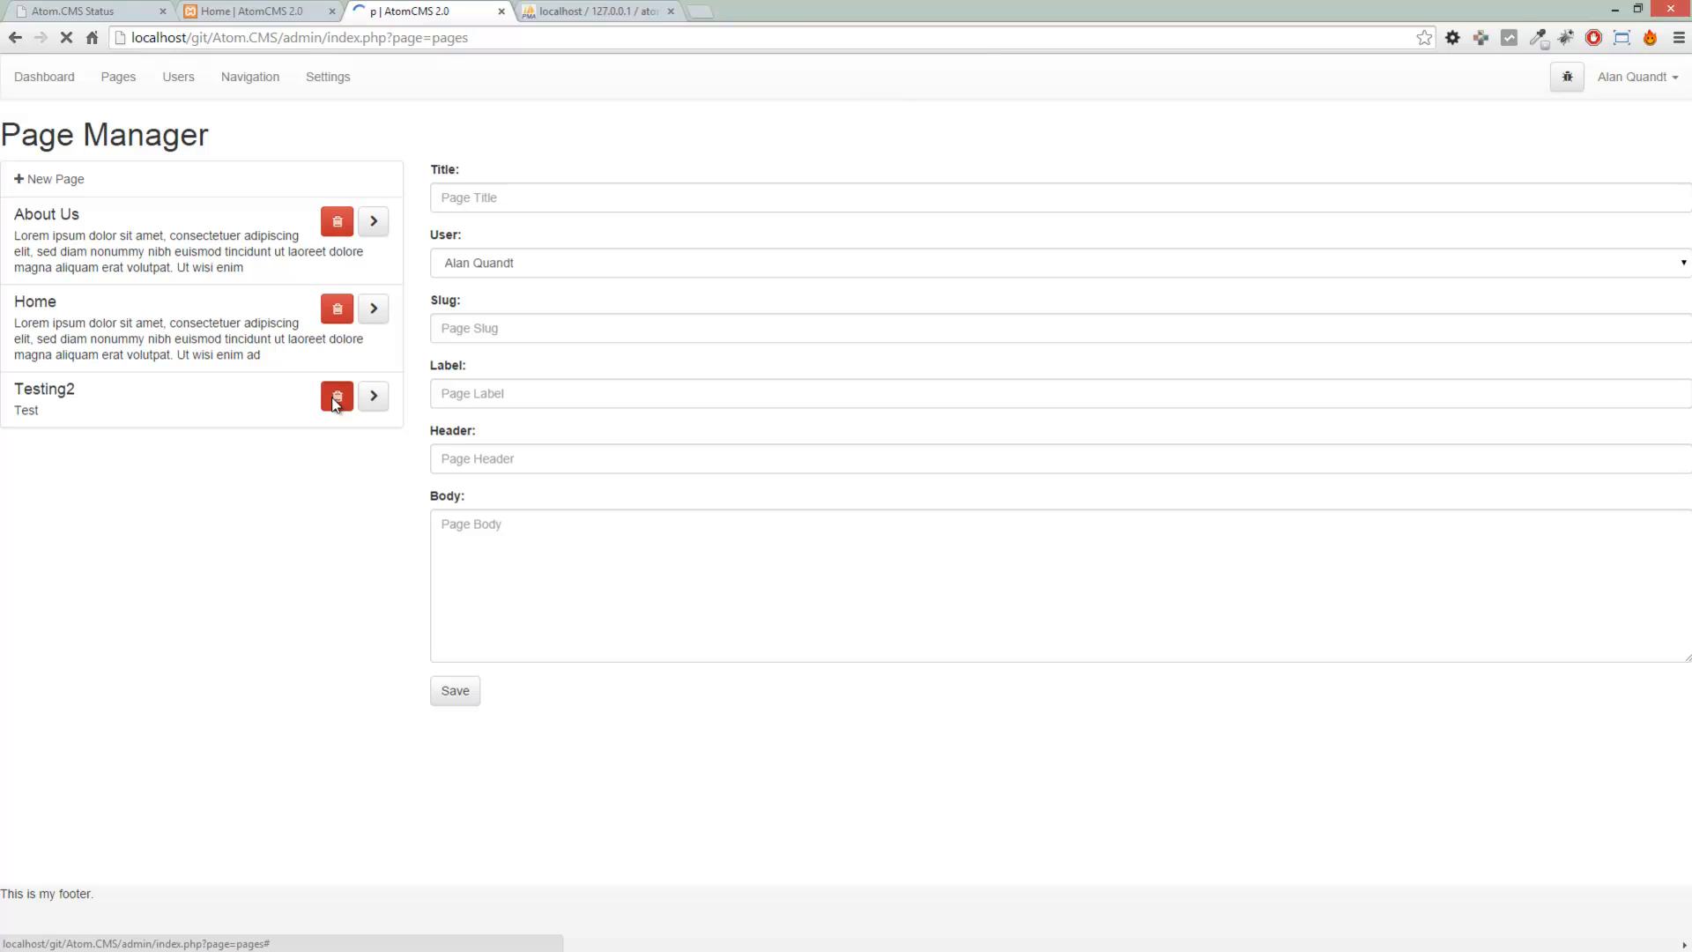
left_click(335, 396)
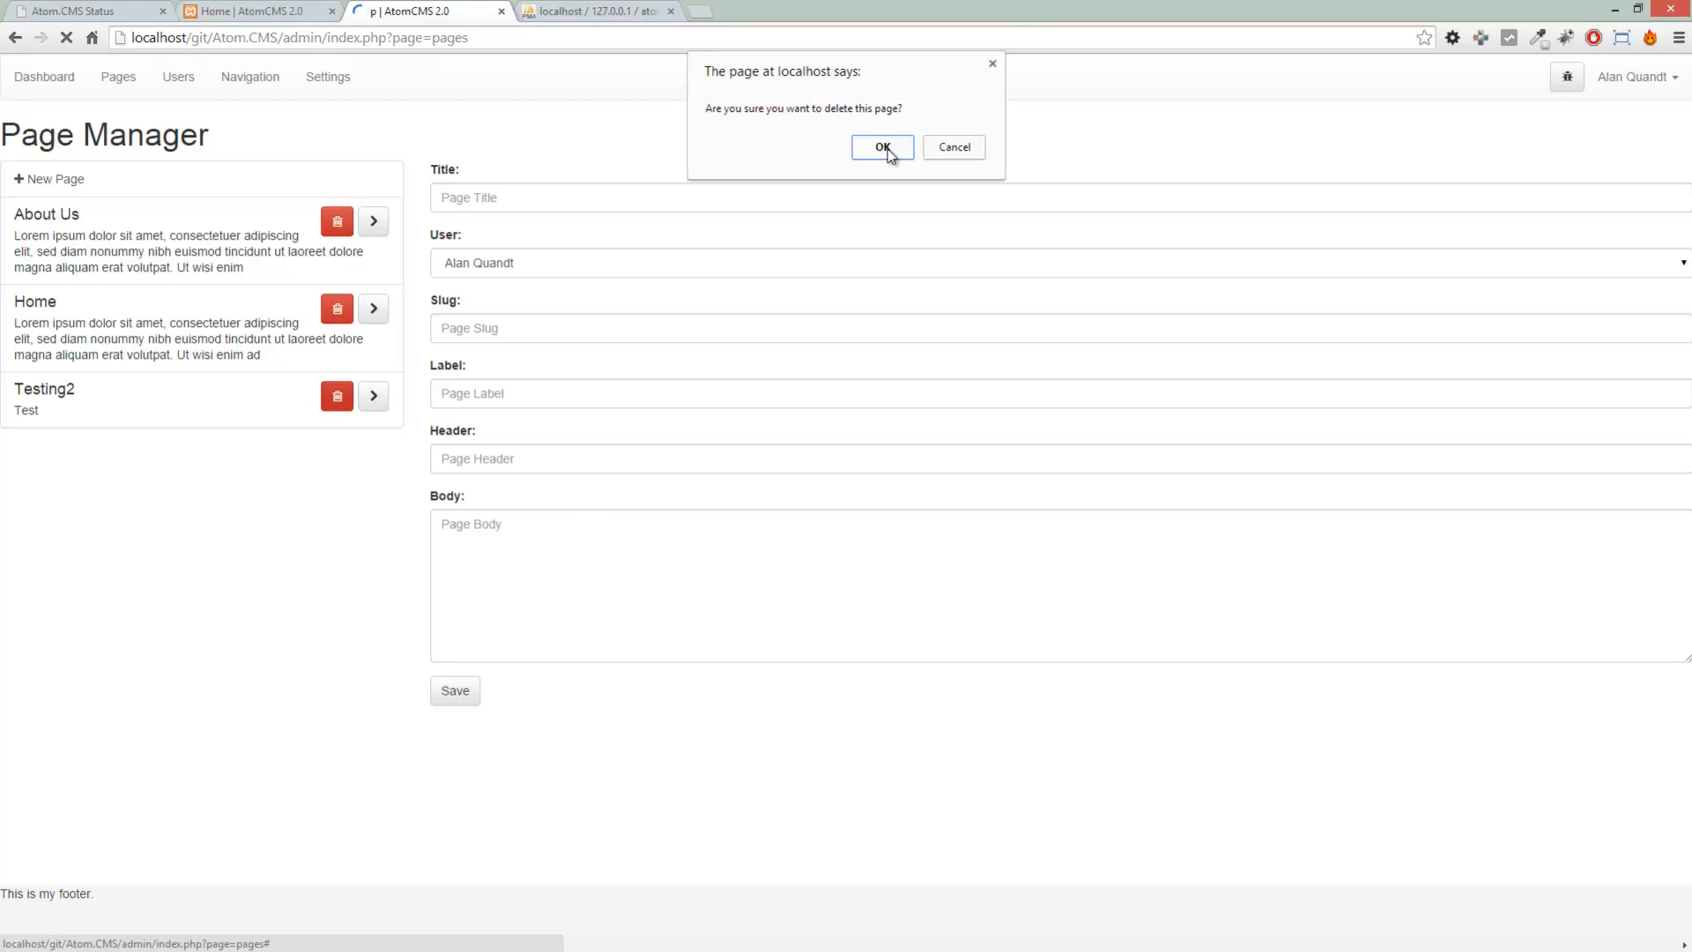
left_click(882, 147)
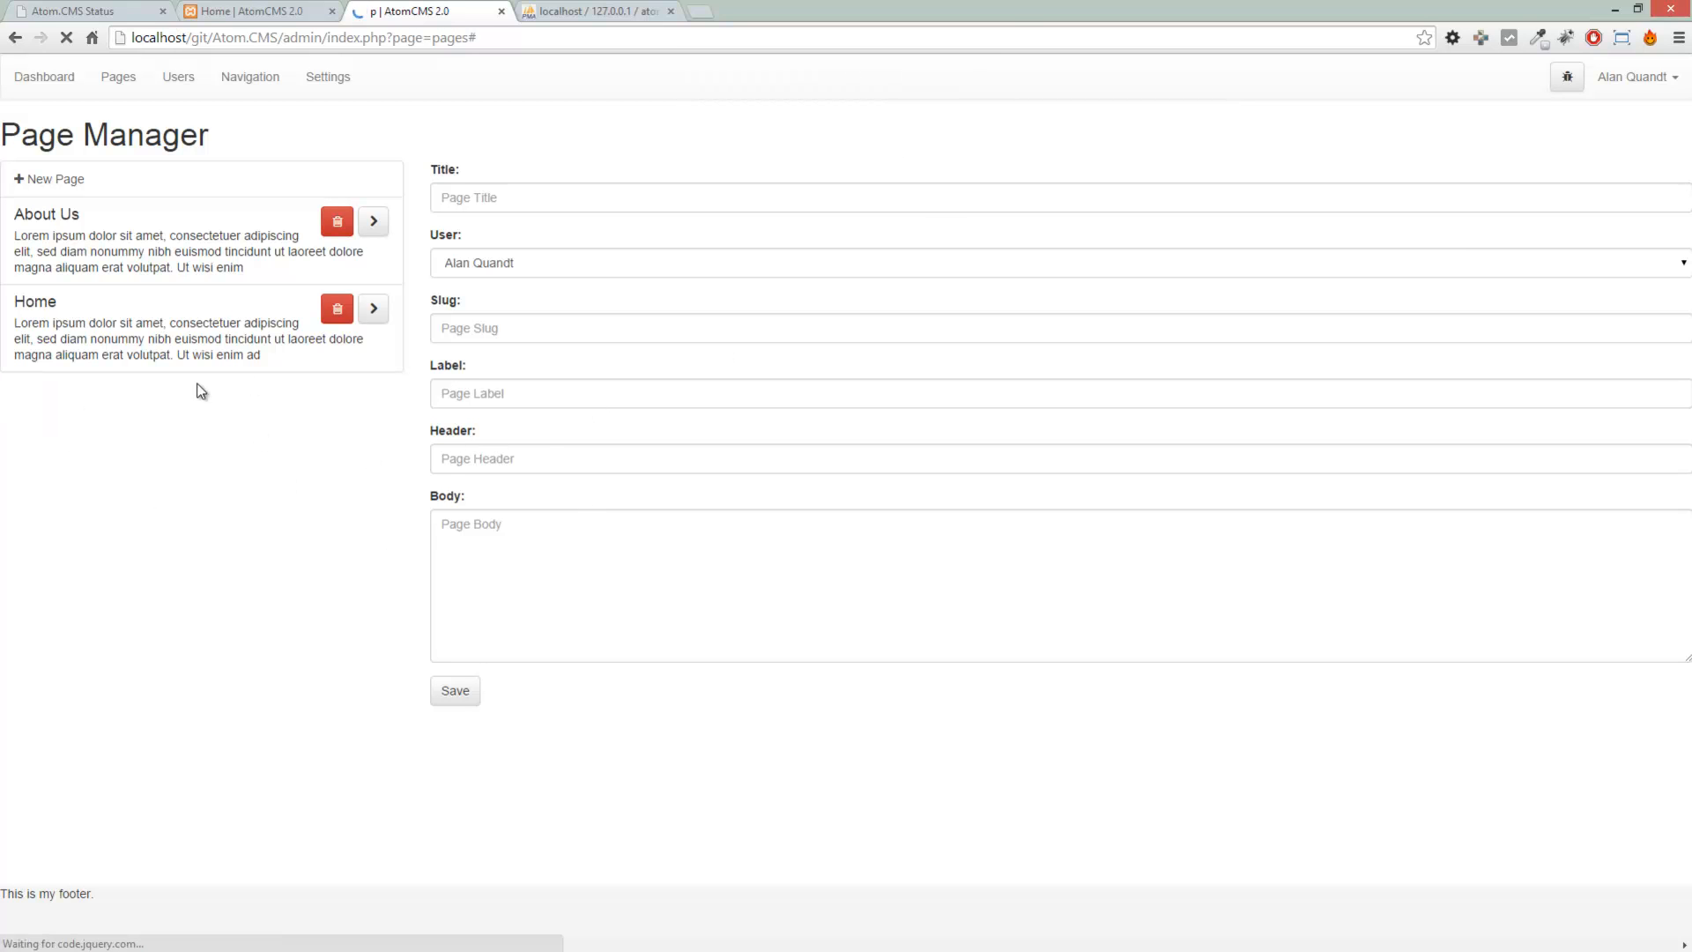
mouse_move(162, 420)
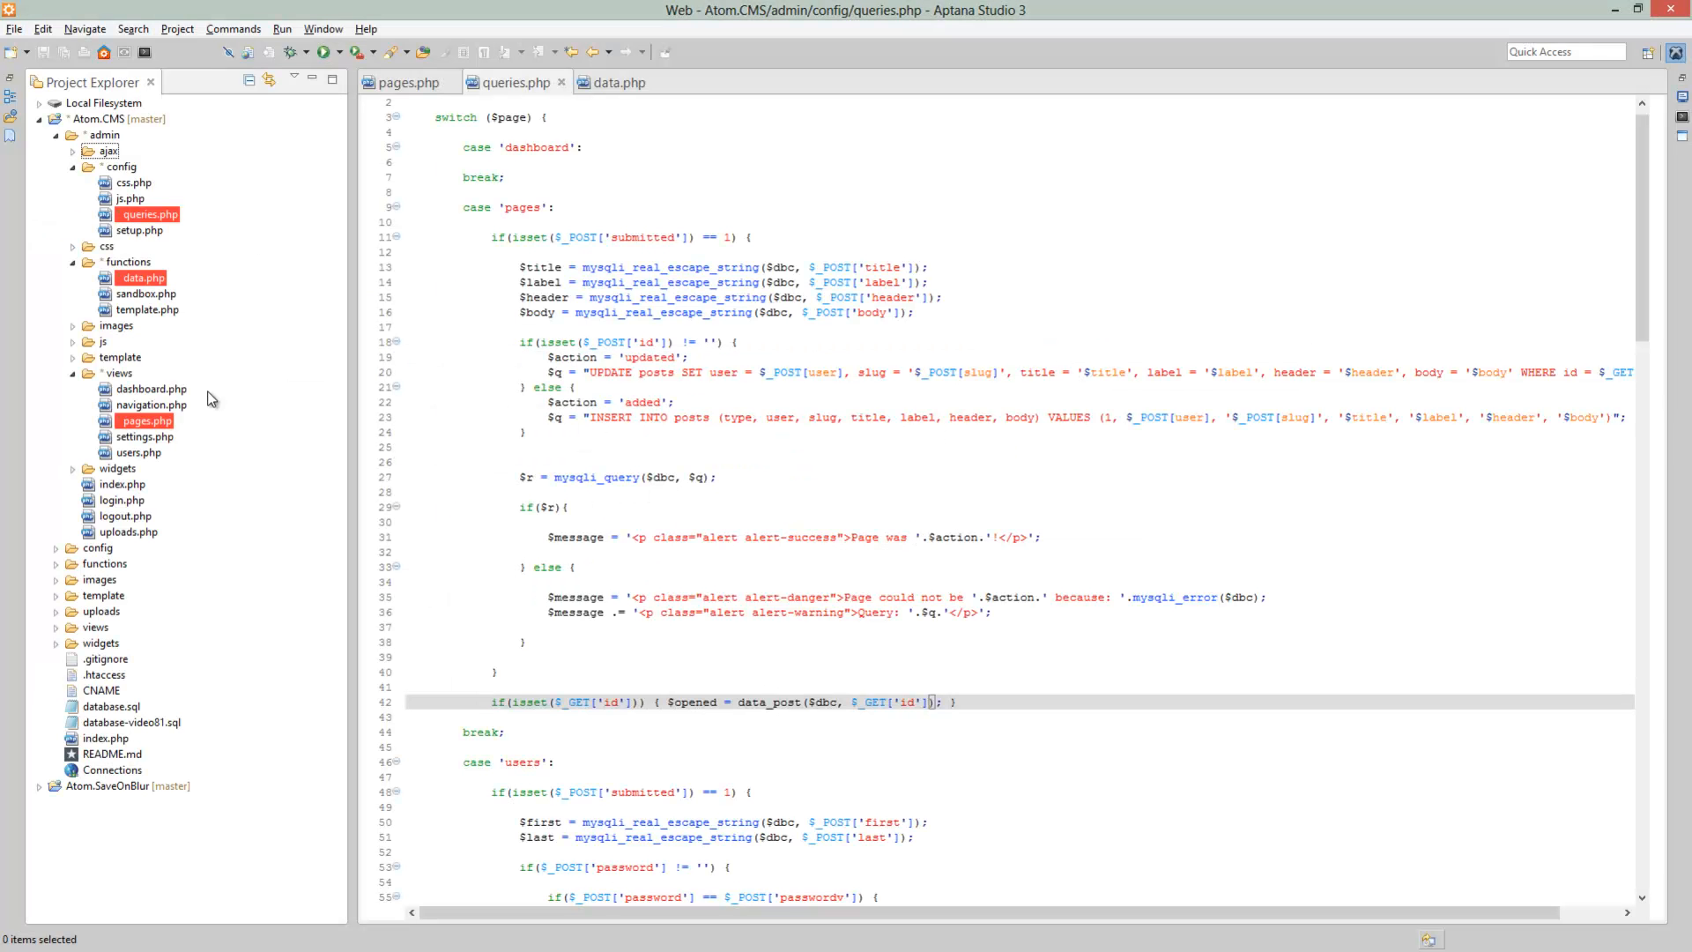
mouse_move(463, 503)
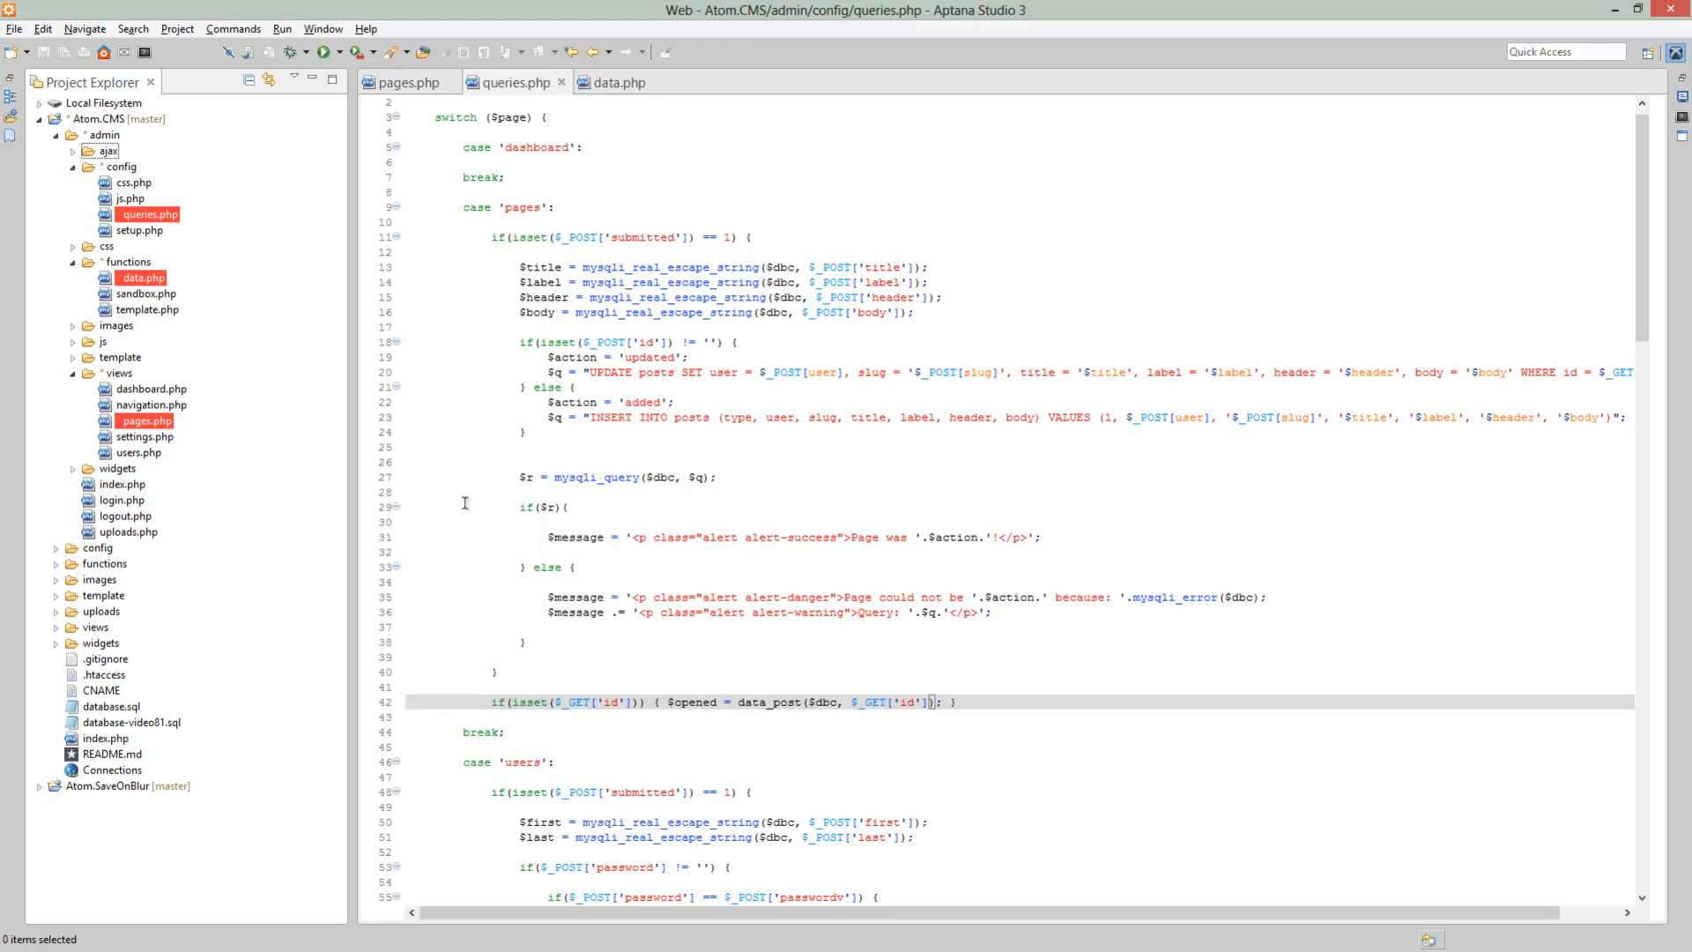
mouse_move(354, 211)
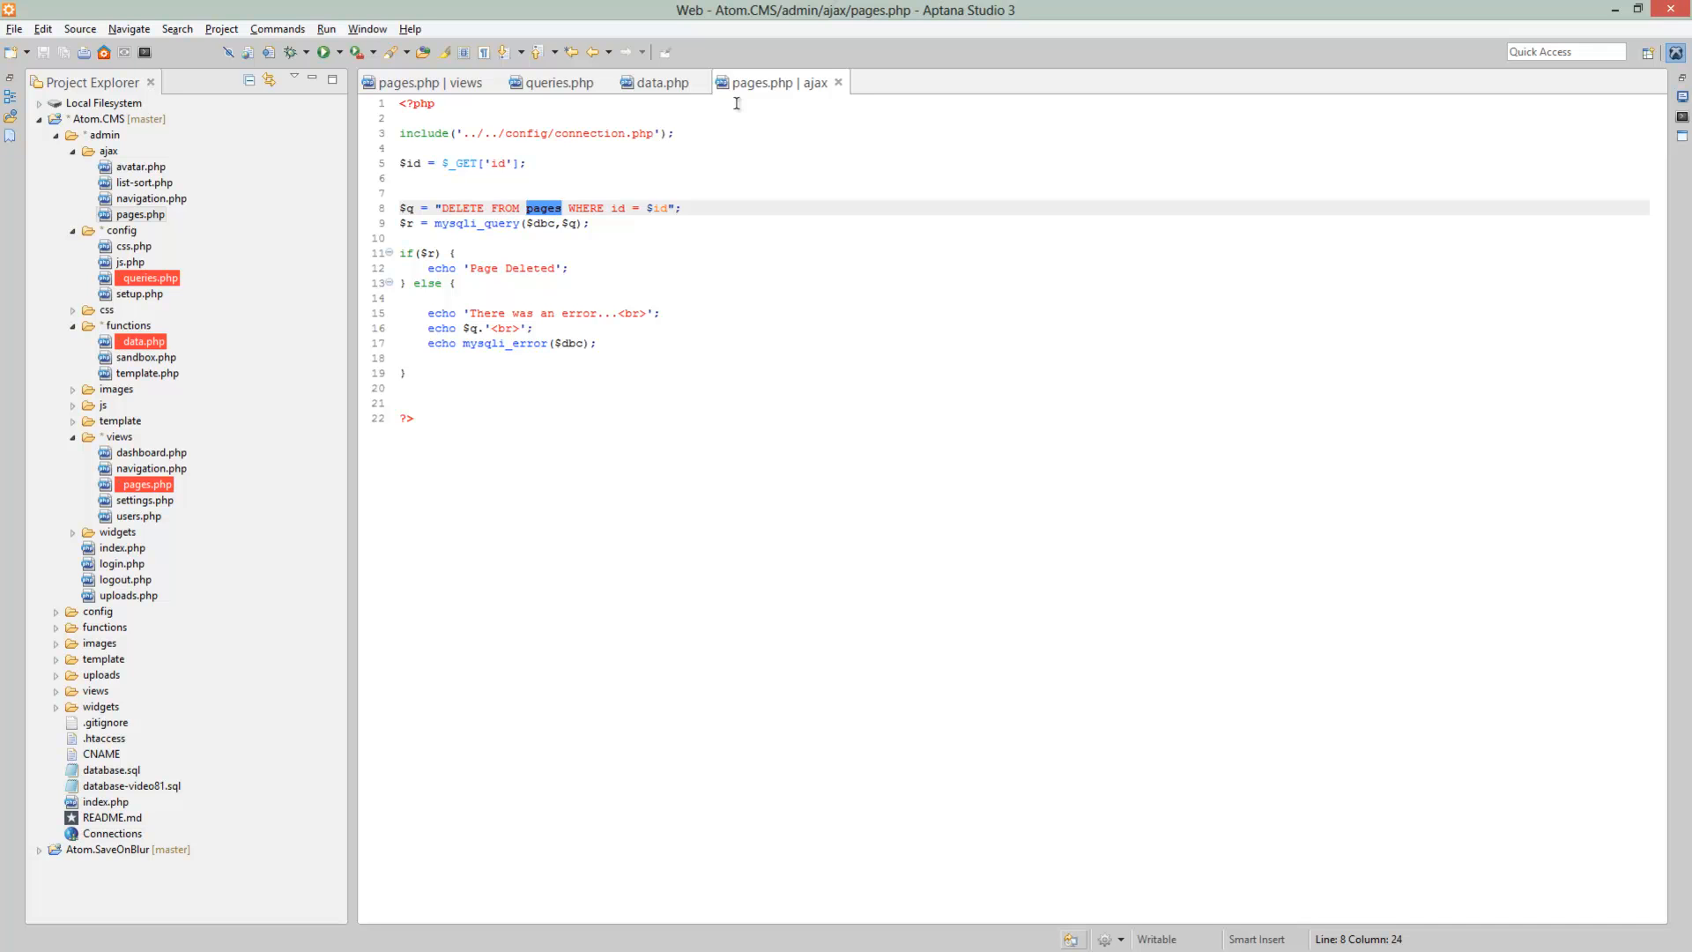
Make the DELETE FROM query in admin/ajax/pages.php target the posts table
type("posts")
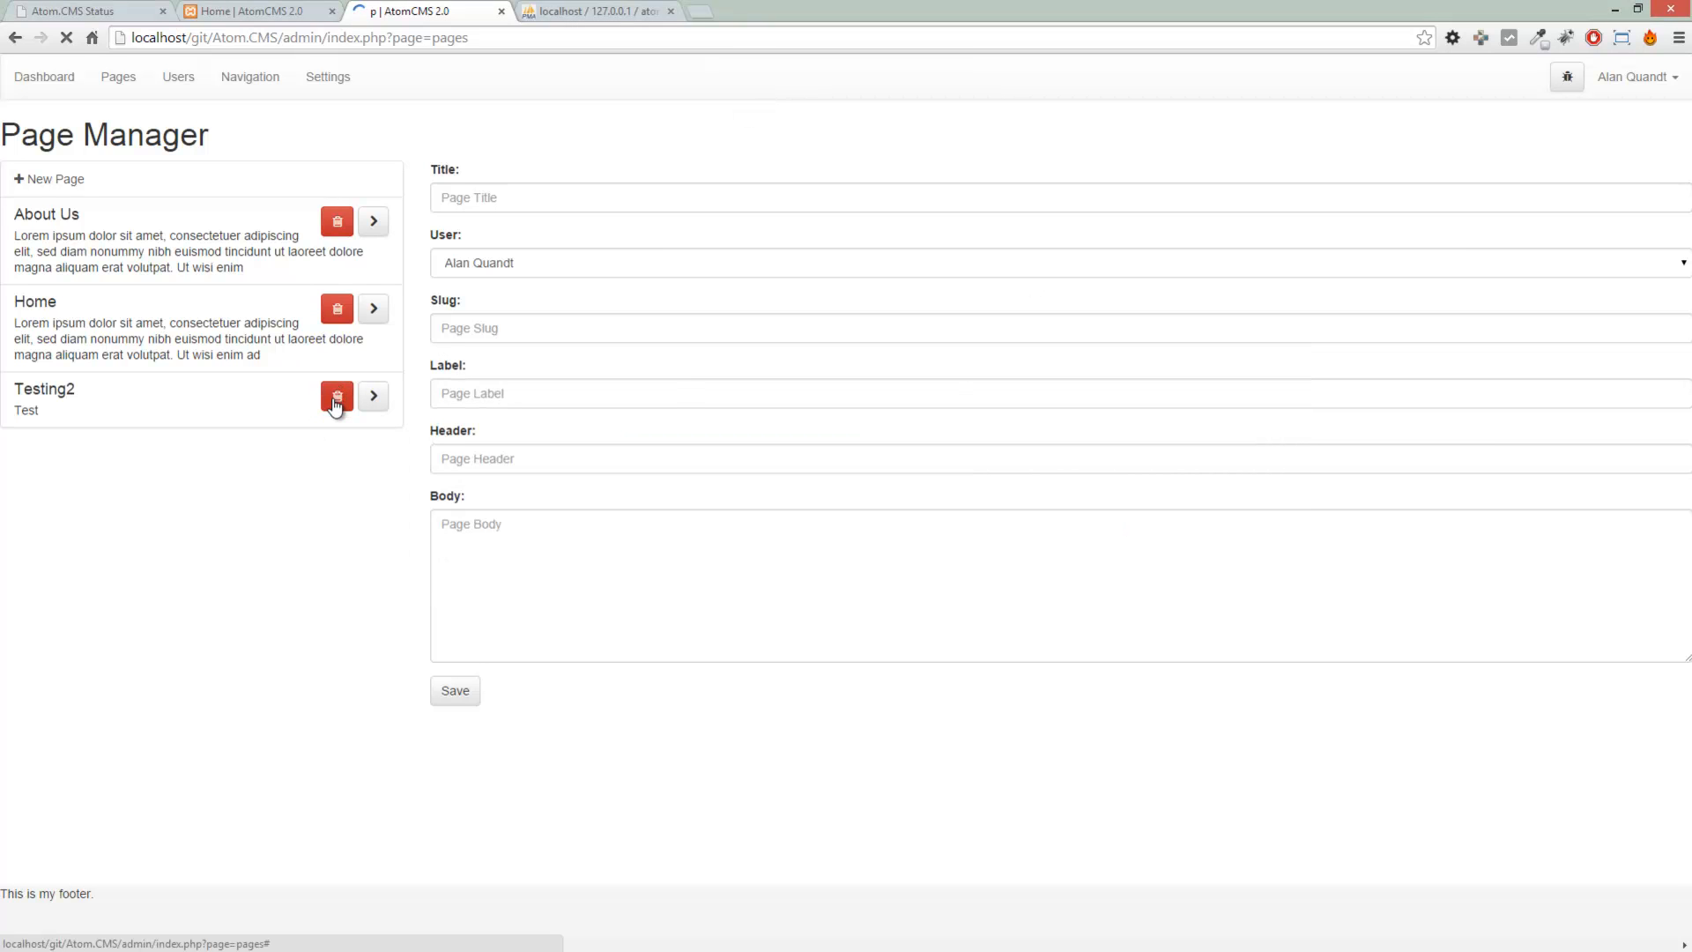
Delete the Testing2 page and confirm, leaving only About Us and Home listed
left_click(335, 397)
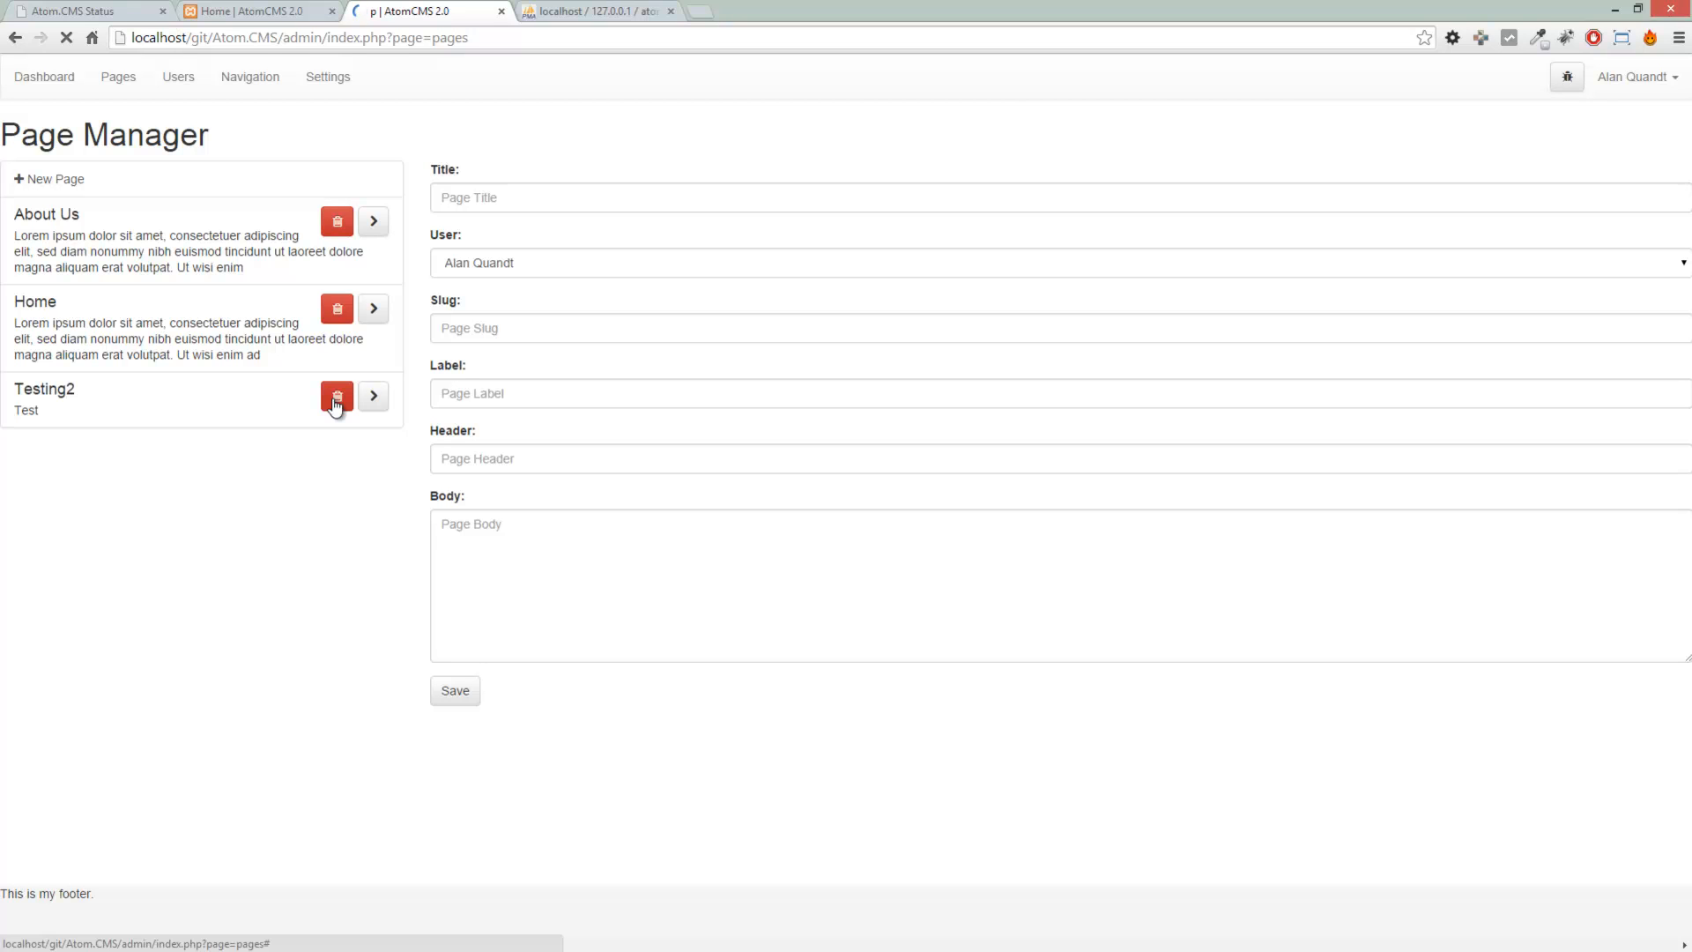
left_click(335, 397)
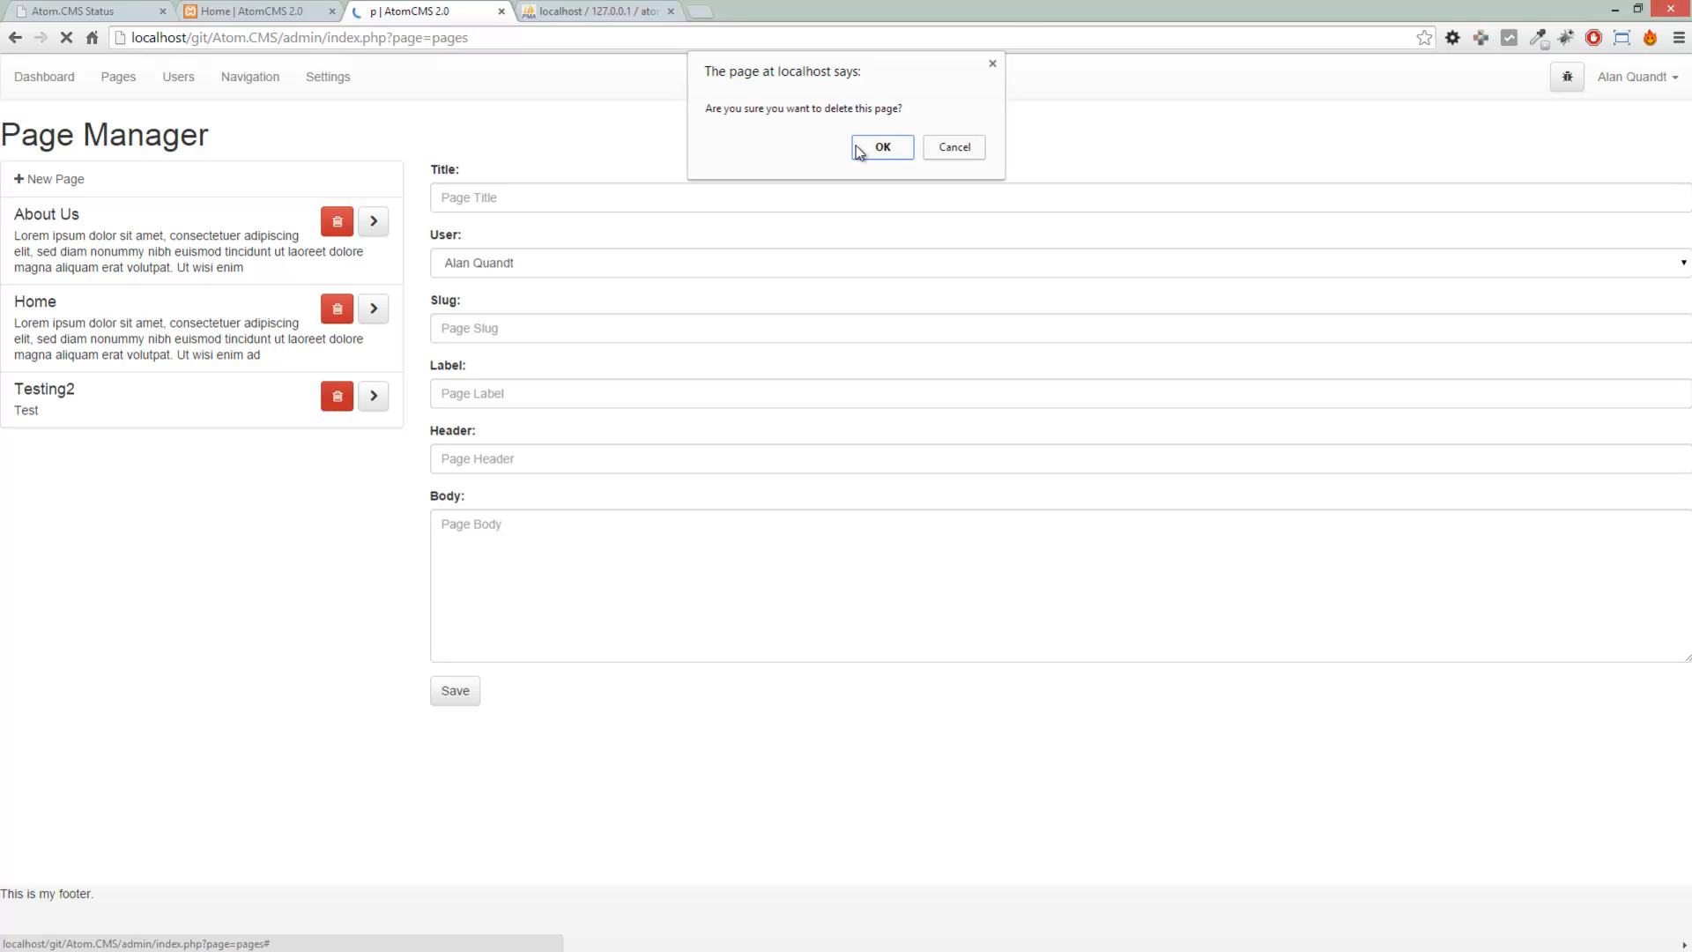
left_click(882, 147)
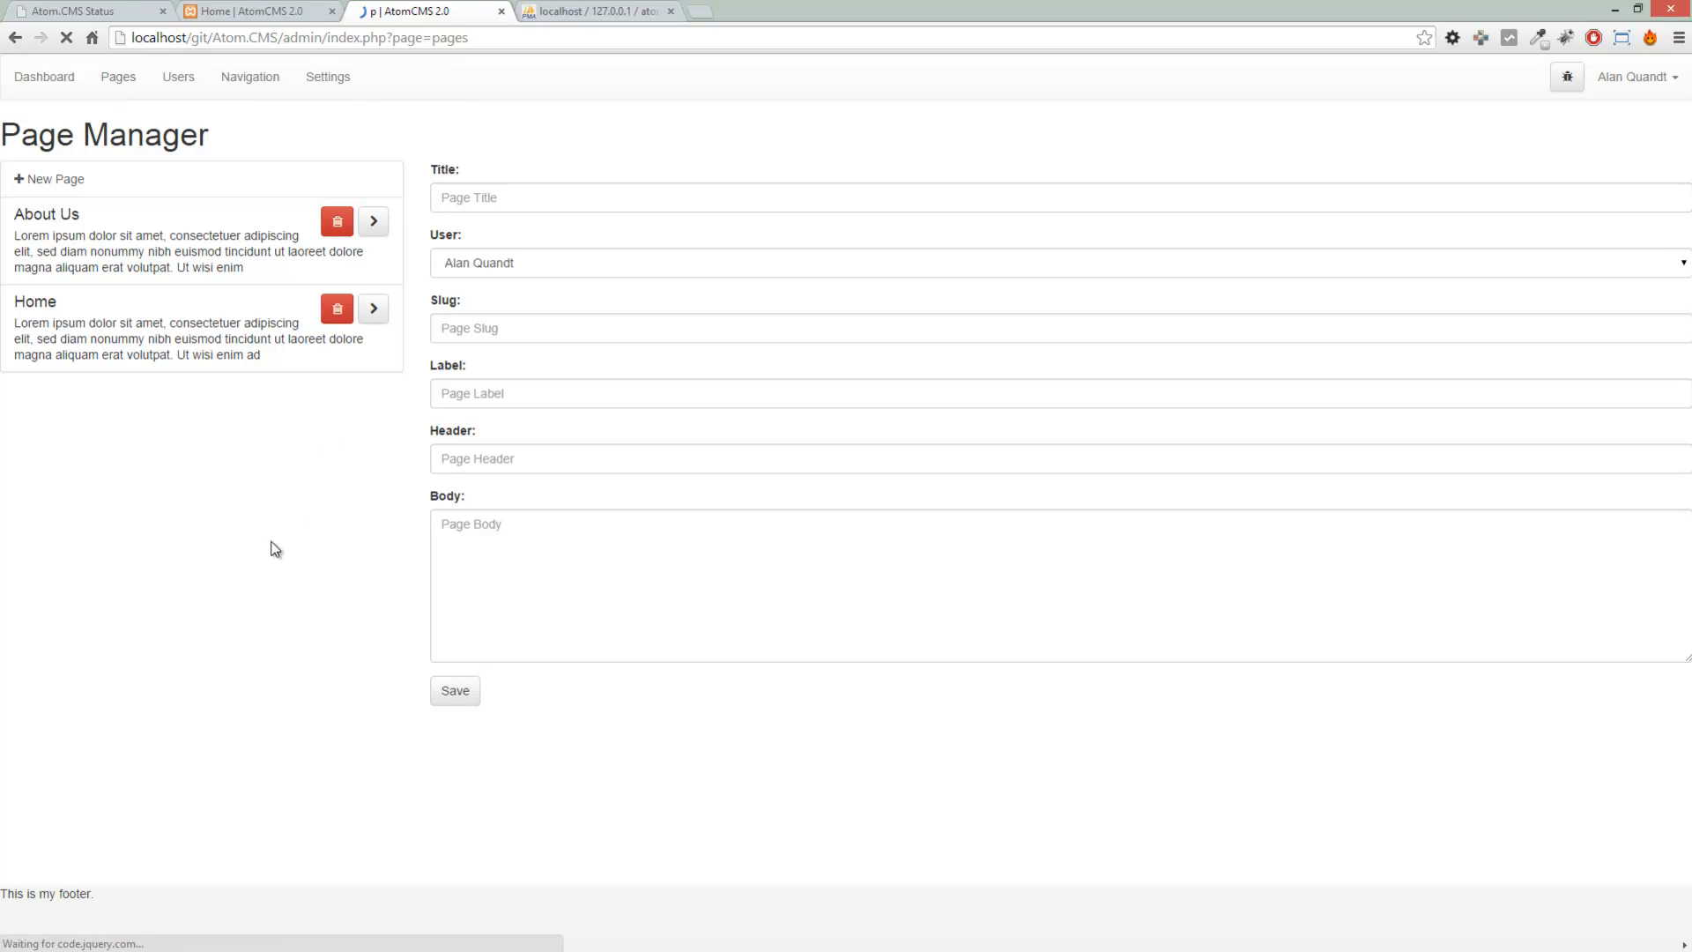
mouse_move(208, 553)
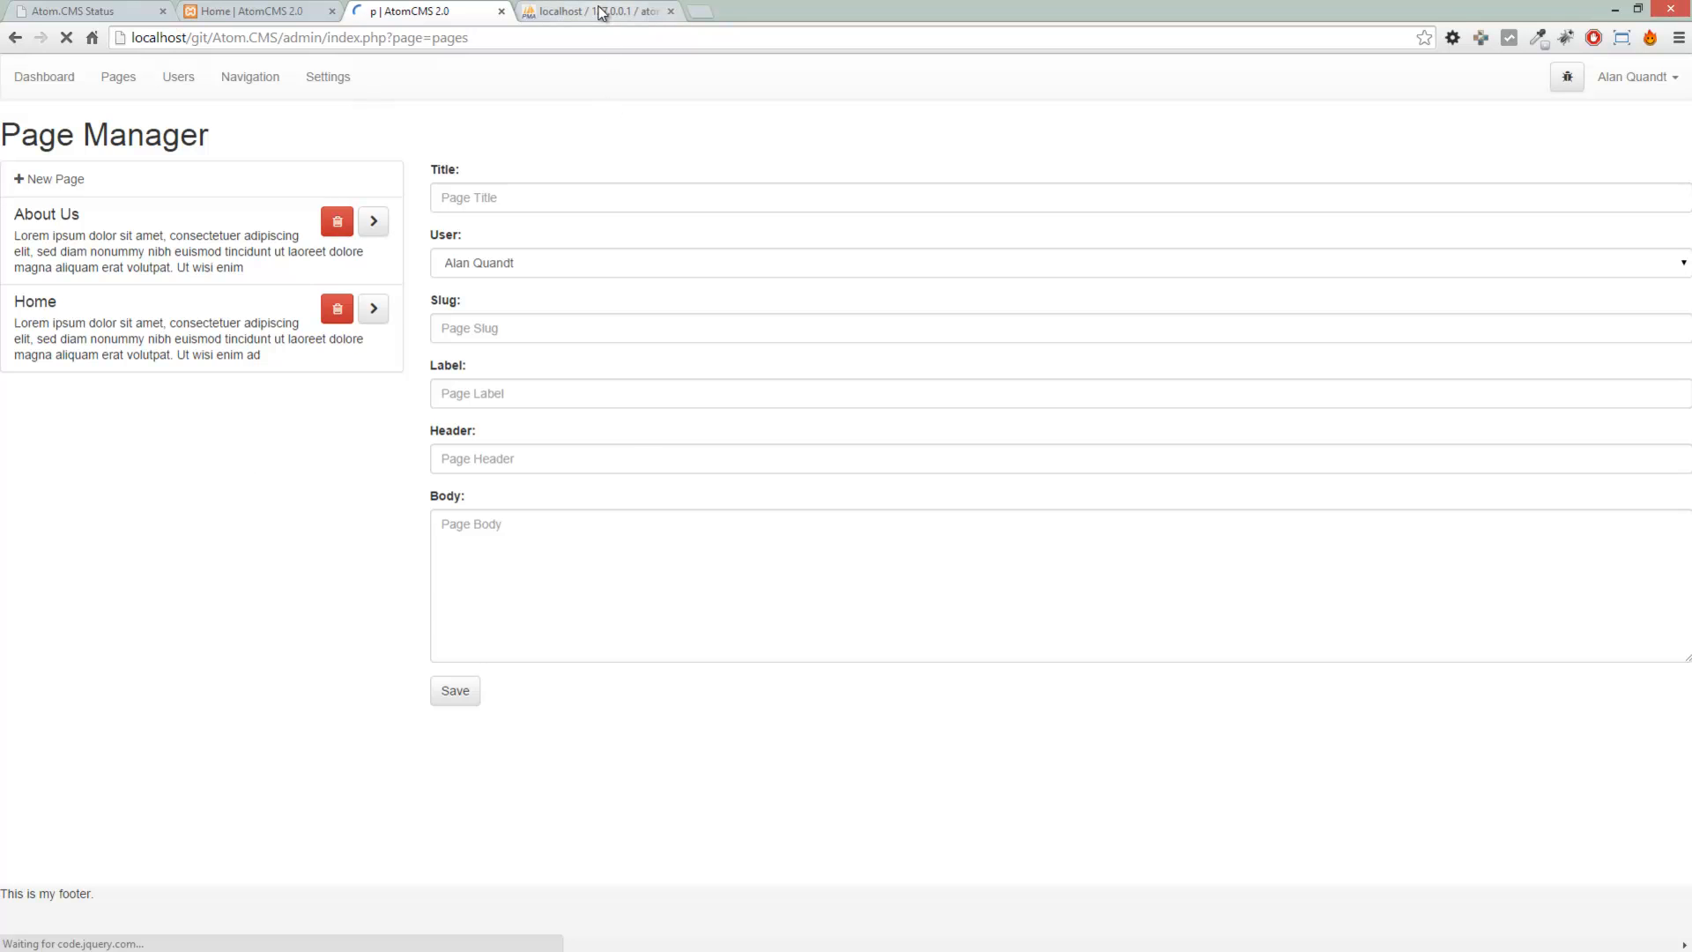
Delete the leftover Test Page row with id 3 from the posts table in phpMyAdmin
left_click(597, 10)
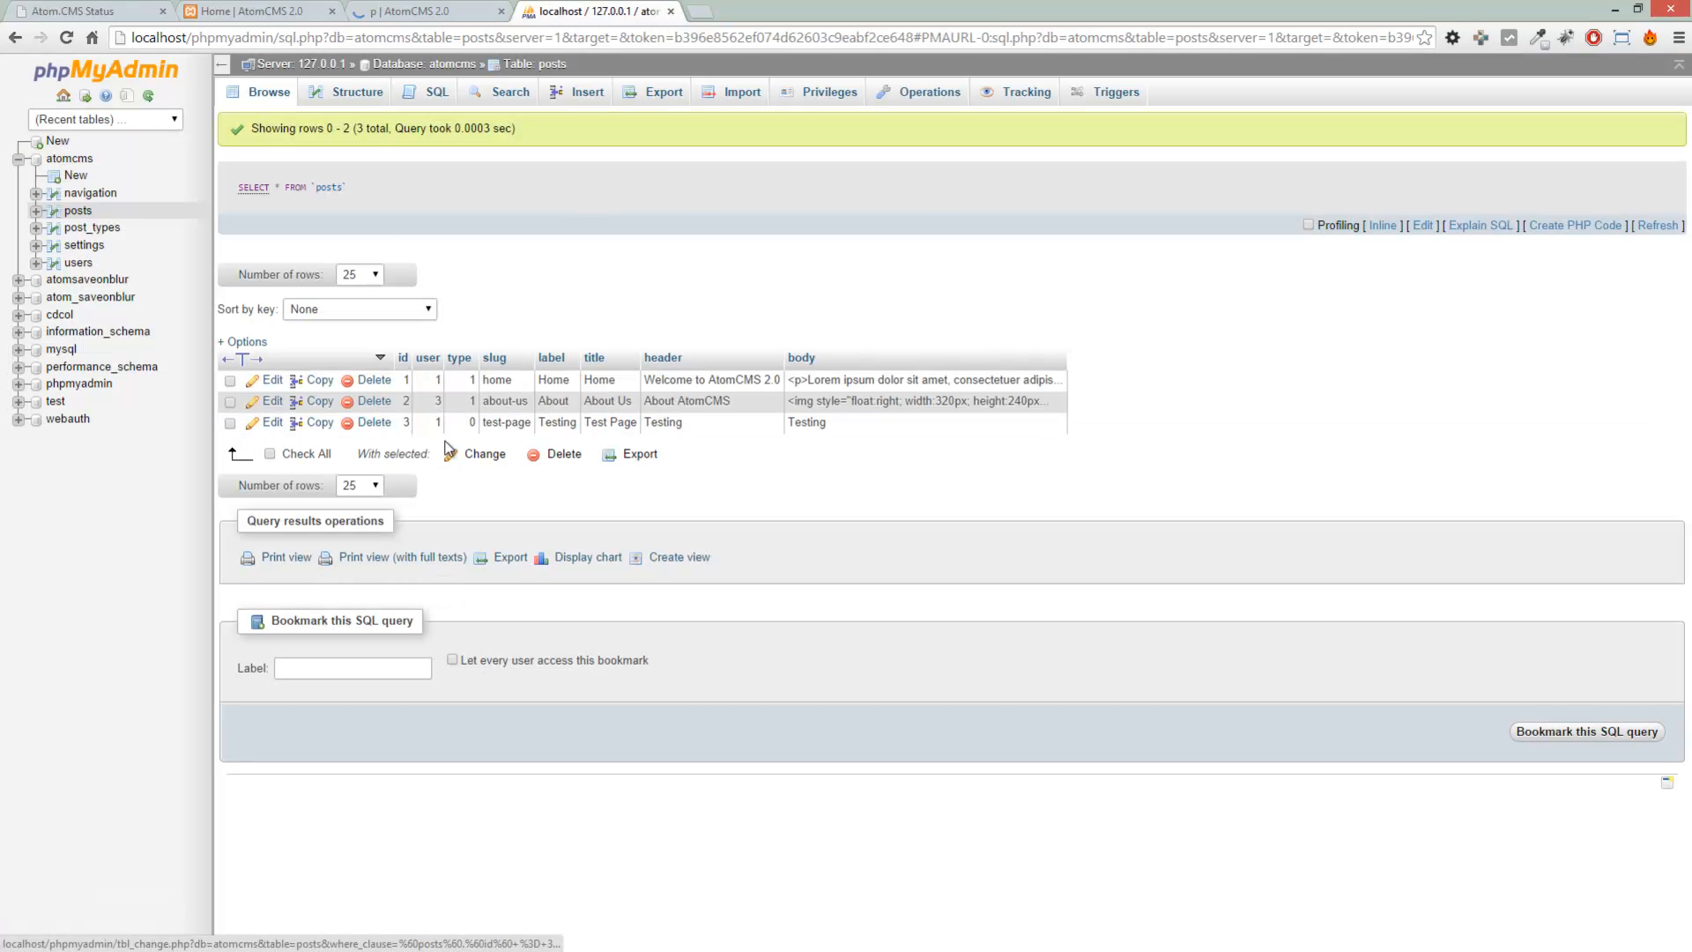
left_click(374, 400)
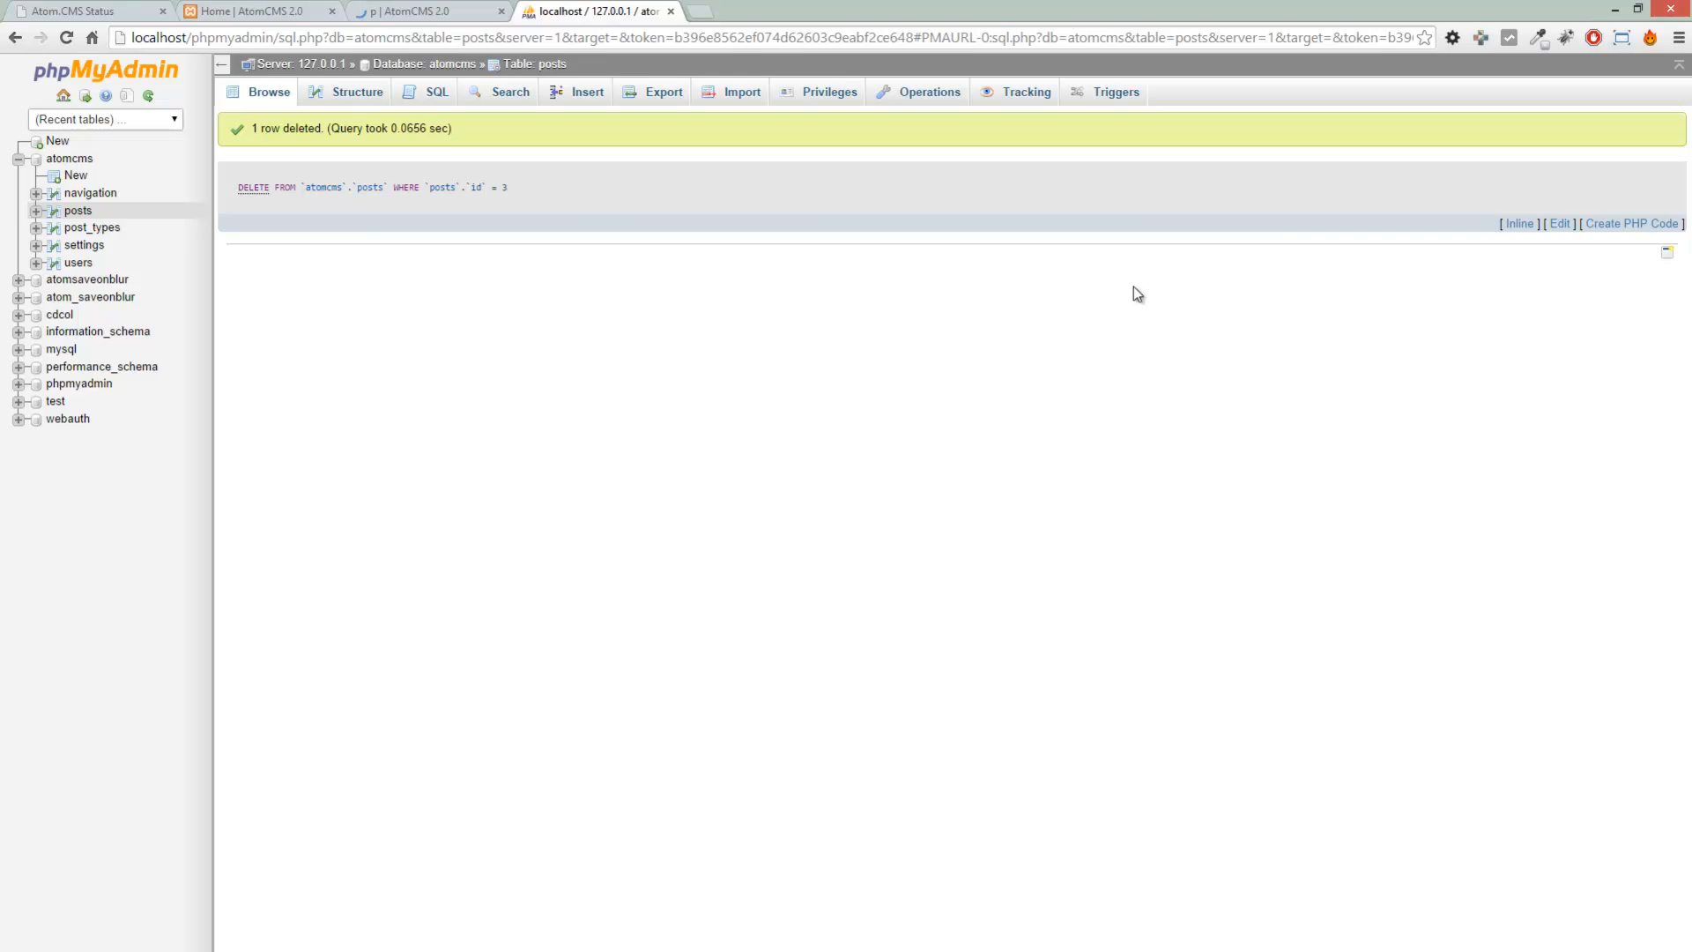